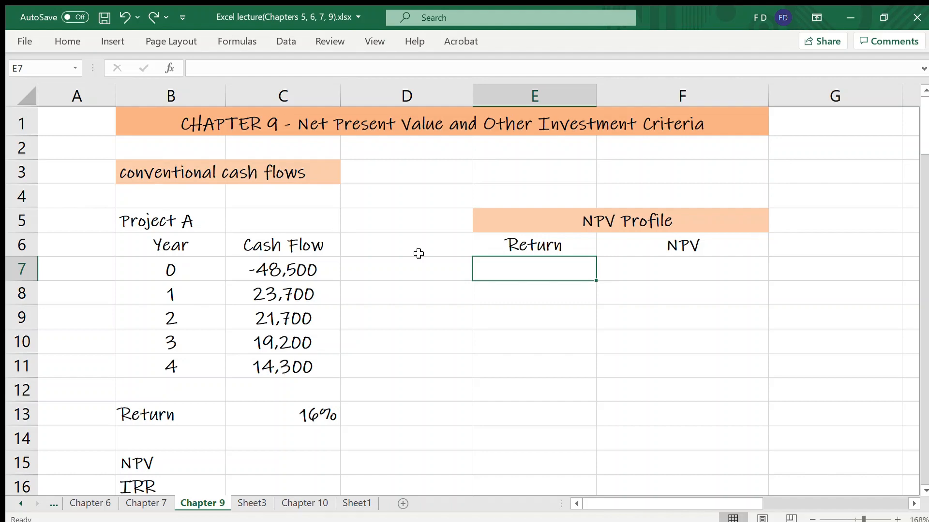
mouse_move(189, 221)
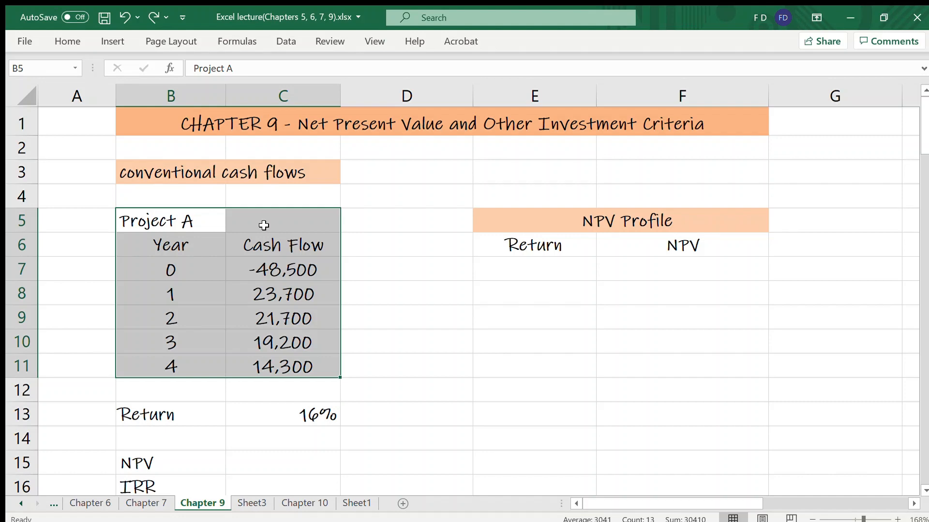
mouse_move(263, 320)
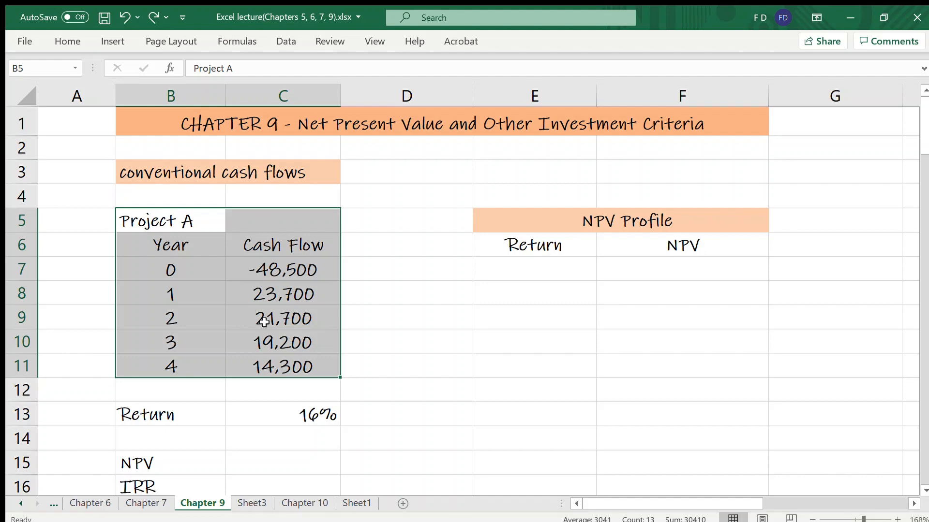
- Enter =NPV(C13,C8:C11)+C7 in C15, giving Project A an NPV of $8,256.06 at 16%
scroll(down, 3)
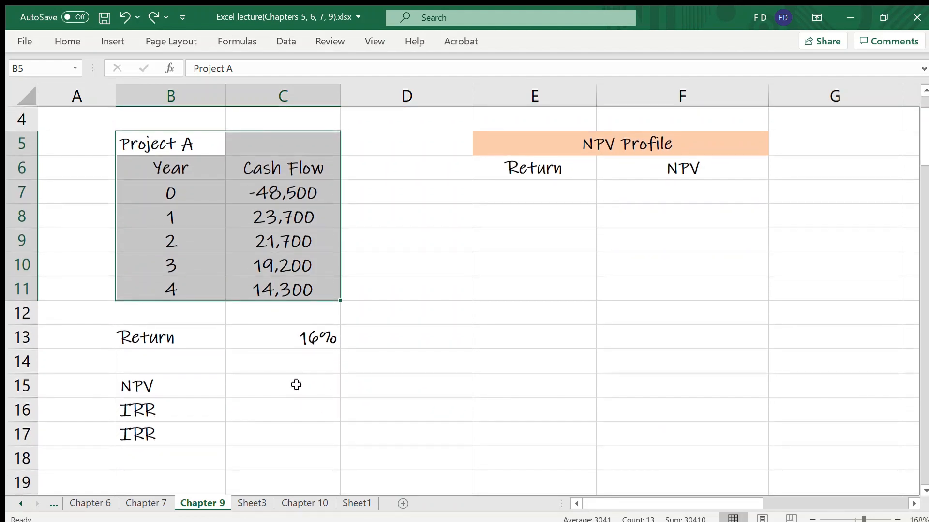
text(=npv)
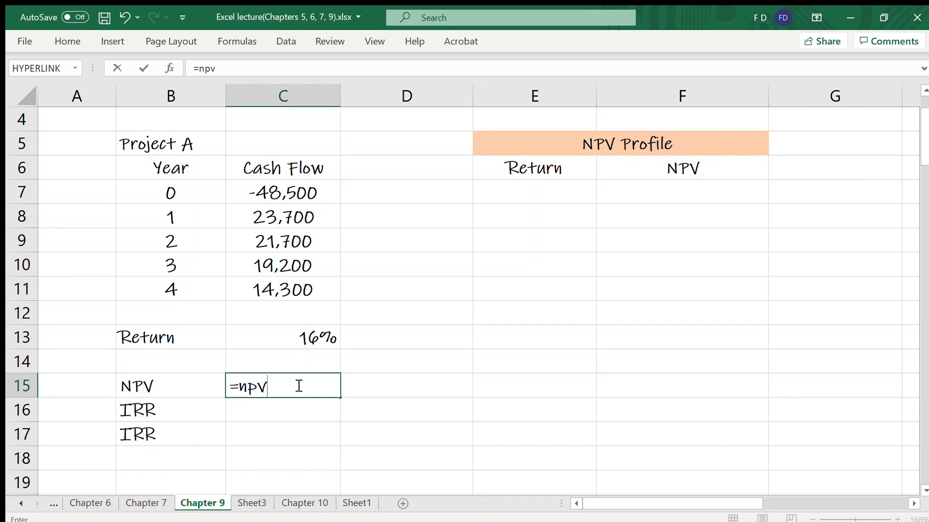
text(()
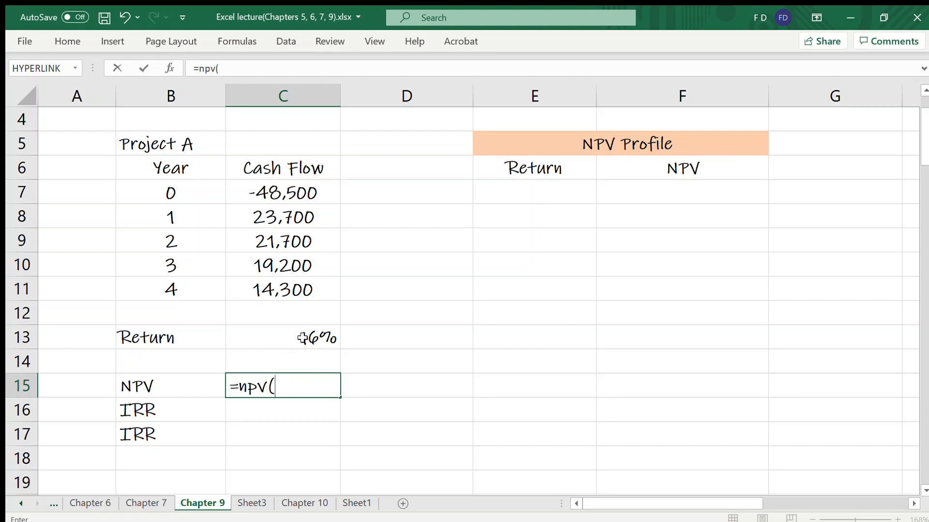
click(282, 338)
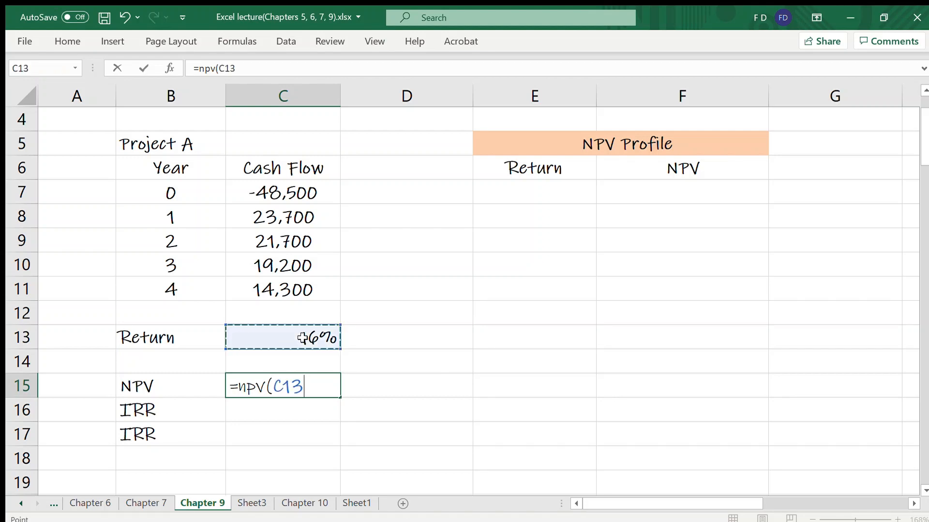
text(,C8:C11)
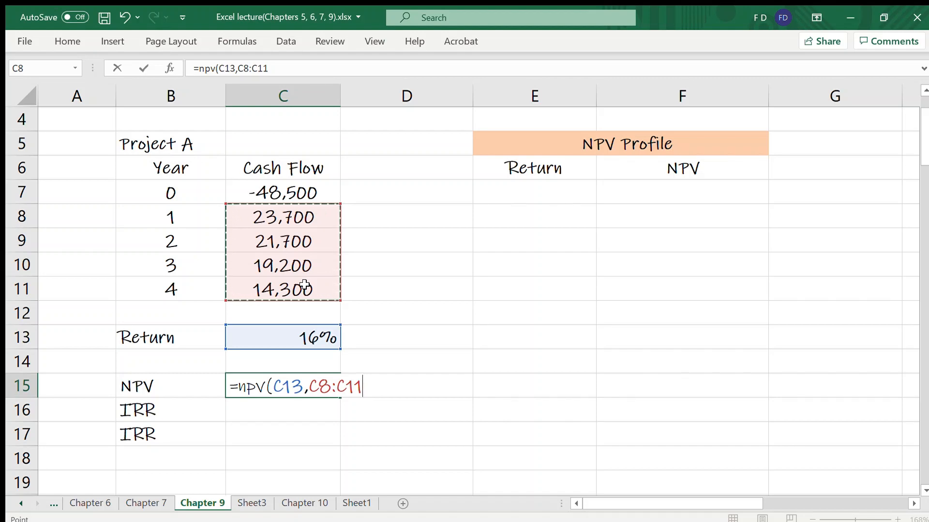
text())
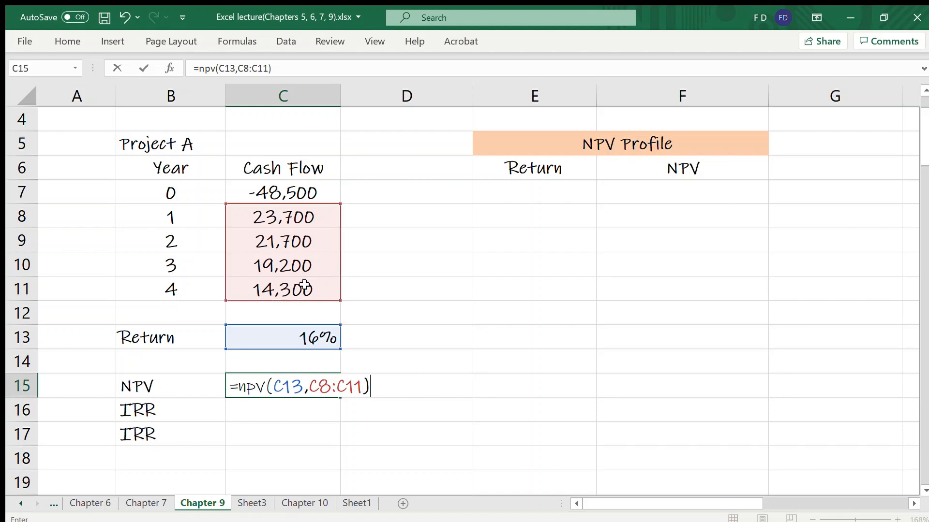
text(+)
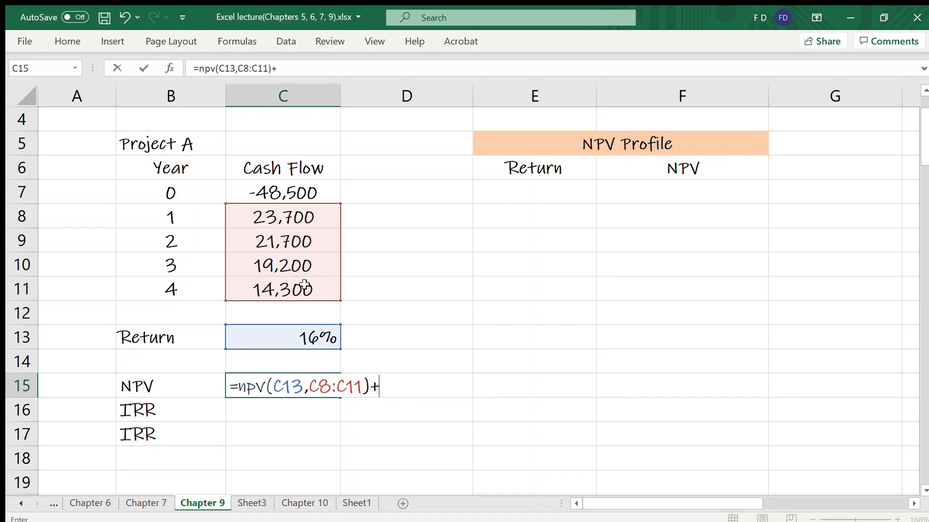
click(283, 192)
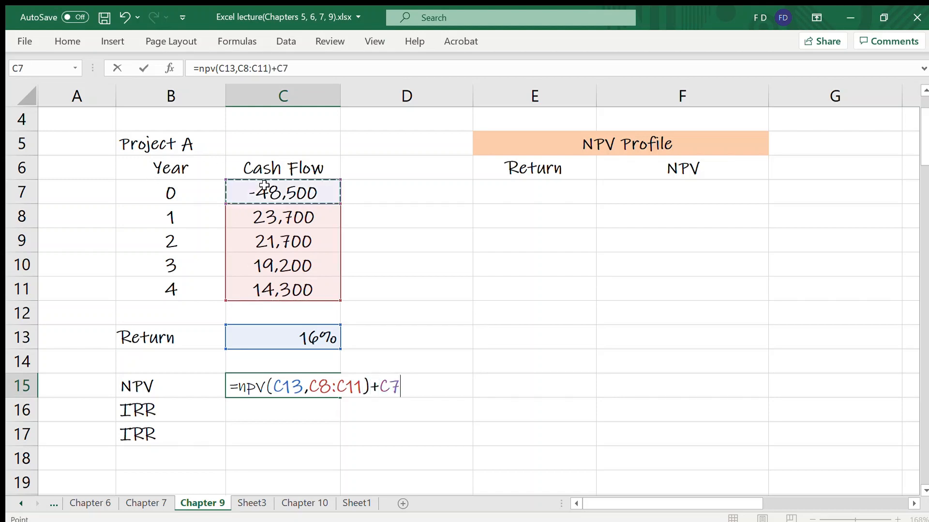
key(Return)
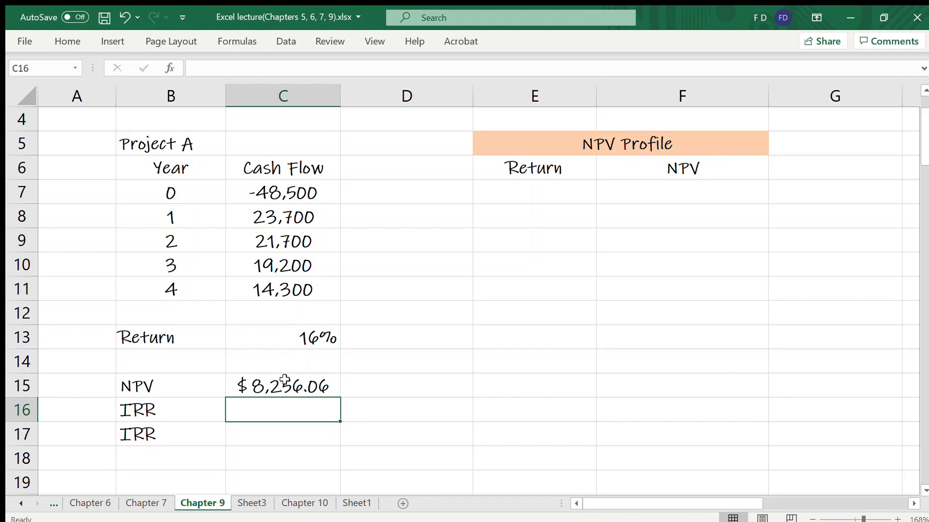
mouse_move(284, 408)
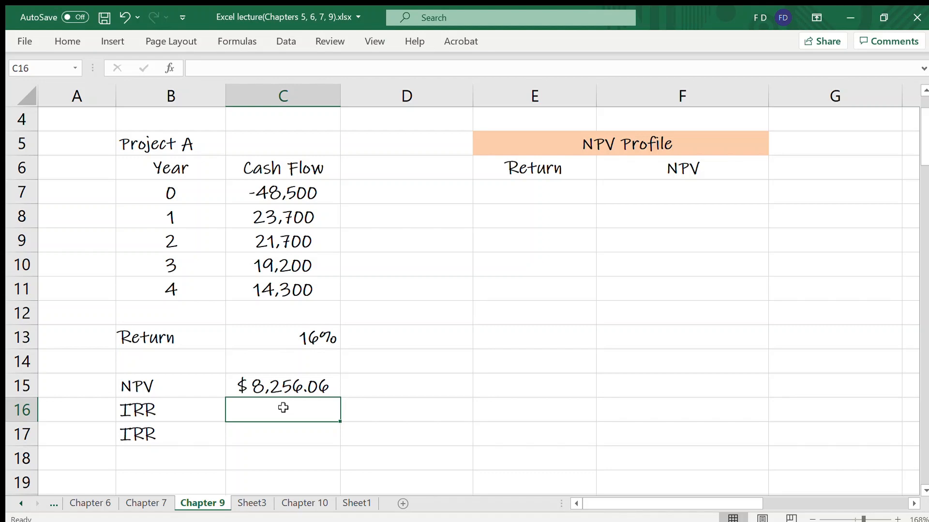
- Enter =IRR(C7:C11) in C16, giving Project A an IRR of 25.04%
text(=irr)
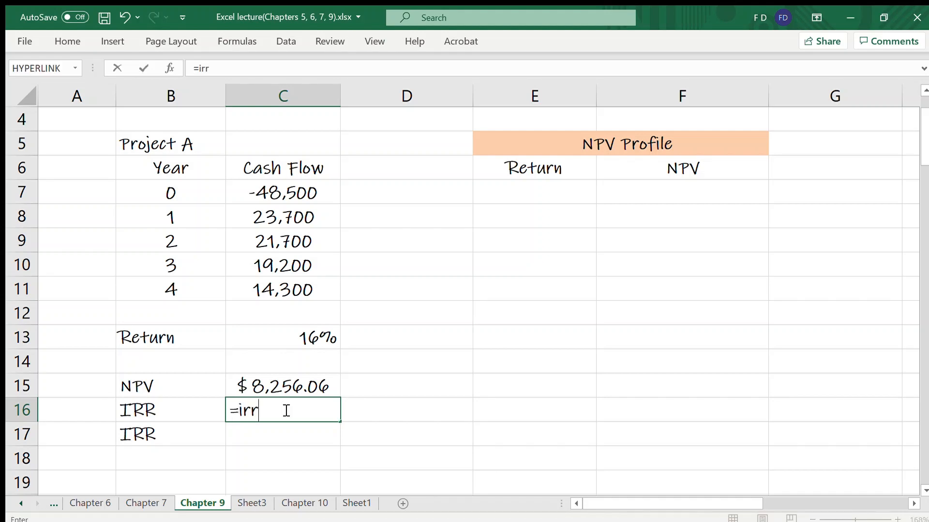
text((C7:C11)
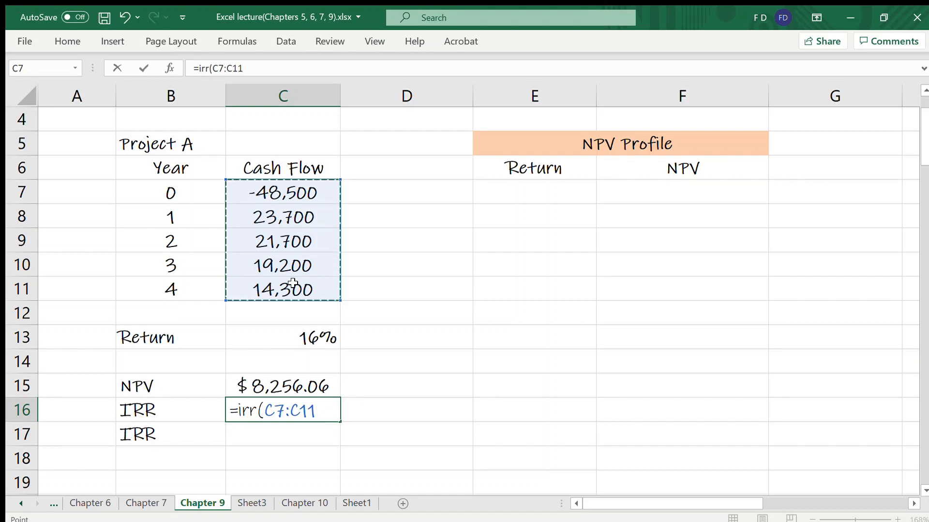
key(Return)
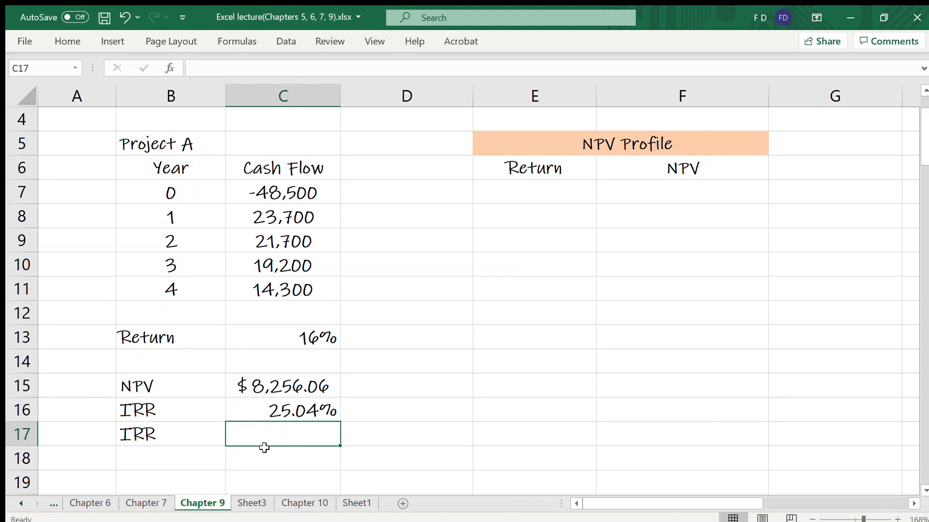
- Enter an IRR formula in C17 with an 11% guess argument, again returning 25.04%
text(=irr)
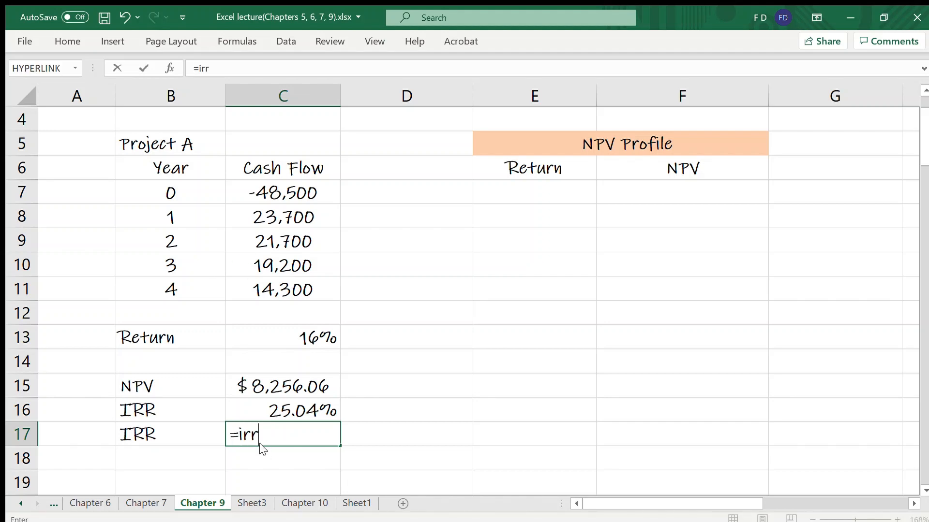
text((C7:C11)
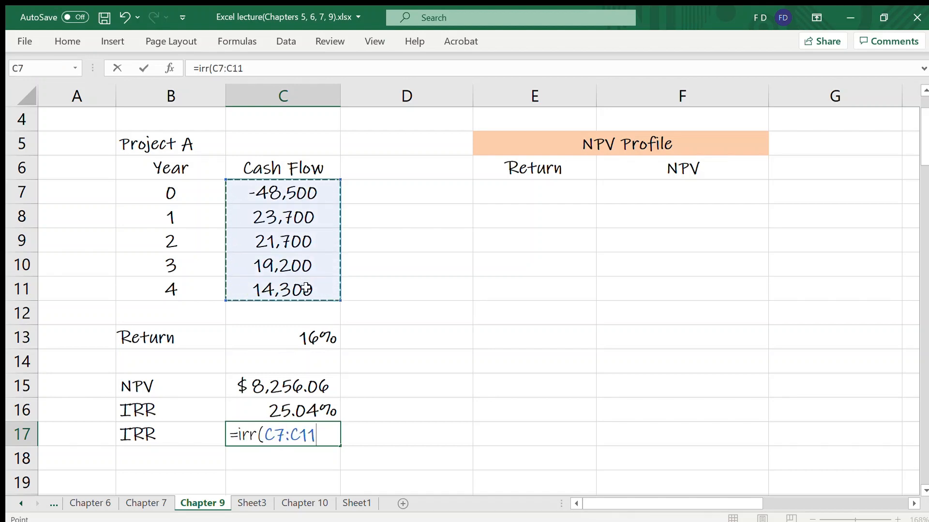
text(,)
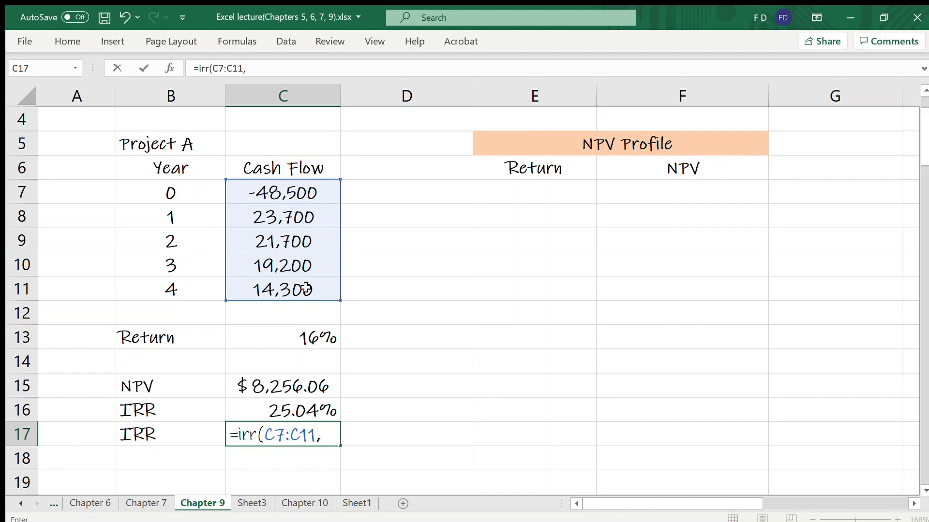
text(11)
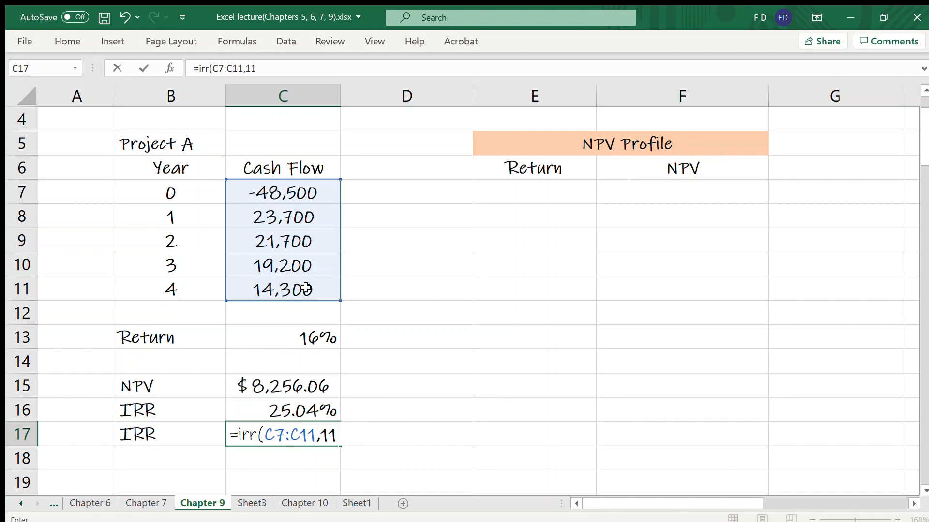
text(%)
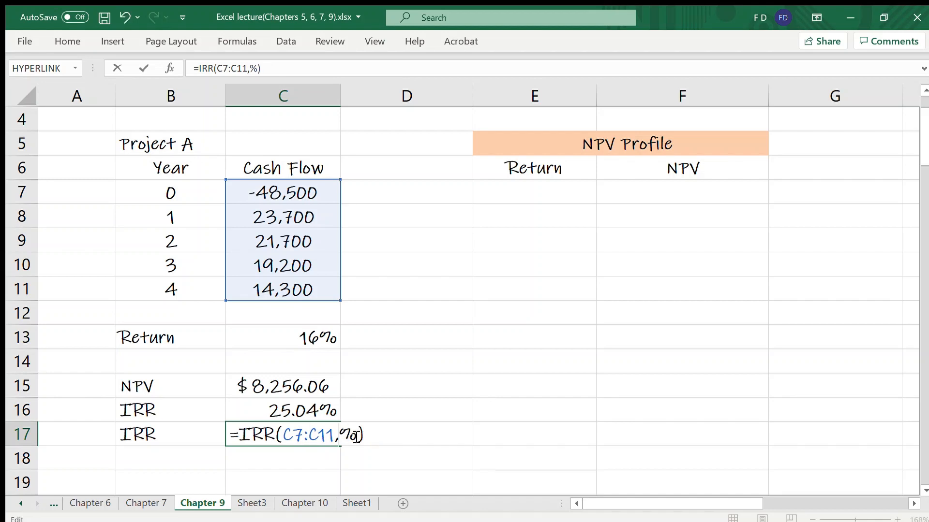
text(-)
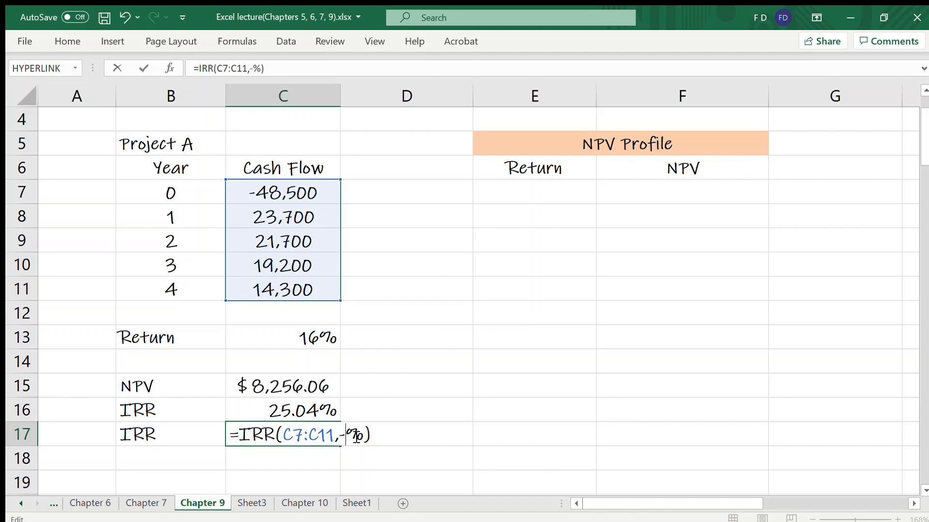
key(Return)
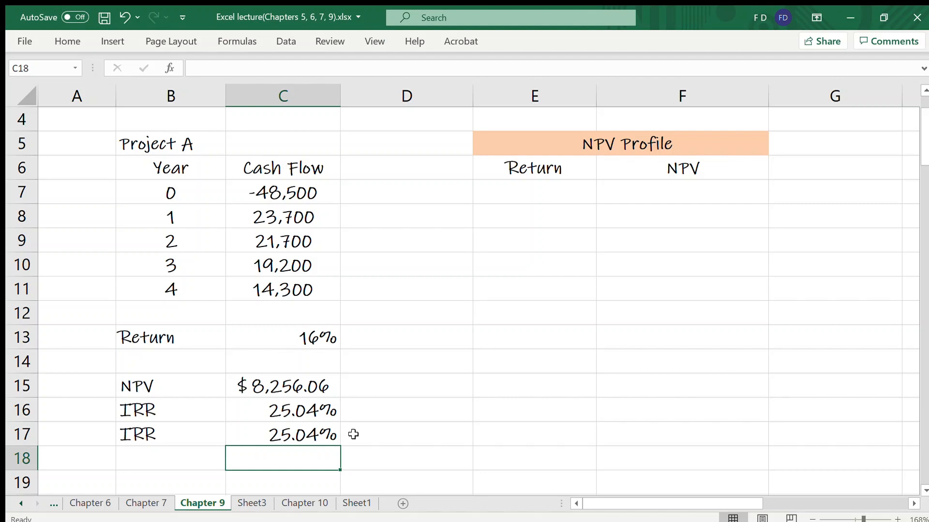
mouse_move(421, 413)
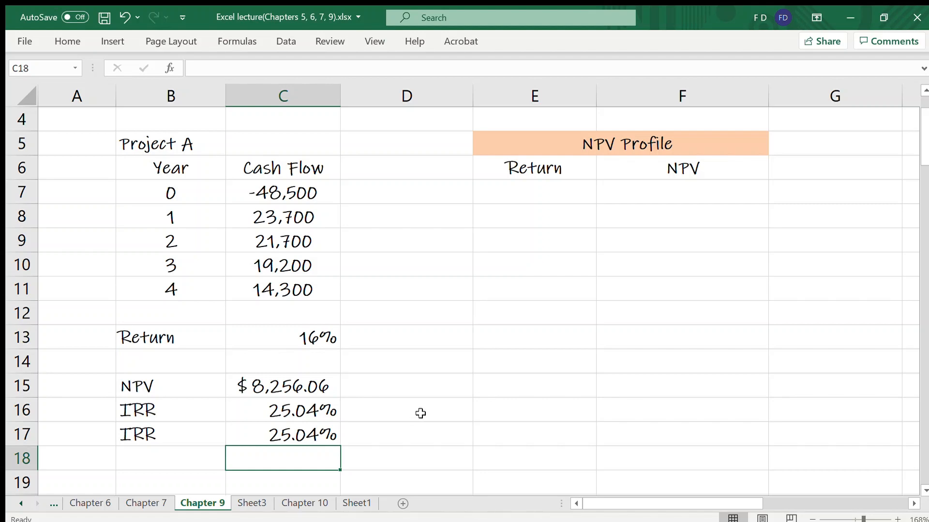
mouse_move(415, 385)
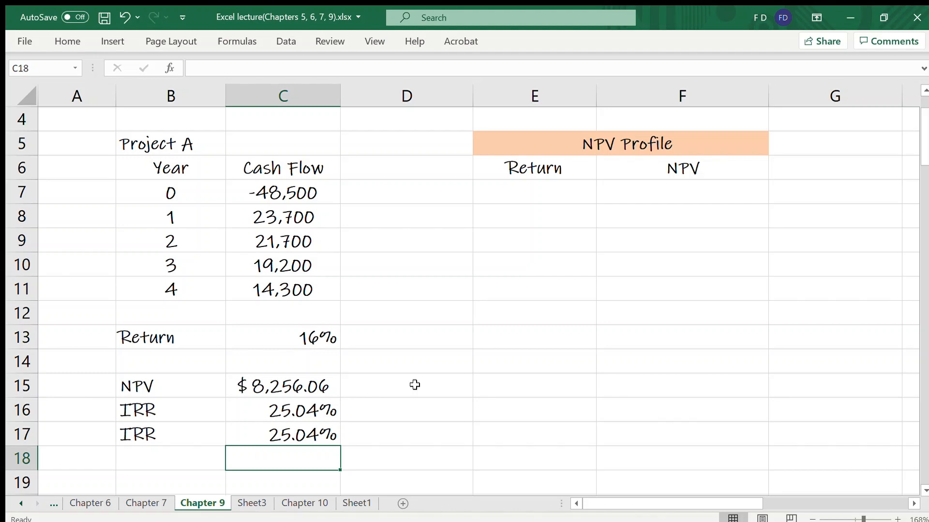
mouse_move(189, 277)
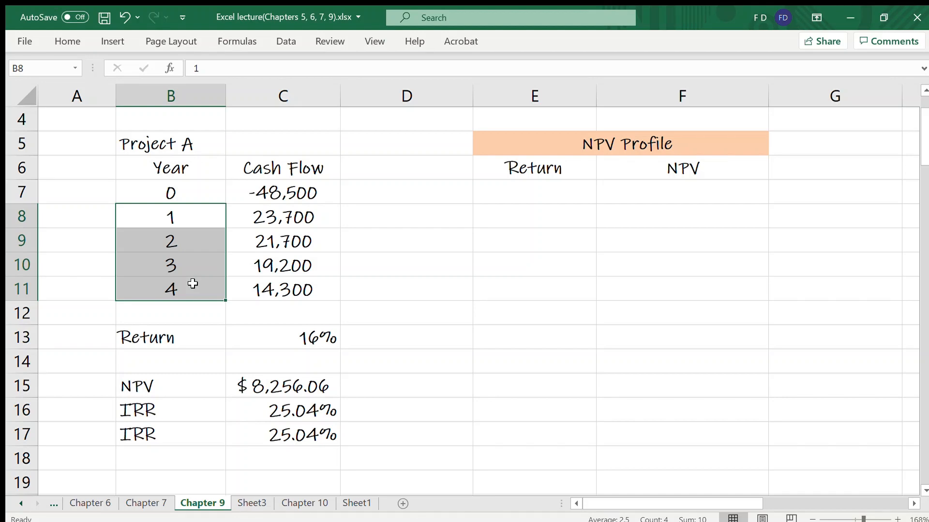
mouse_move(384, 422)
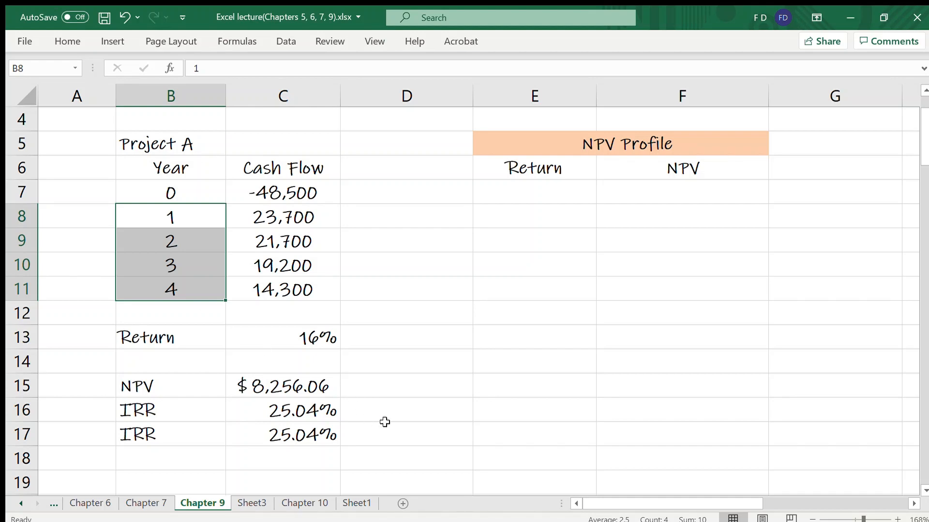
- Enter =XNPV(C30,C24:C28,B24:B28) in C32, giving 56309.7 at the 9% return
scroll(down, 3)
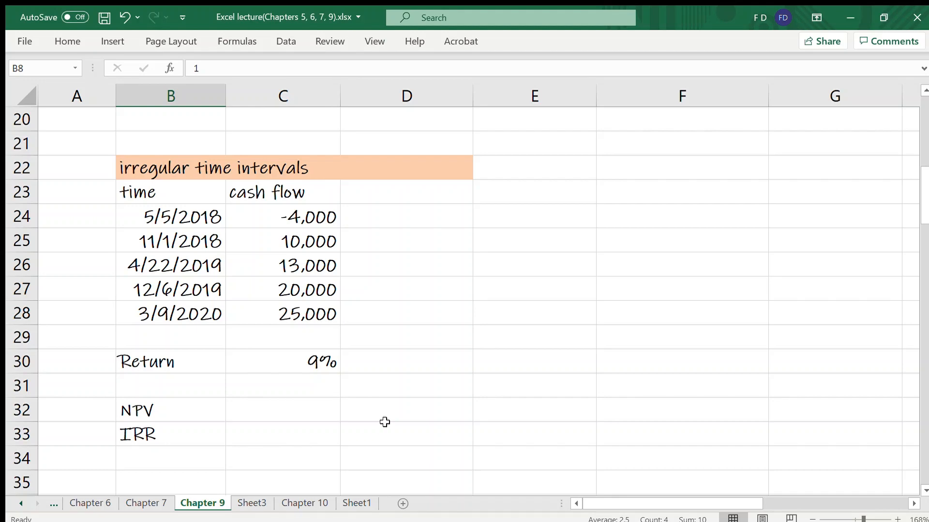
mouse_move(288, 411)
text(=)
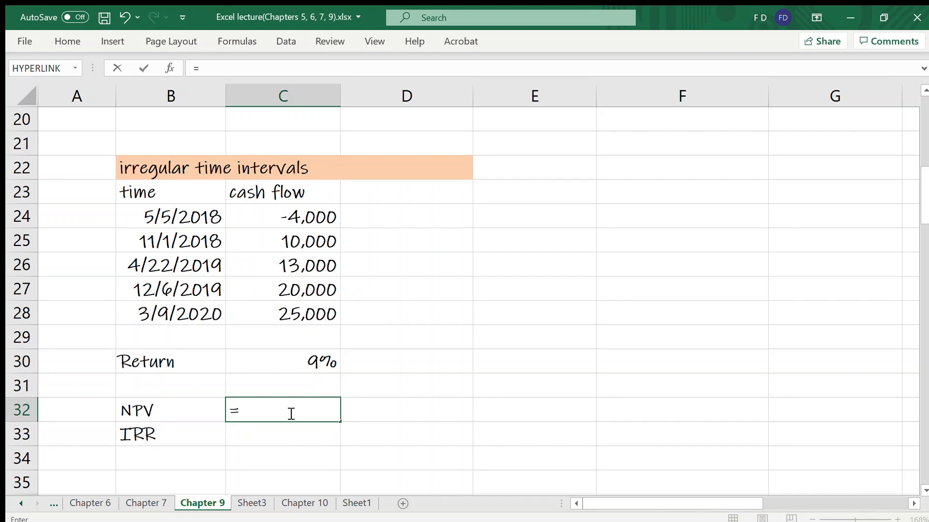
text(x)
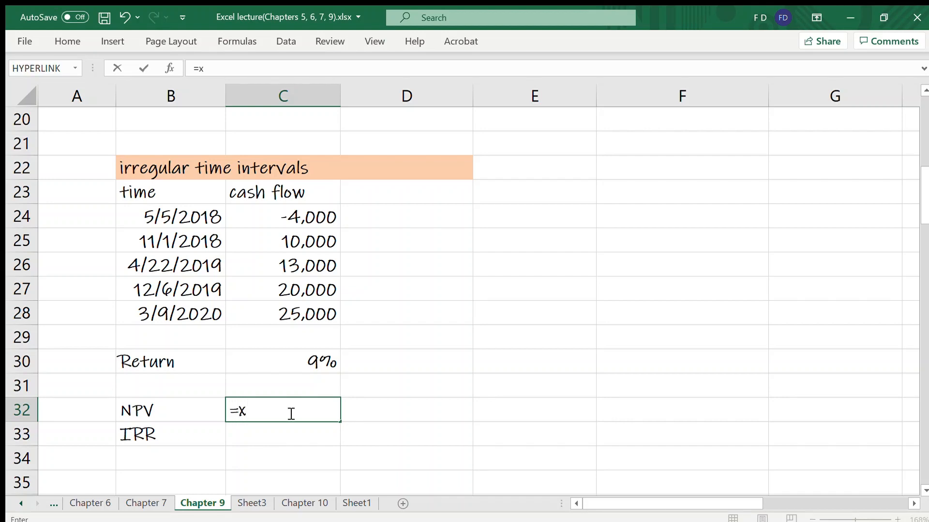
text(npv()
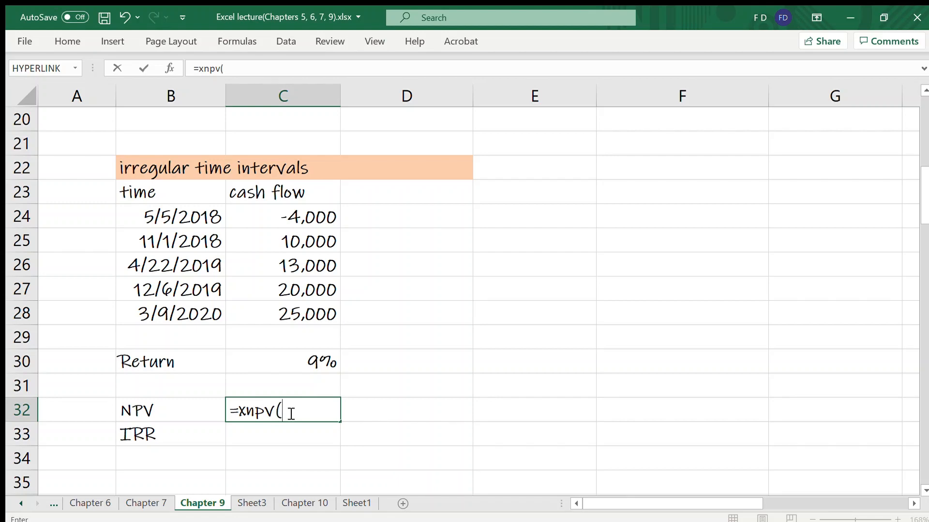
click(283, 361)
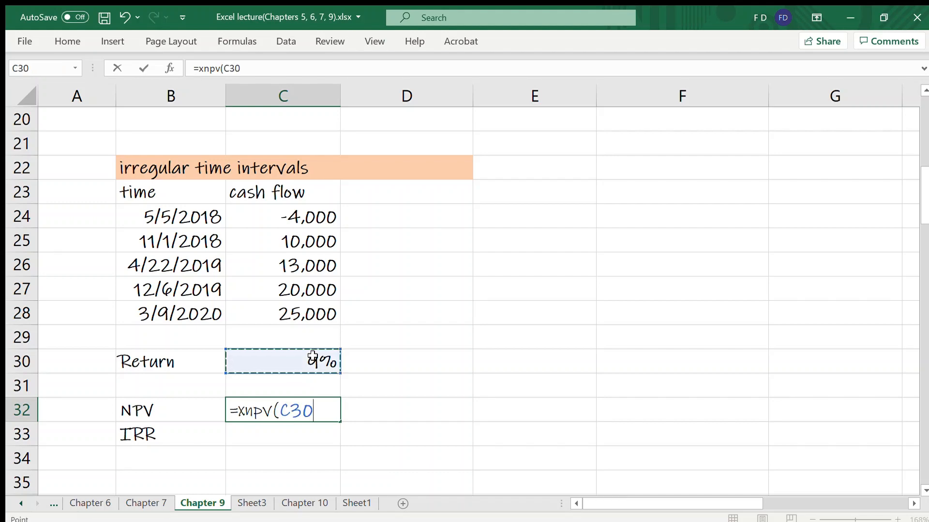
text(,C24:C28)
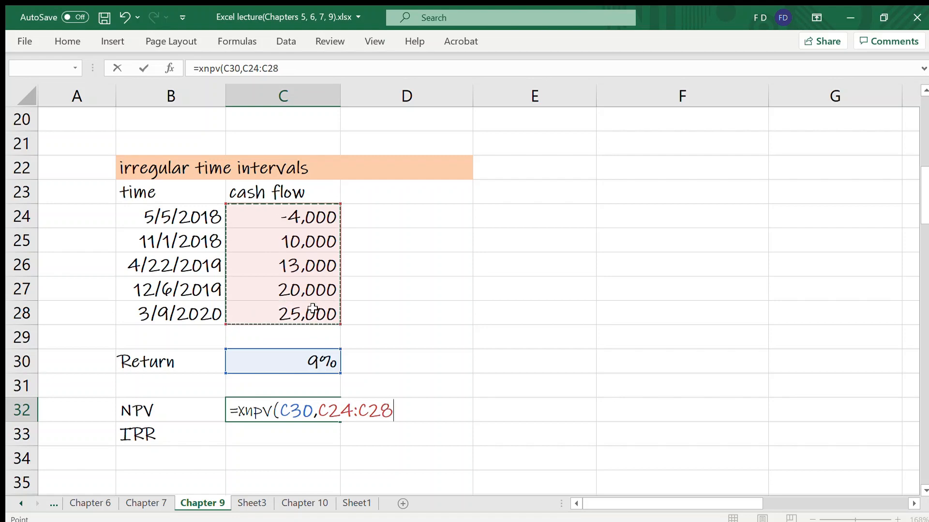
click(282, 218)
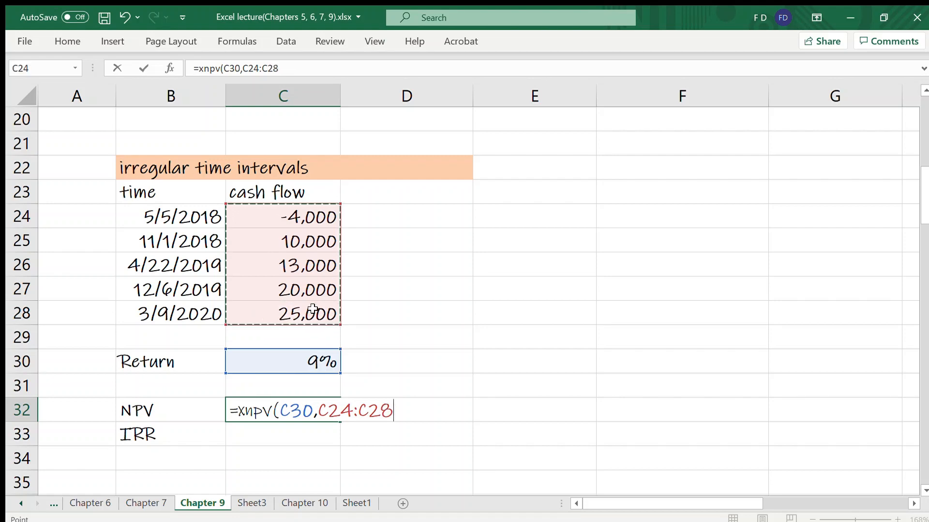
text(,B24:B28)
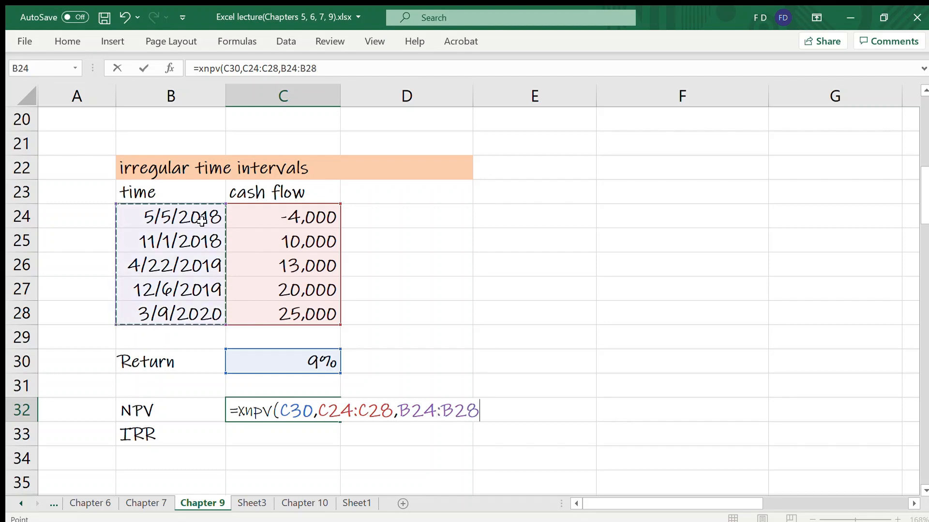
key(Return)
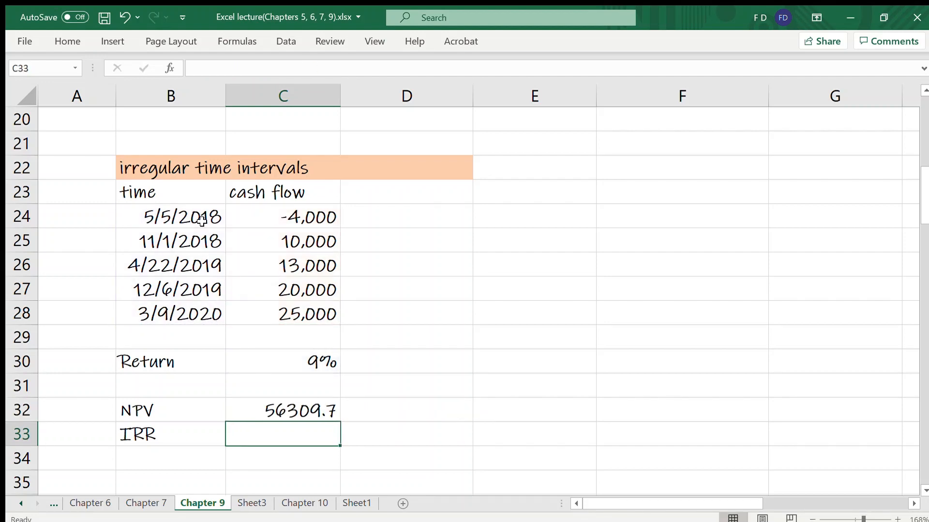
- Enter =XIRR(C24:C28,B24:B28) in C33, giving 14.12058 for the dated cash flows
text(=)
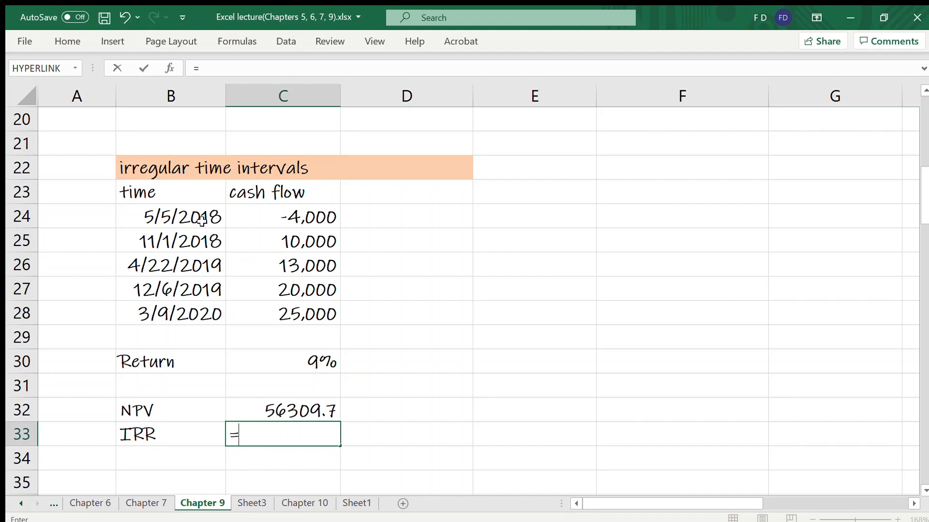
text(xi)
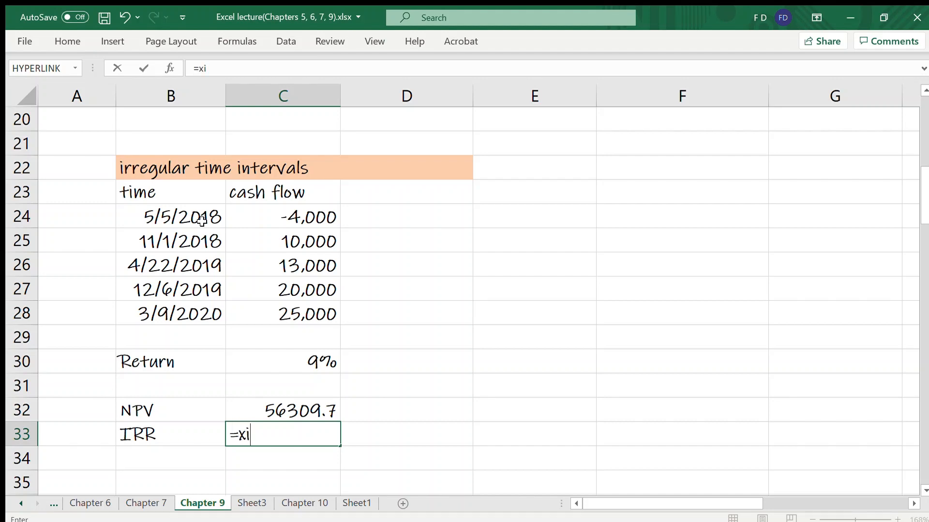
text(rr()
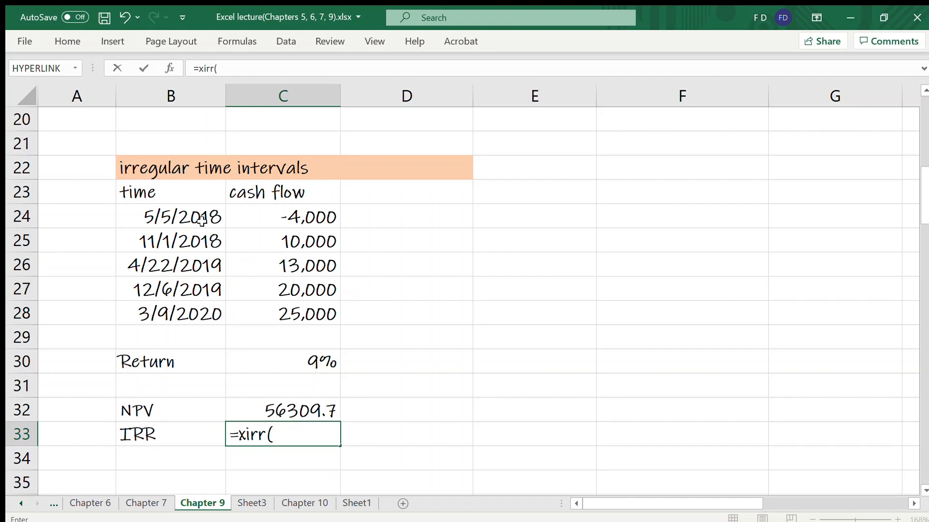
click(282, 217)
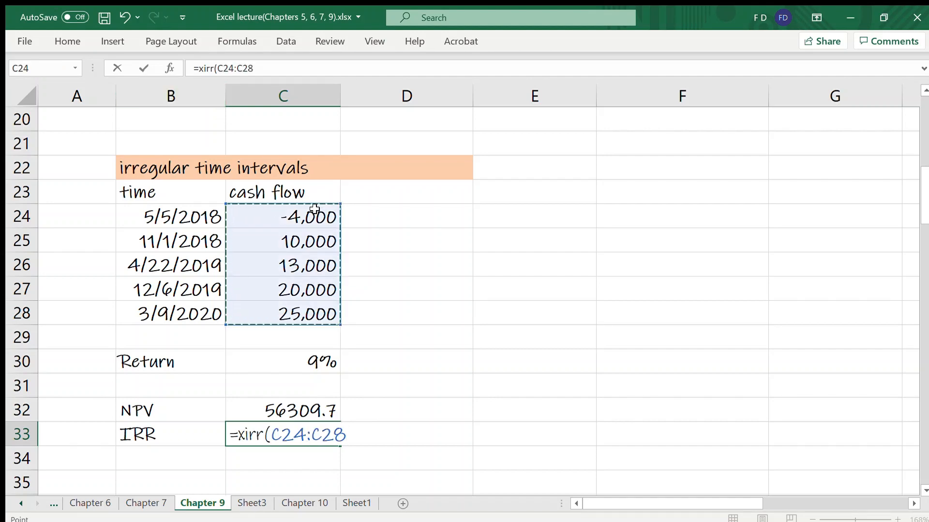
text(,B24:B28)
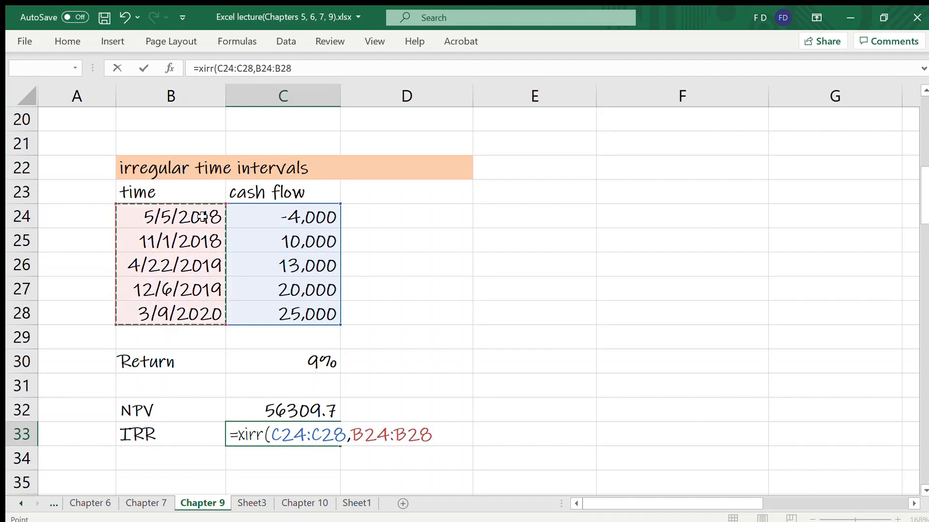
key(Return)
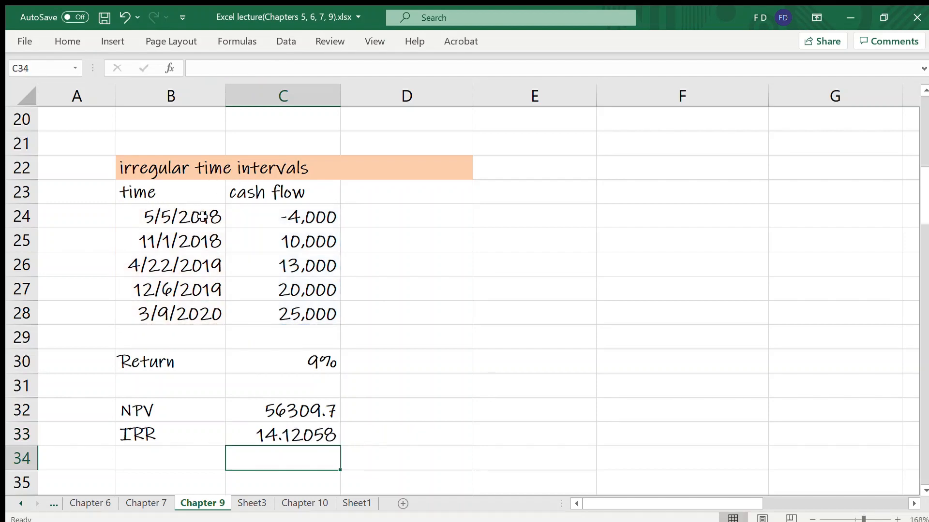
mouse_move(566, 300)
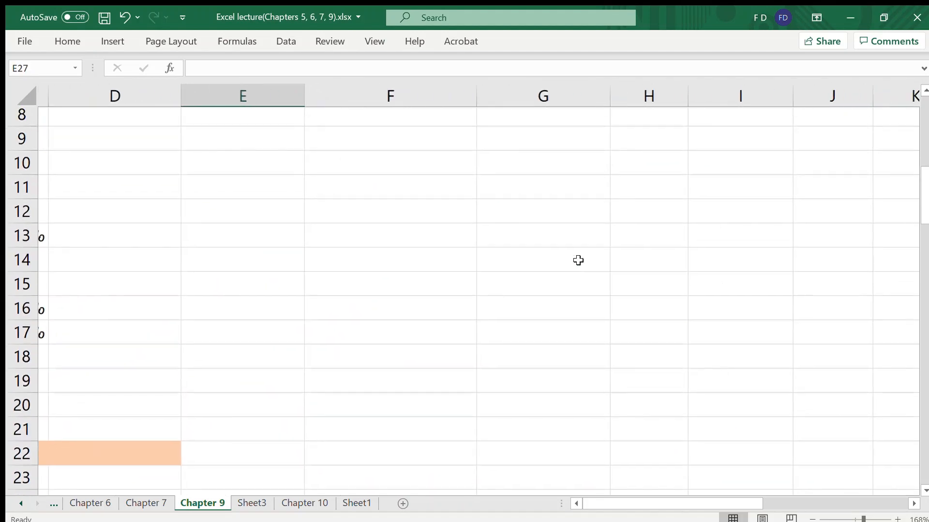
- Enter 0% and 5% in E7:E8 and fill the Return column down to 50% in E17
scroll(up, 3)
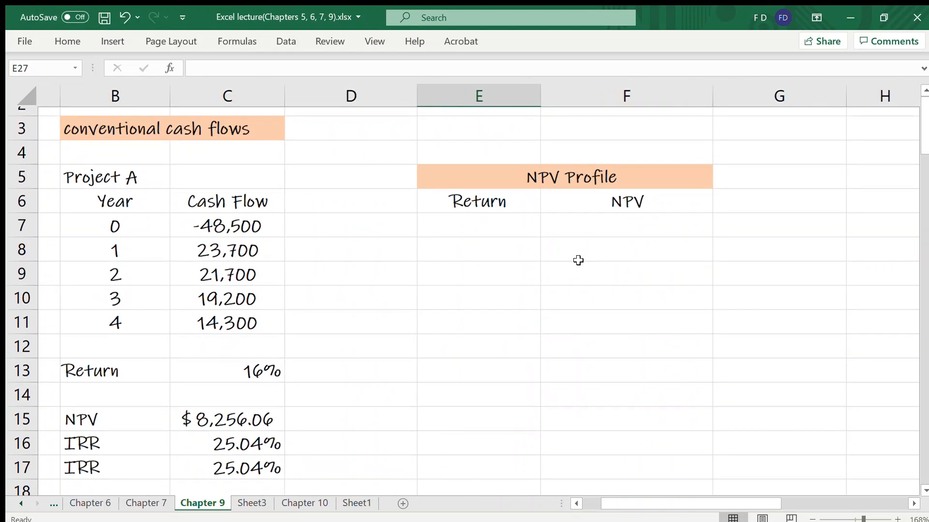
scroll(up, 3)
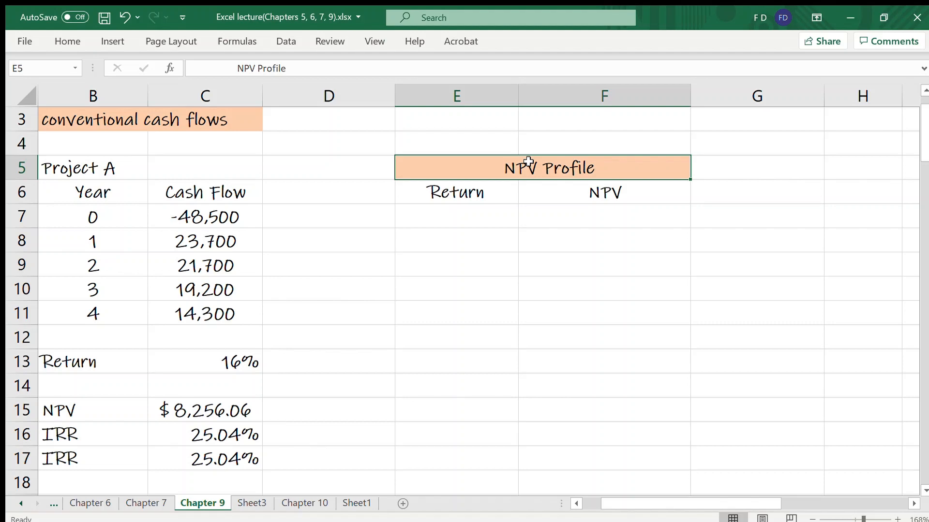
mouse_move(576, 186)
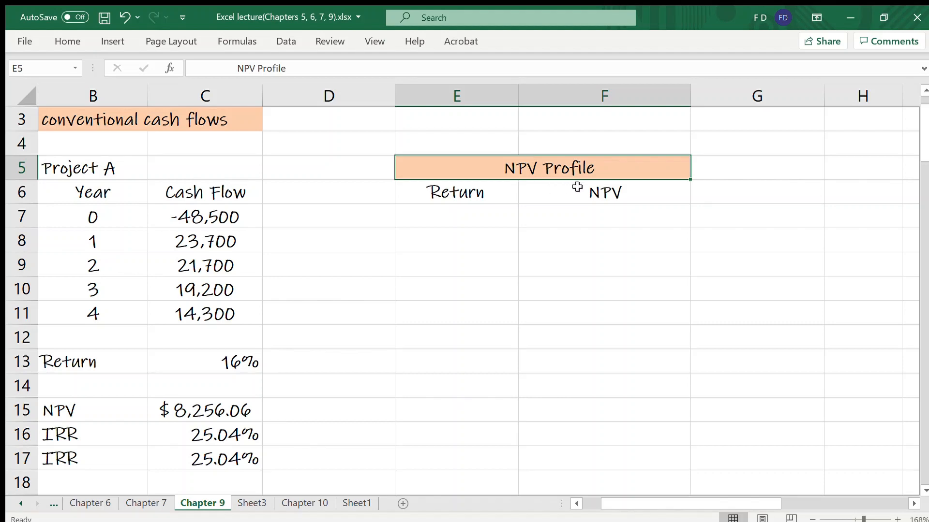
mouse_move(589, 192)
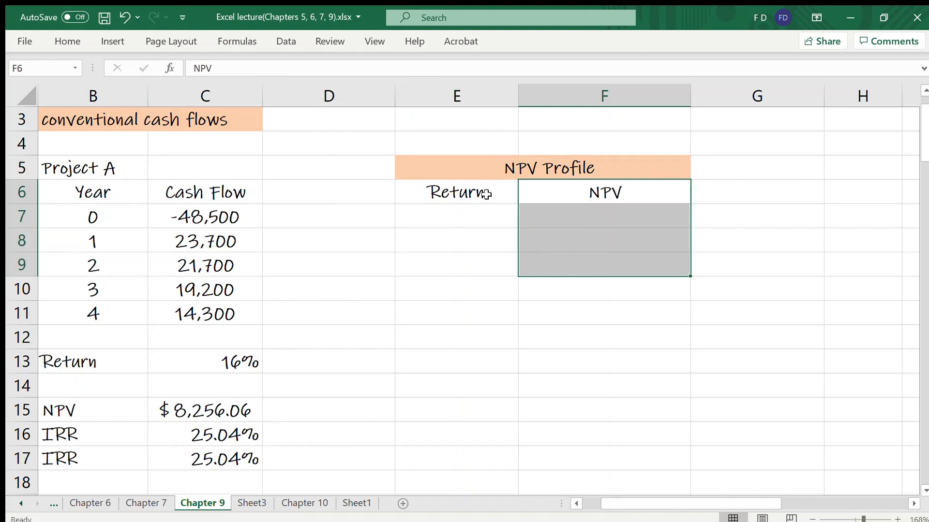
click(456, 191)
text(0)
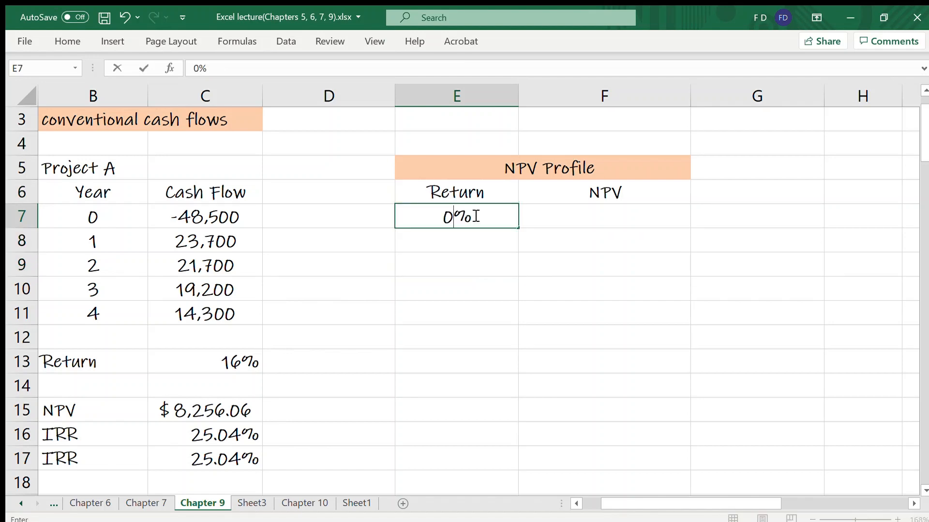
key(enter)
text(5)
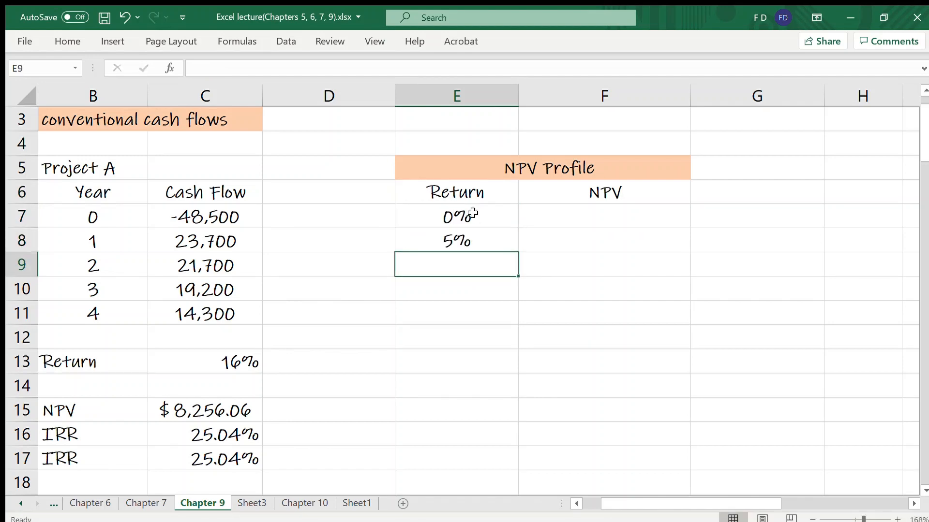
click(456, 215)
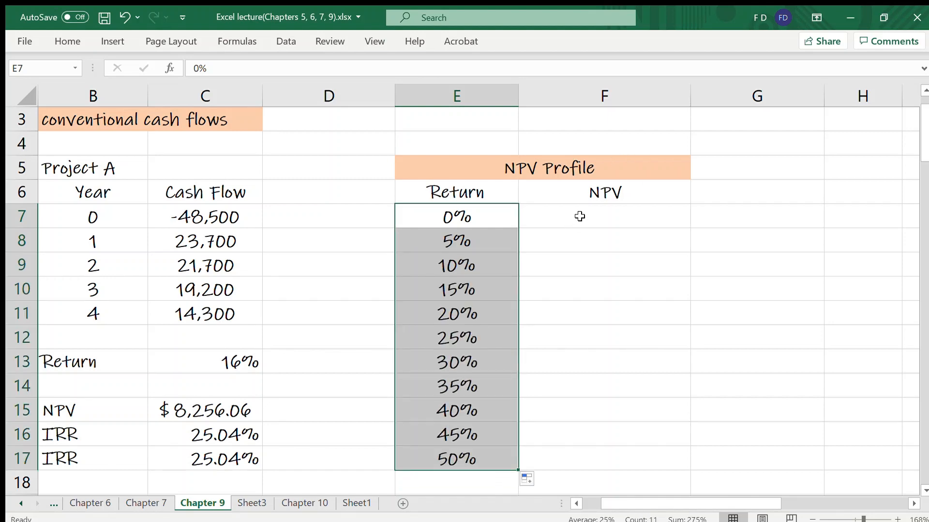
- Enter =NPV(E7,$C$8:$C$11)+$C$7 in F7 and fill to F17, from 30,400.00 down to -14,541.98
click(604, 216)
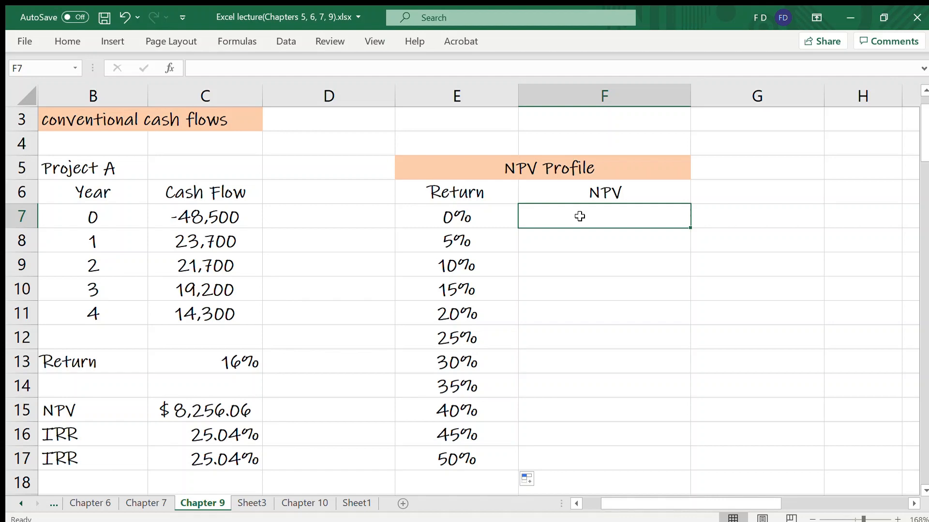
text(=)
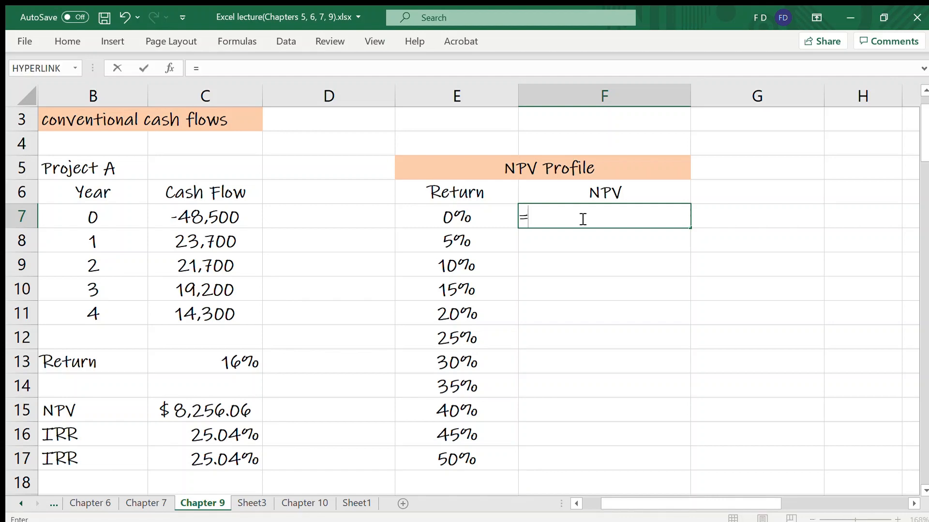
text(npv()
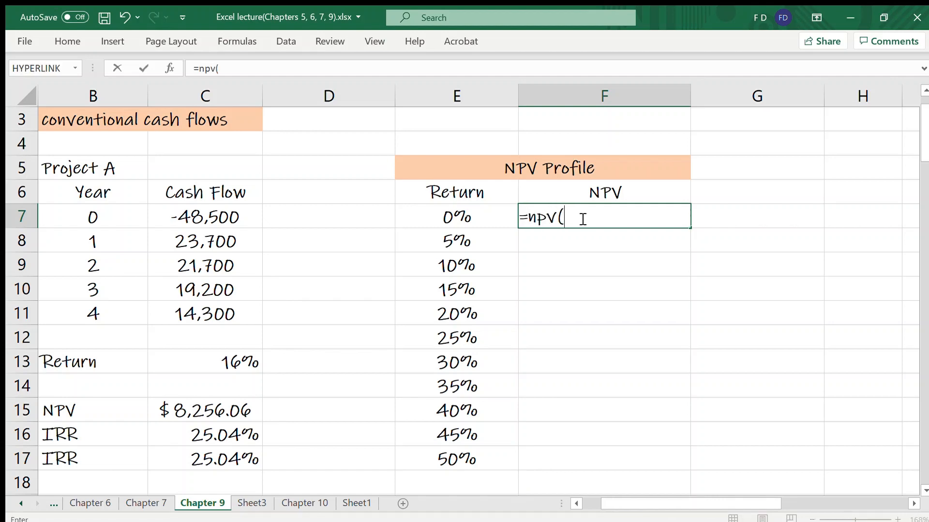
click(455, 217)
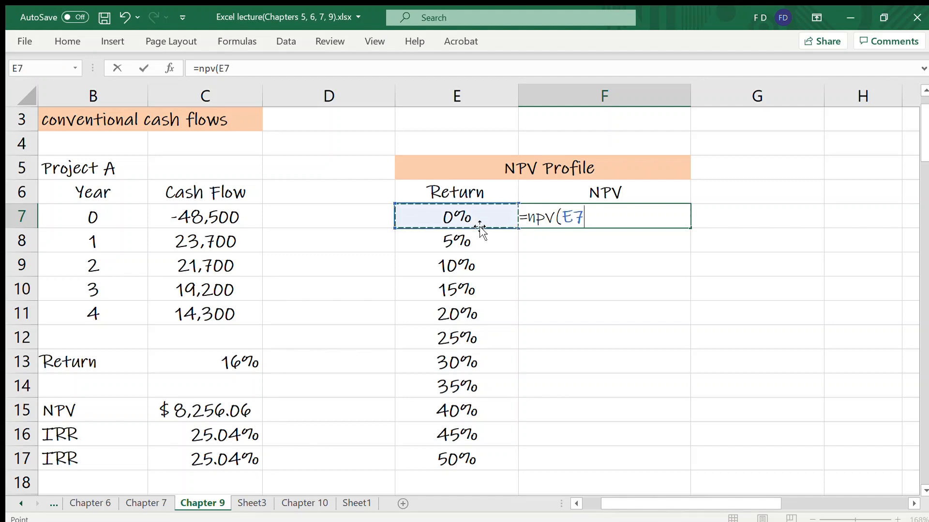
text(,C8:C11)
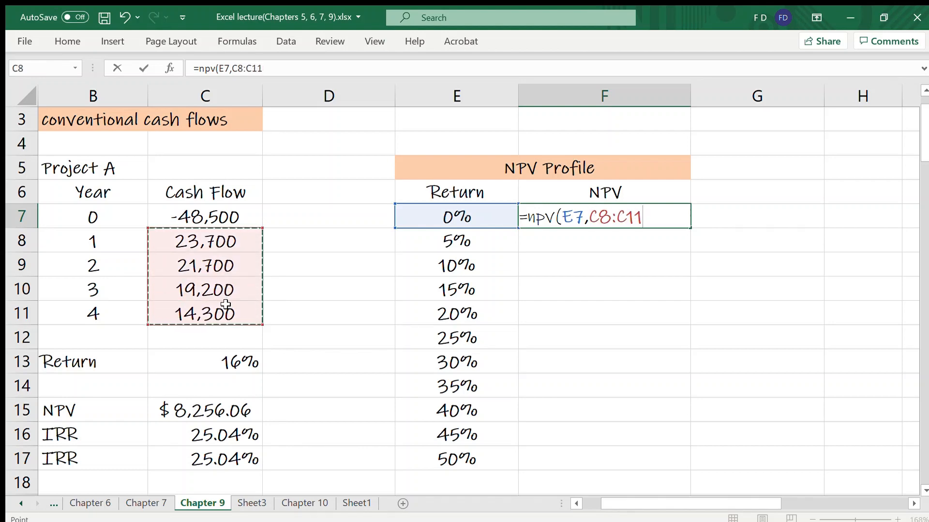
text())
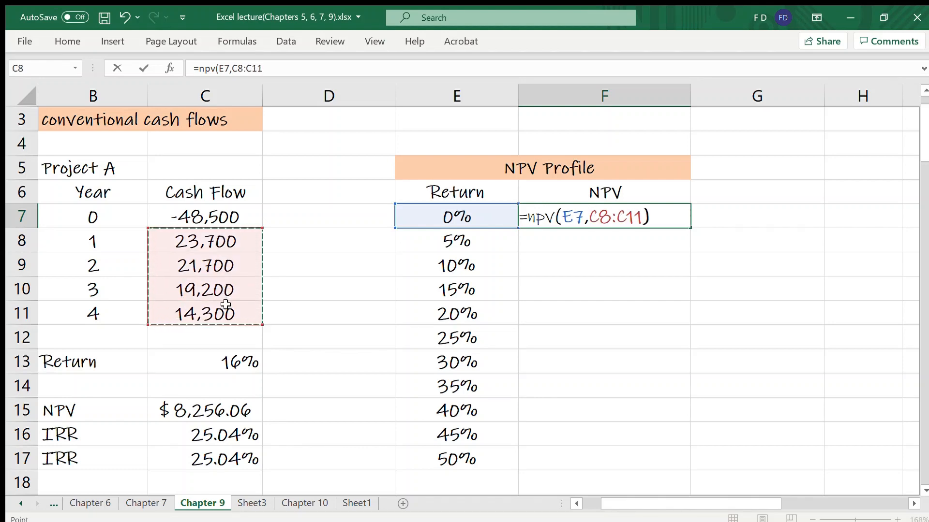
text(+)
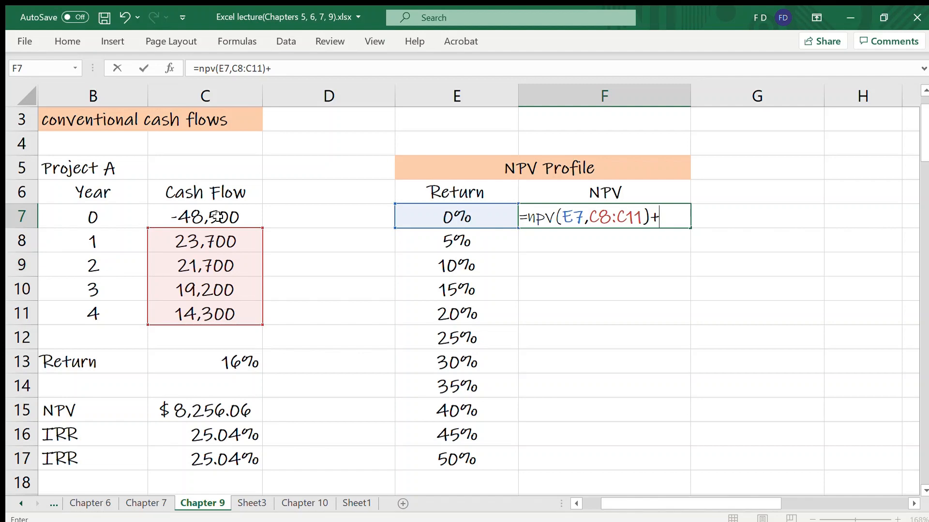
click(204, 216)
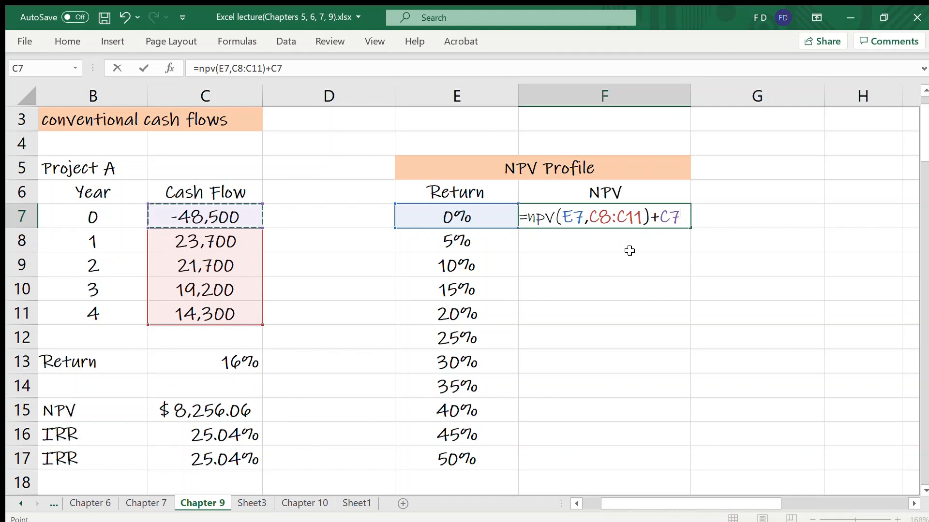
mouse_move(484, 243)
text($)
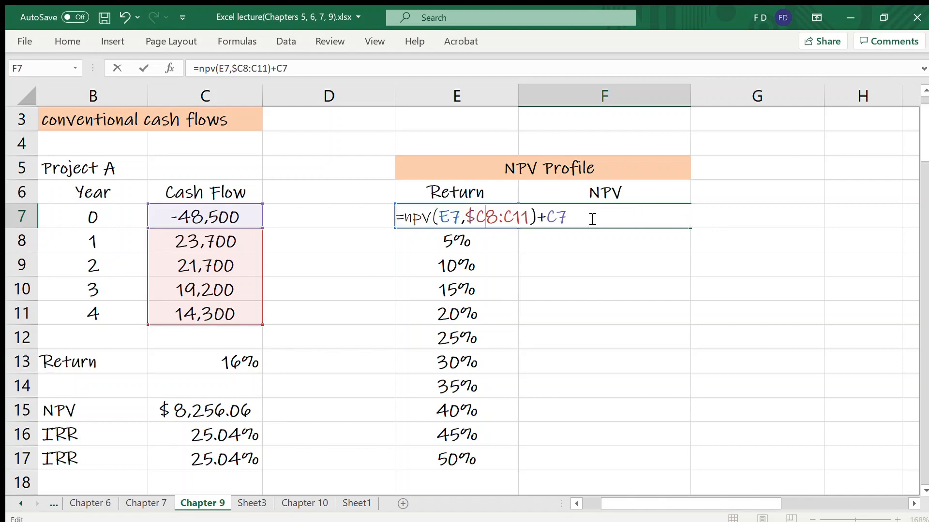
key(f4)
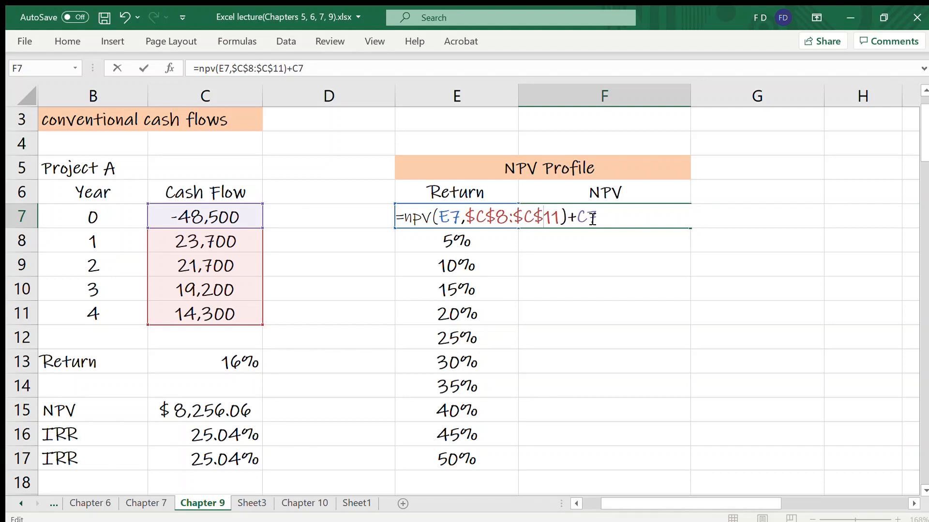
key(F4)
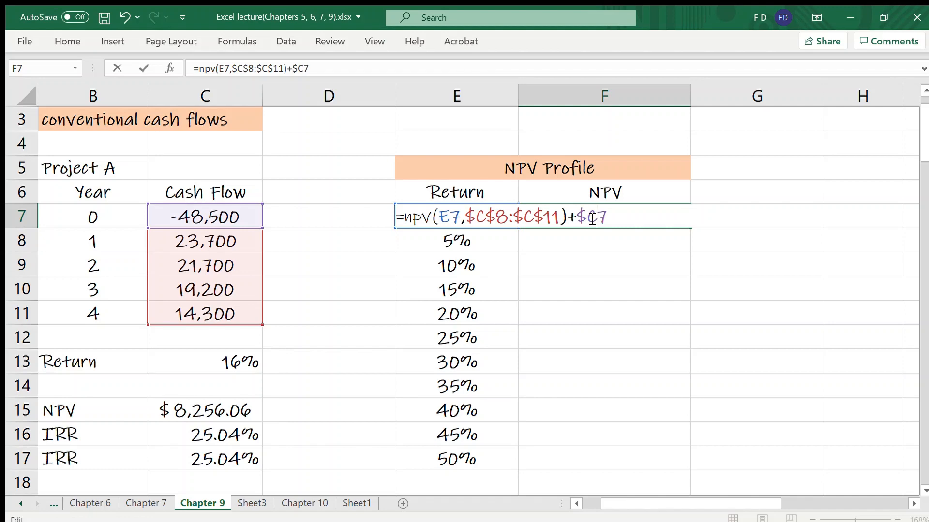
key(Return)
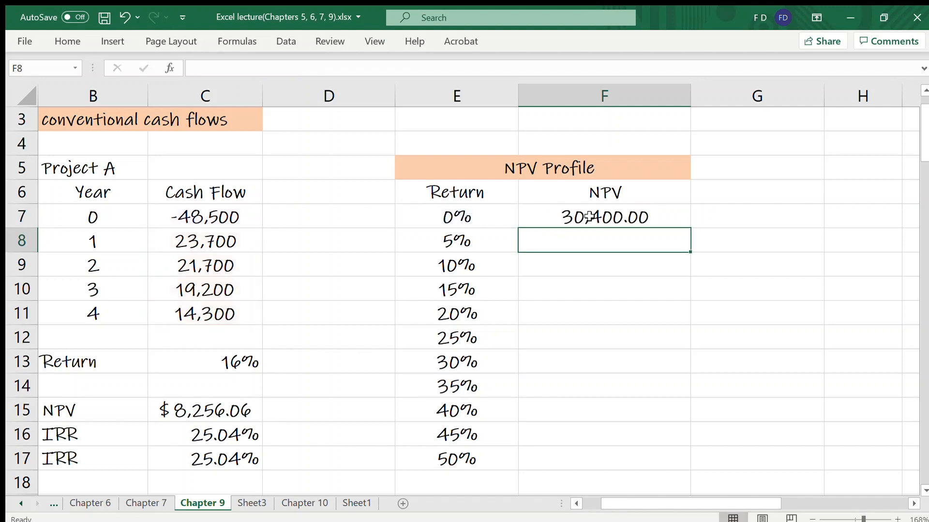
click(604, 216)
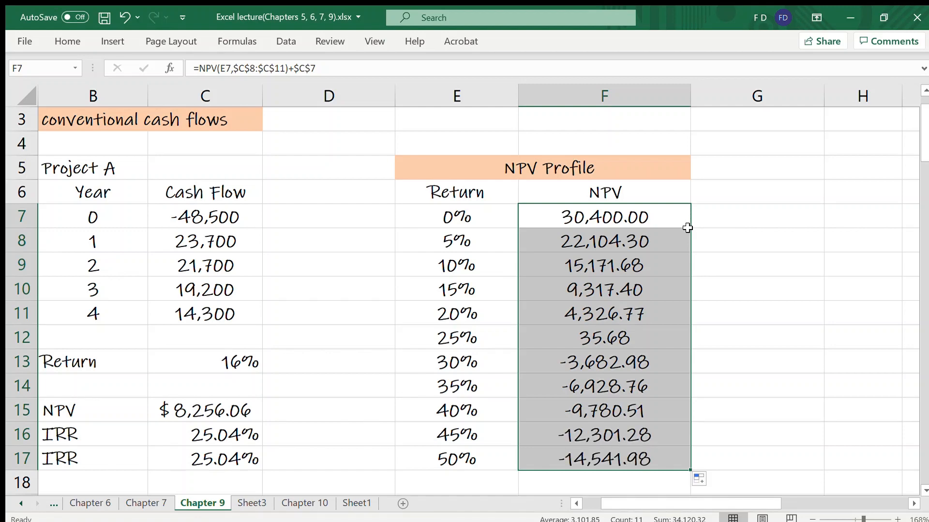
mouse_move(724, 212)
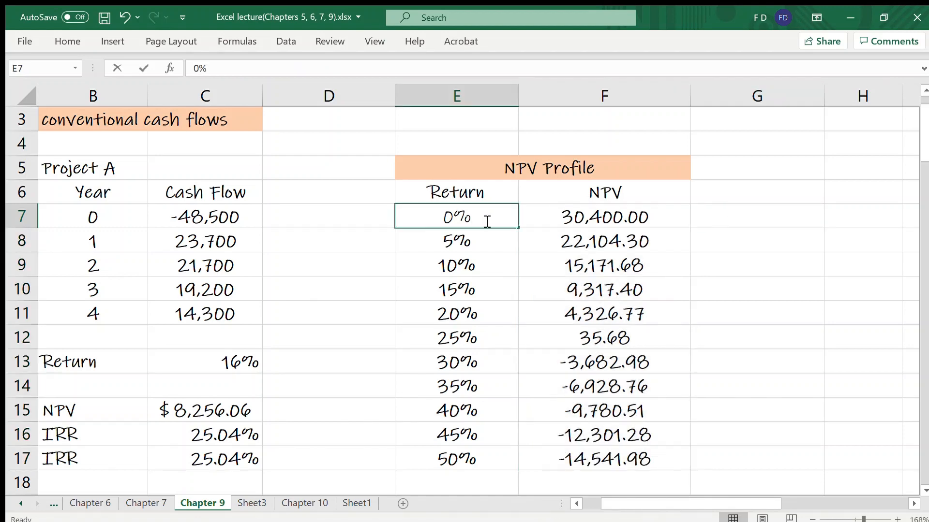
click(603, 216)
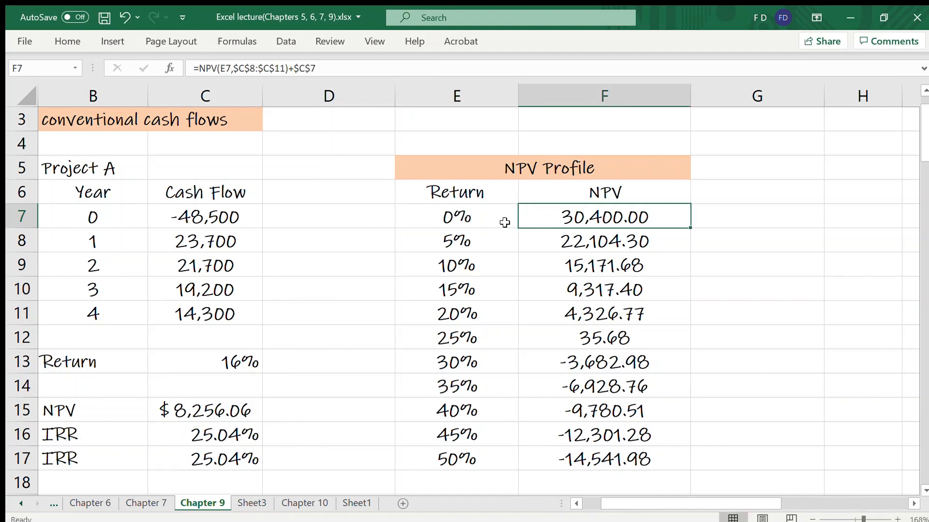
mouse_move(487, 220)
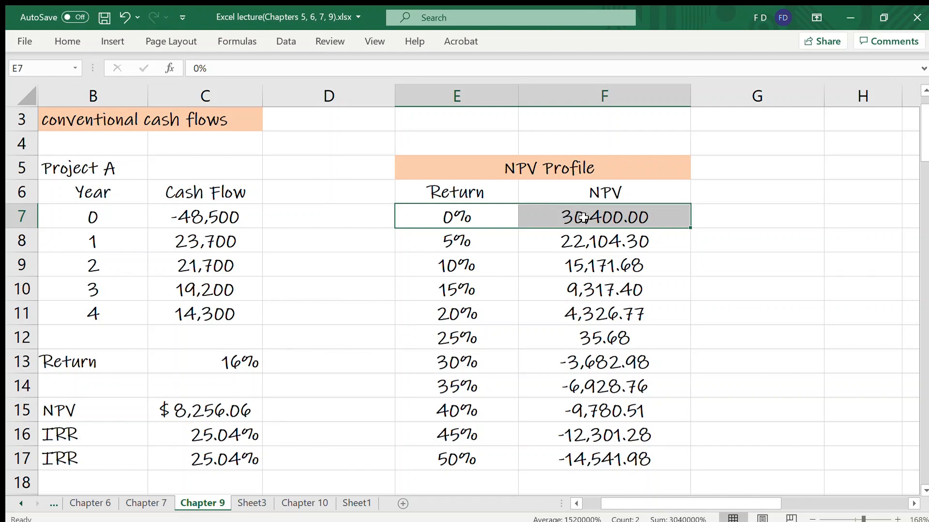
mouse_move(622, 213)
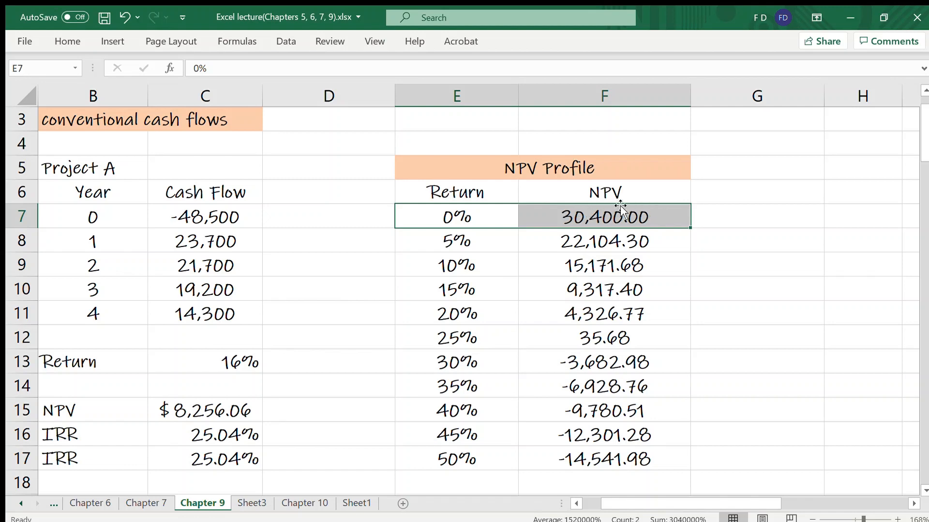
mouse_move(621, 234)
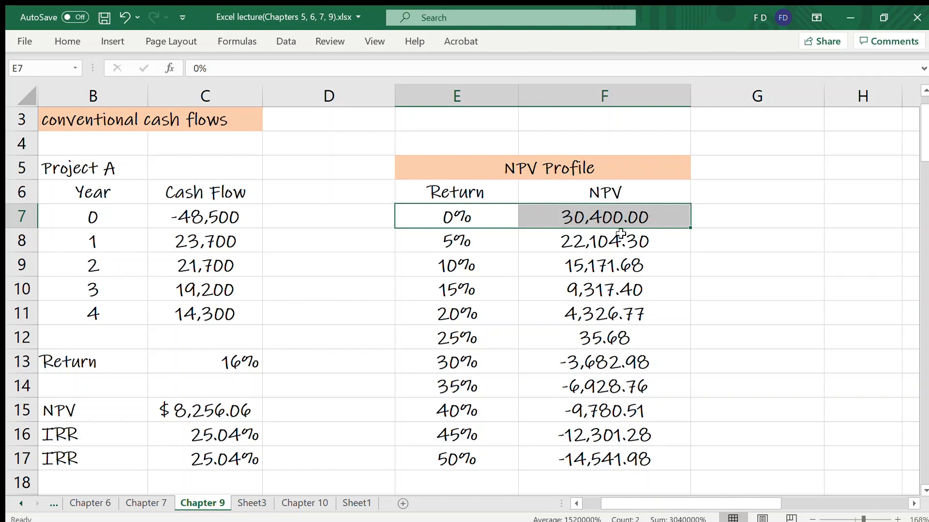
mouse_move(505, 245)
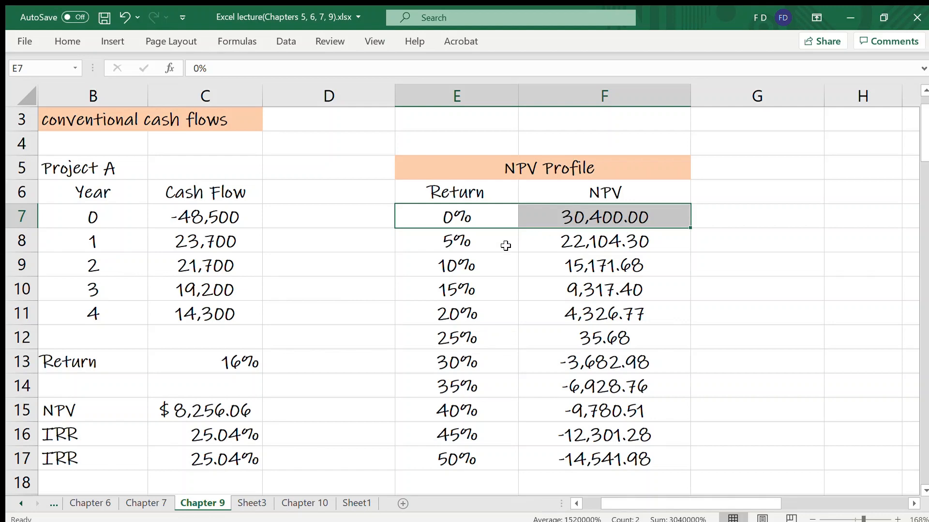
click(456, 241)
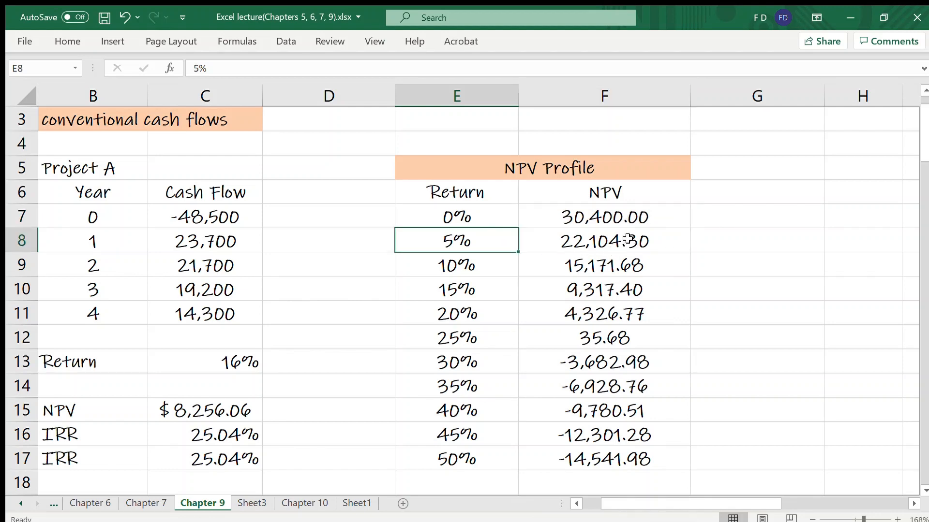
mouse_move(648, 244)
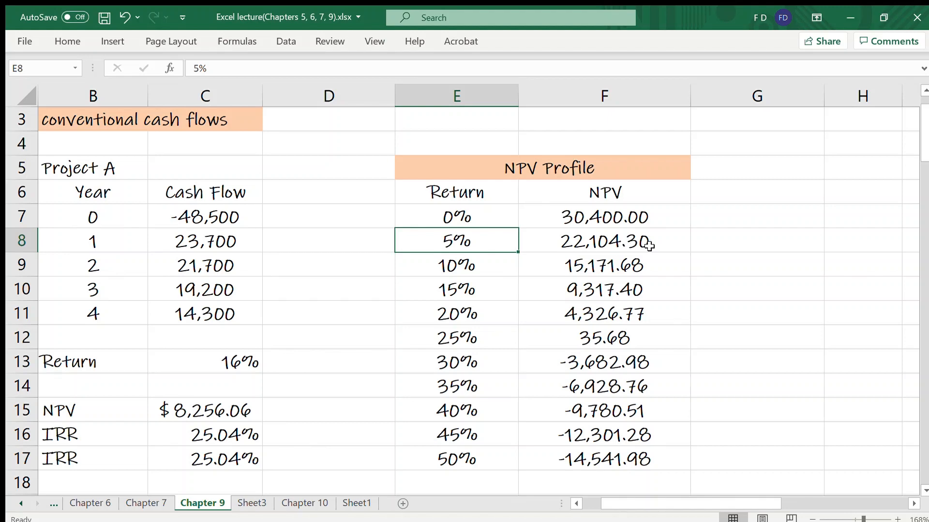
mouse_move(489, 216)
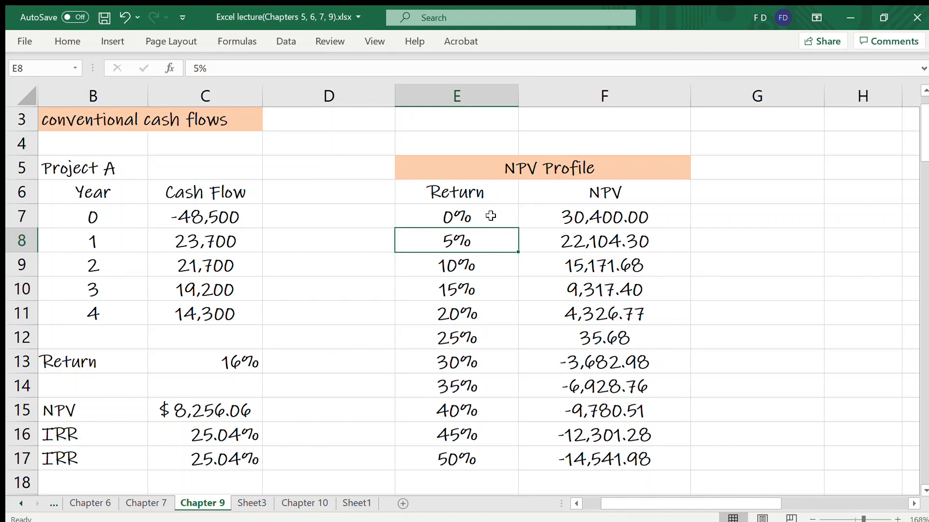
mouse_move(482, 191)
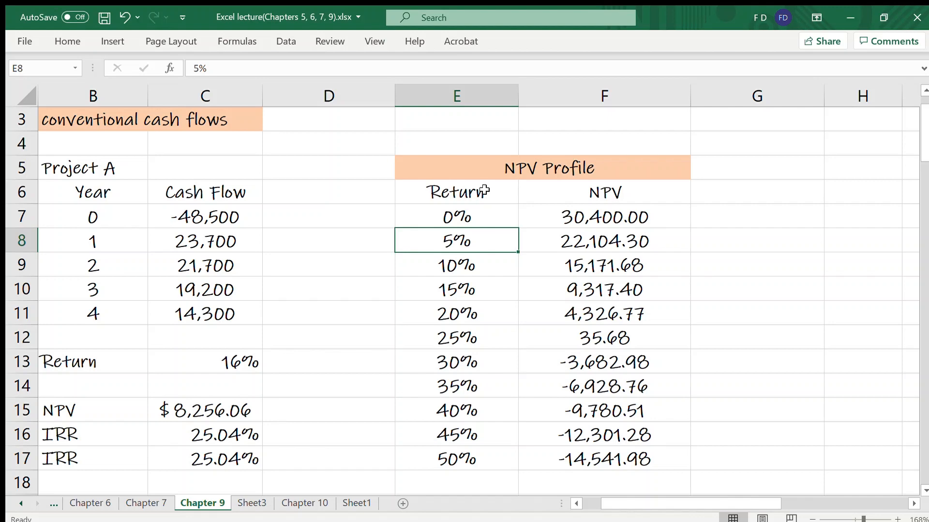
click(455, 191)
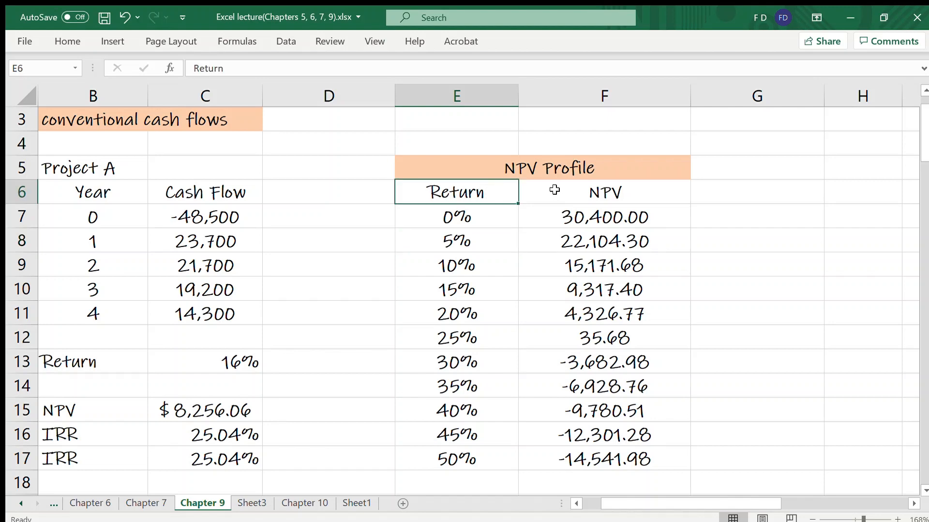
click(604, 192)
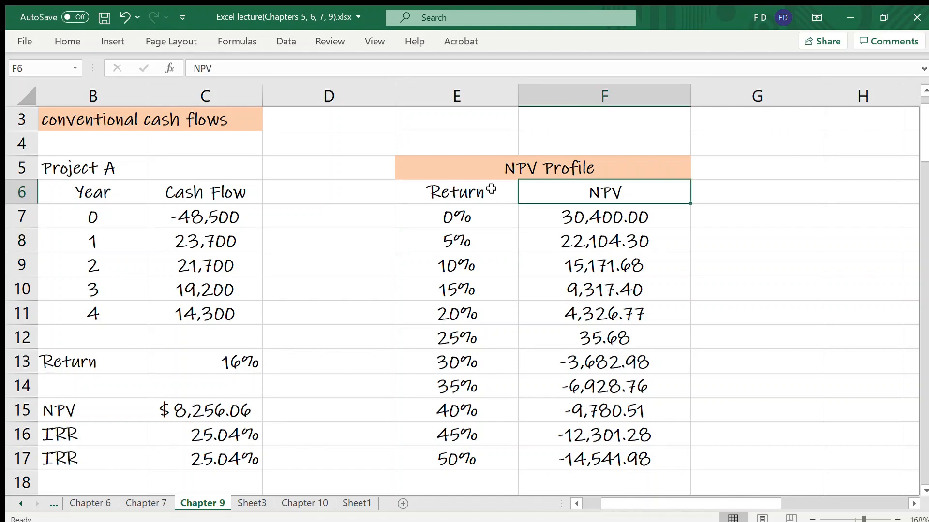
click(456, 192)
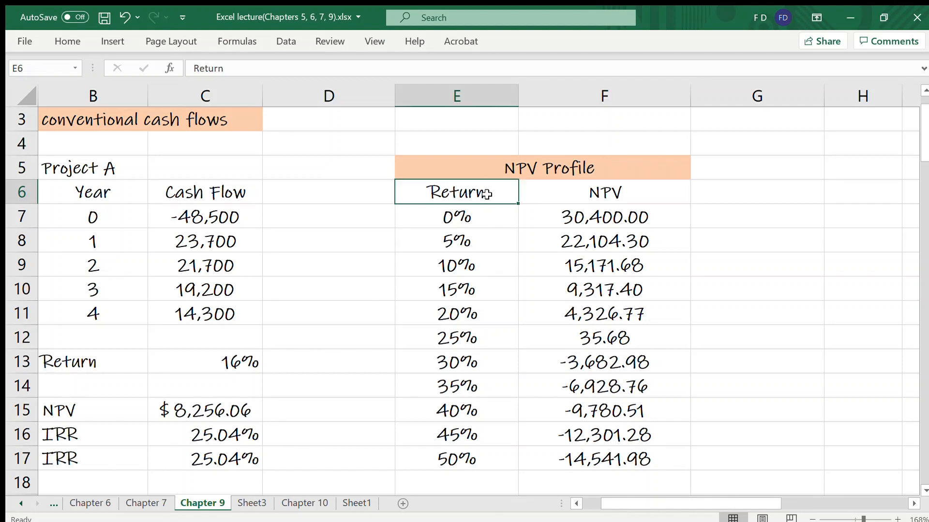
click(604, 191)
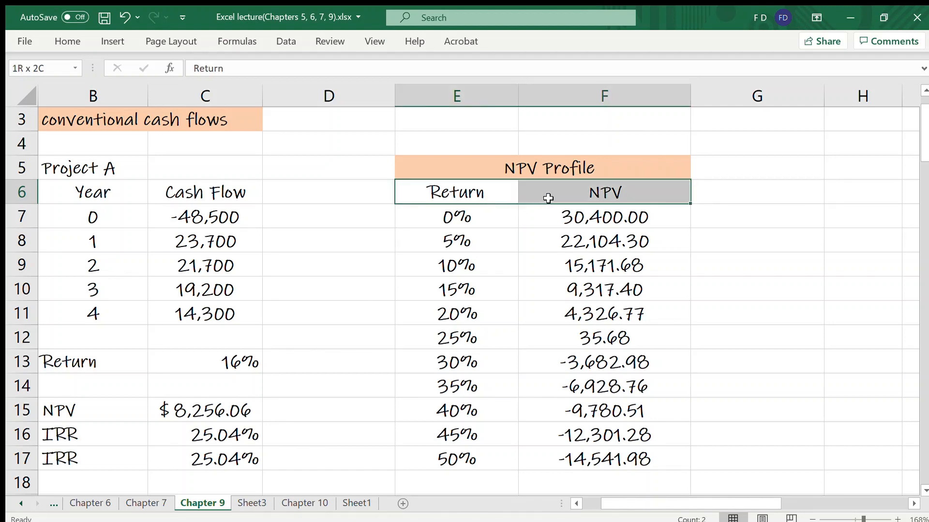
- Chart the NPV profile table, reposition the chart, and select the second IRR result in C17
click(456, 192)
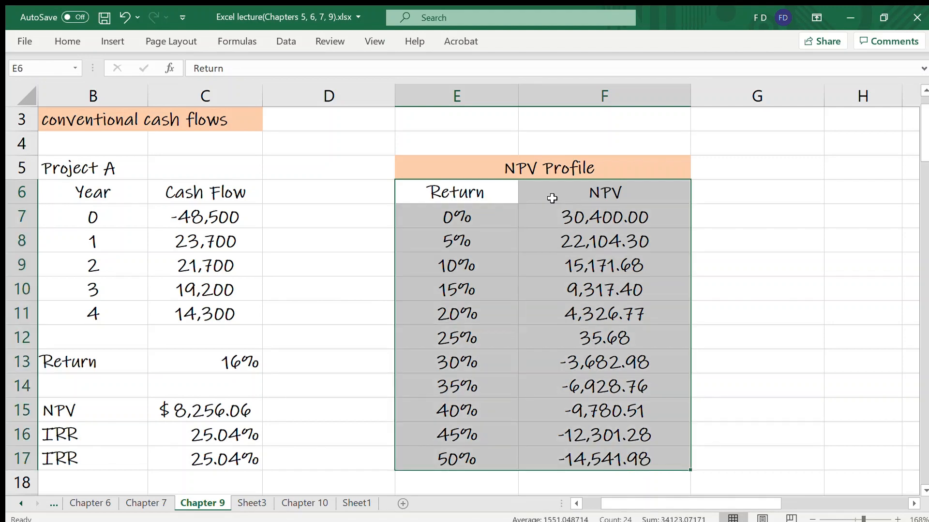
mouse_move(488, 205)
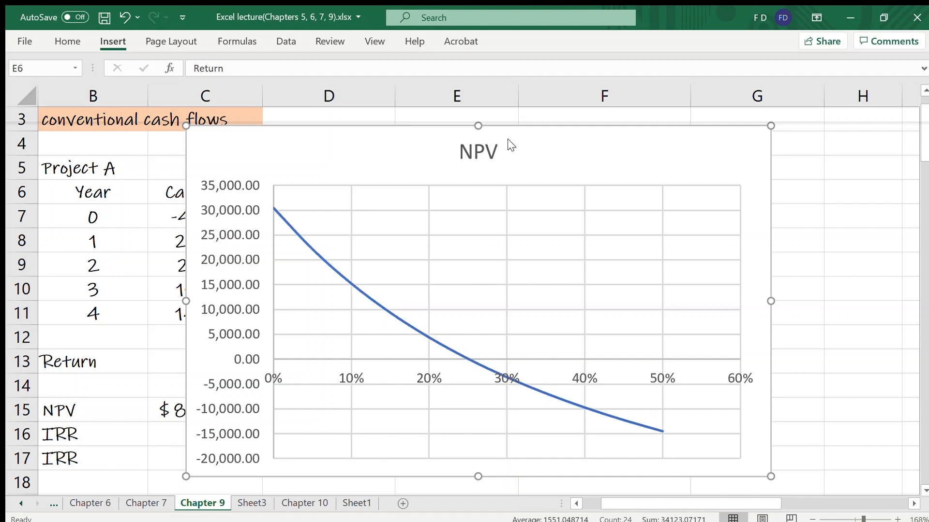
click(510, 148)
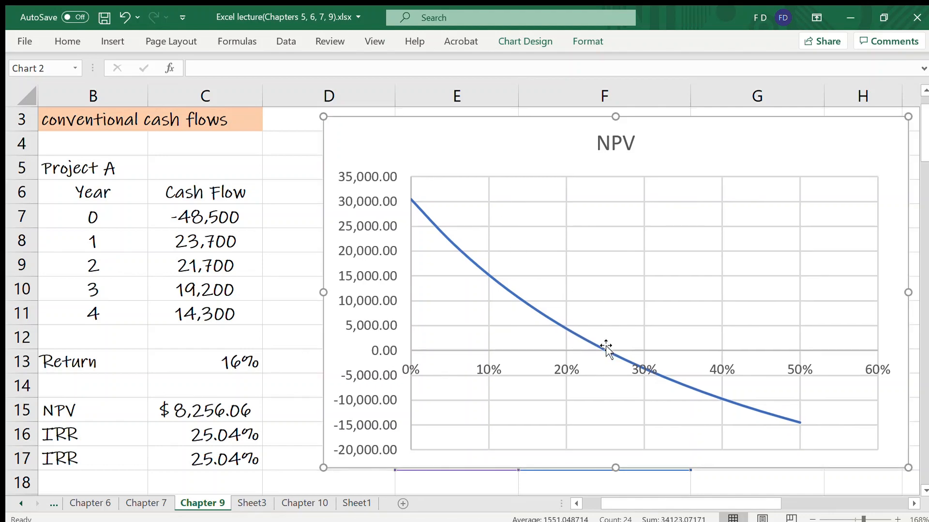
mouse_move(608, 355)
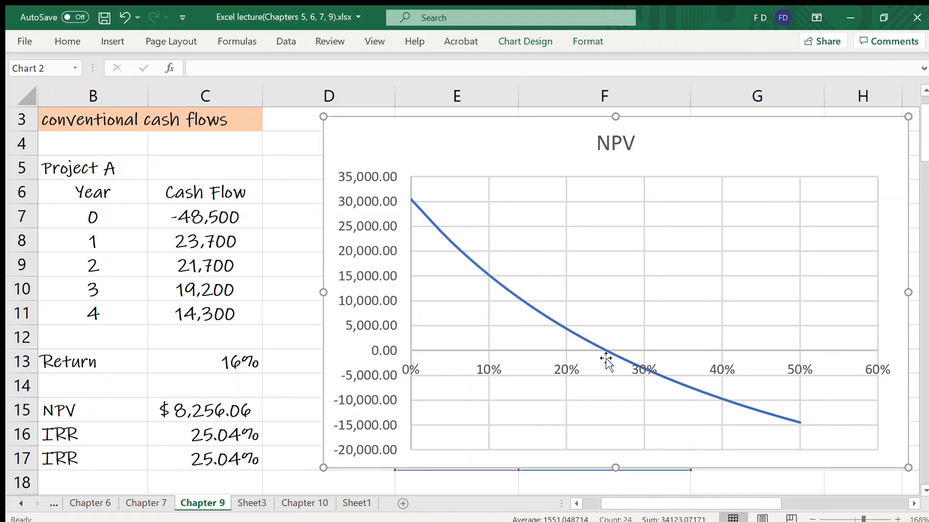
mouse_move(607, 371)
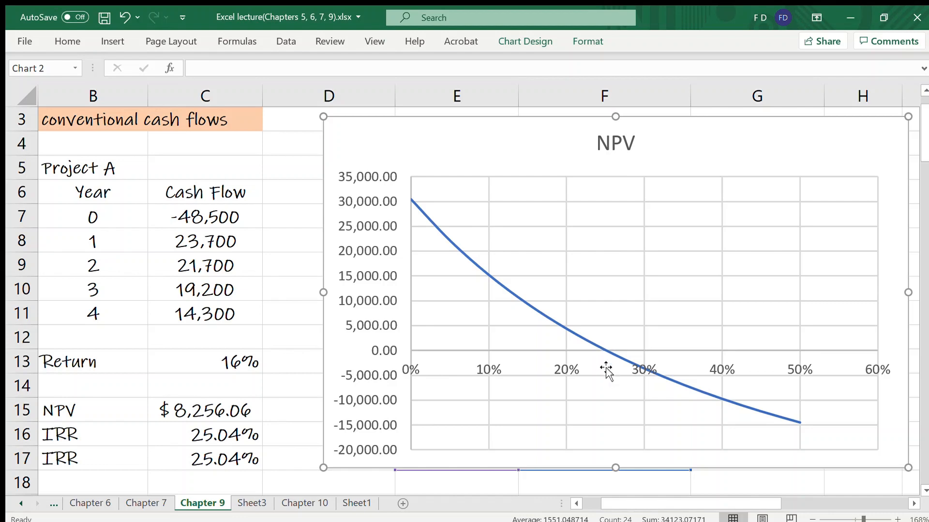
mouse_move(571, 371)
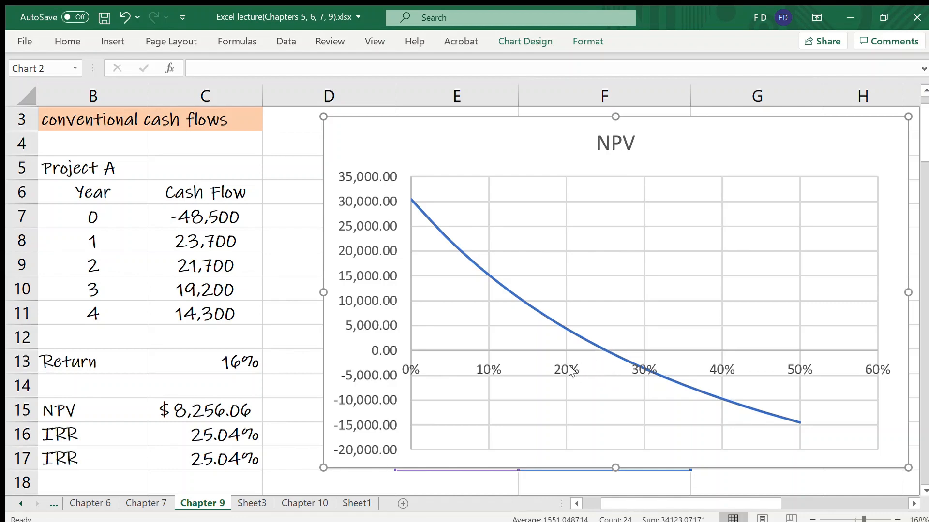
mouse_move(602, 348)
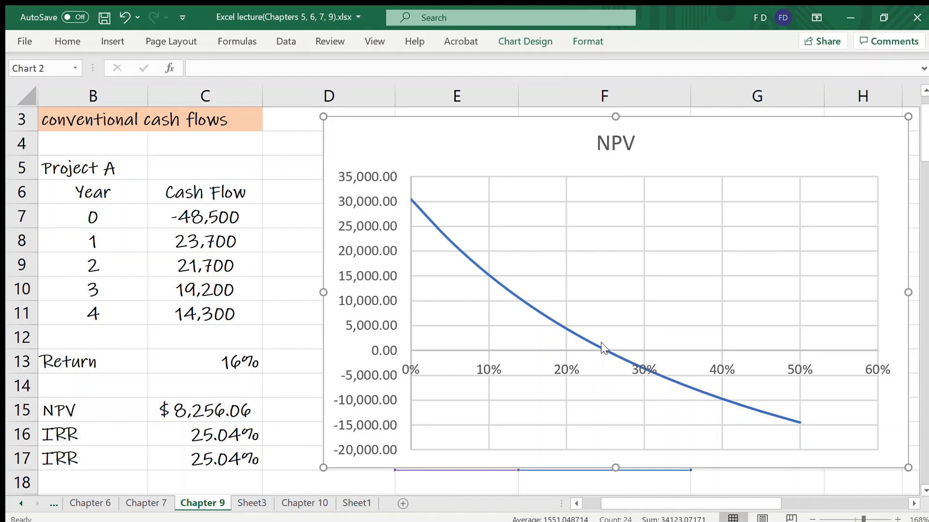
click(204, 458)
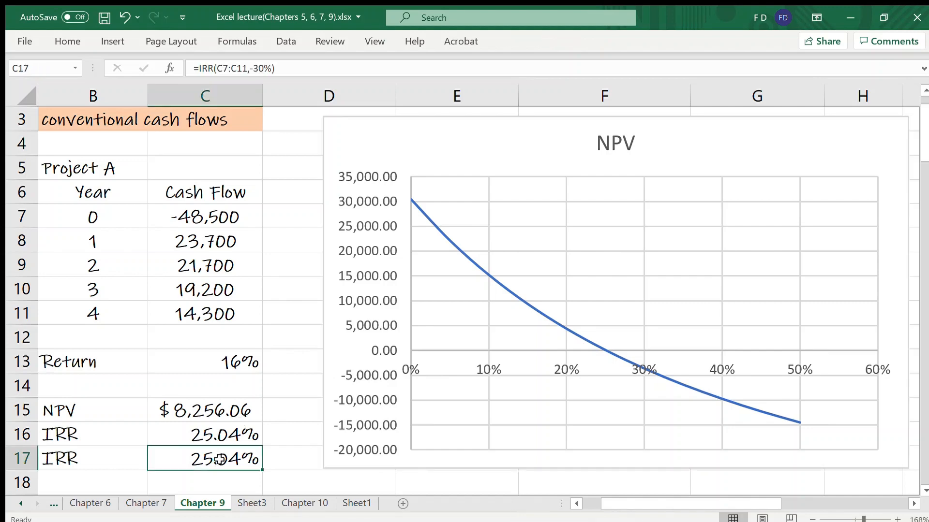
mouse_move(606, 385)
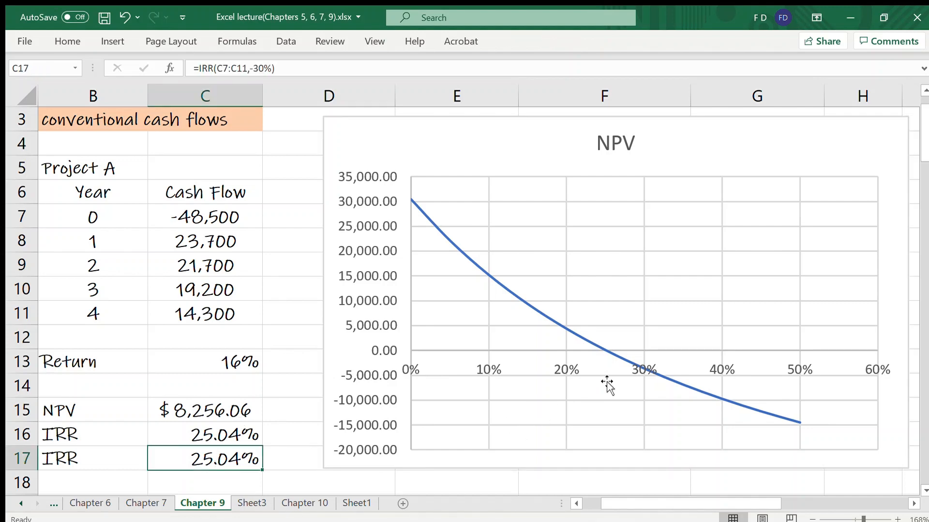
mouse_move(600, 378)
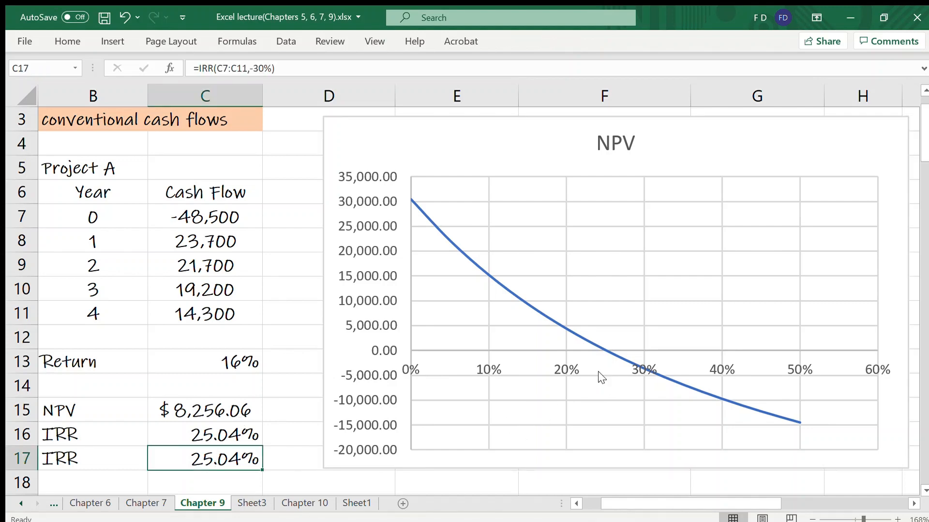
mouse_move(861, 100)
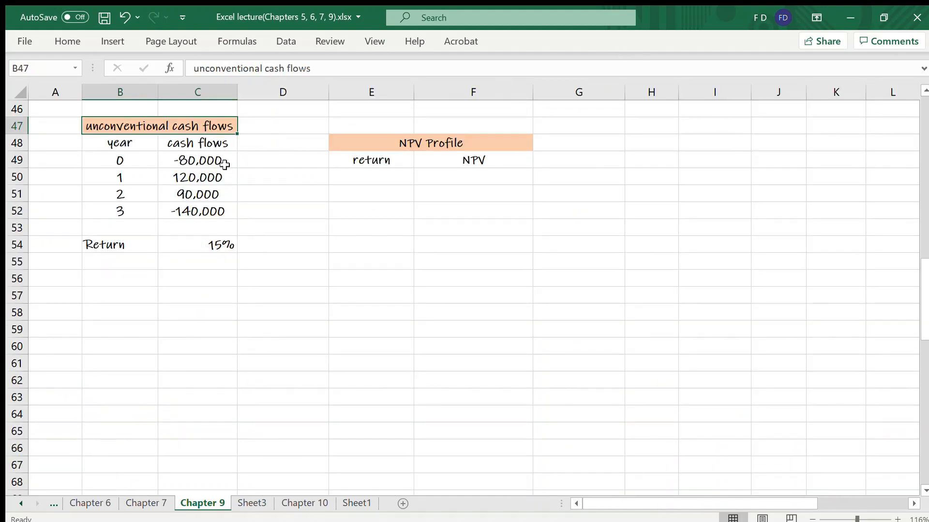
- Enter -25% and -20% in E50:E51 and fill the return column down to 75% in E70
drag(197, 160, 197, 210)
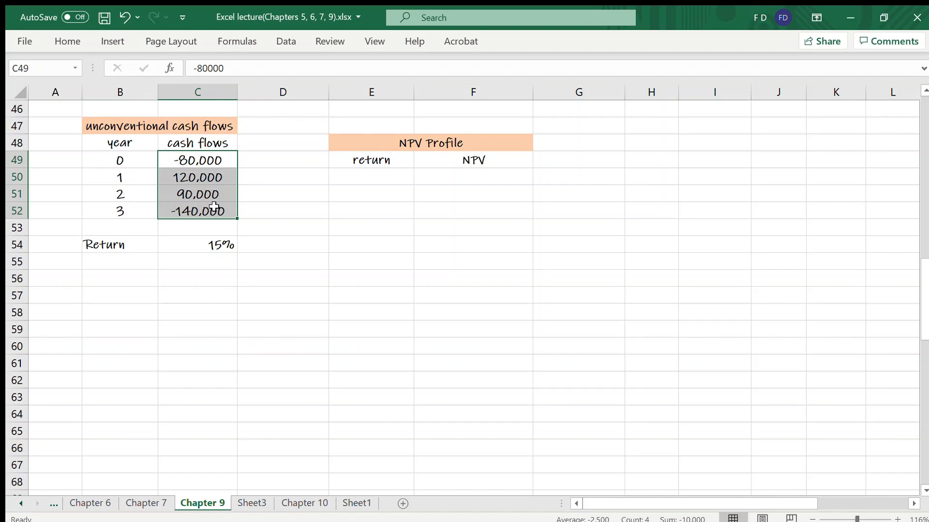
mouse_move(407, 169)
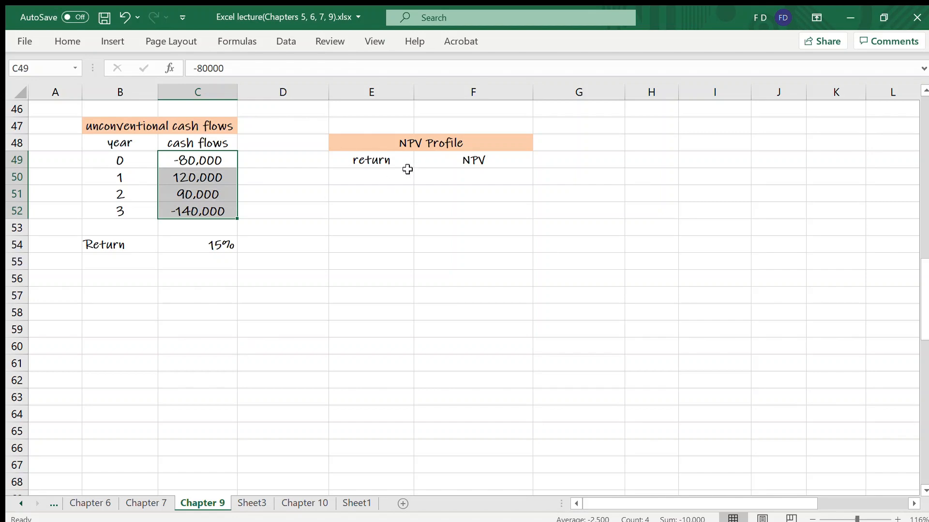
click(370, 177)
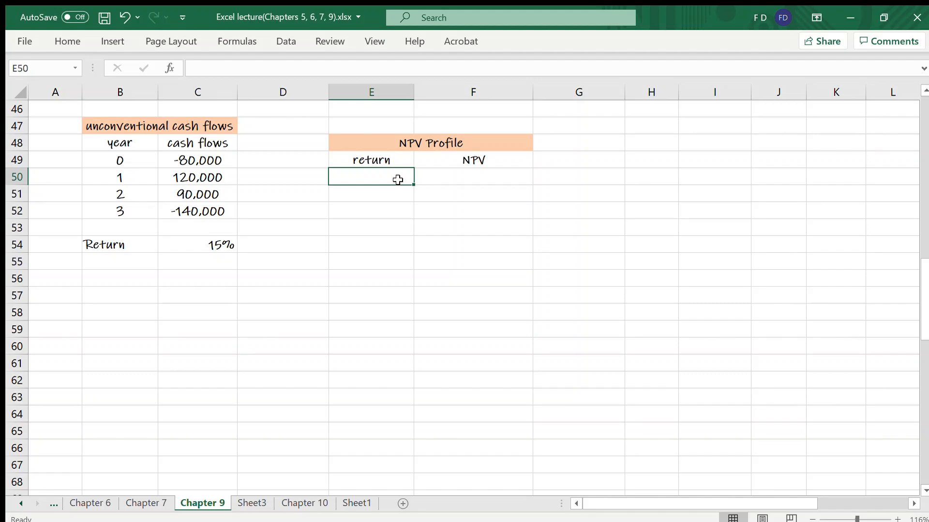
text(-2%)
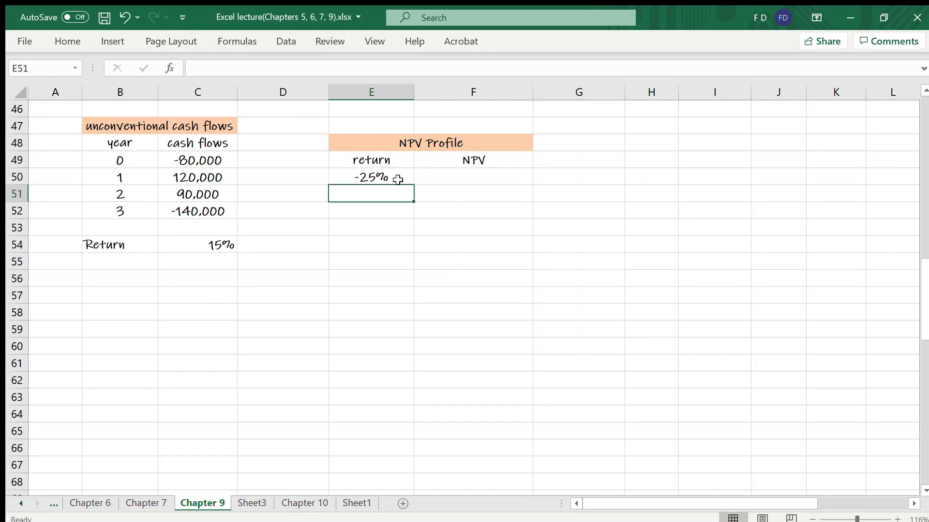
text(-20%)
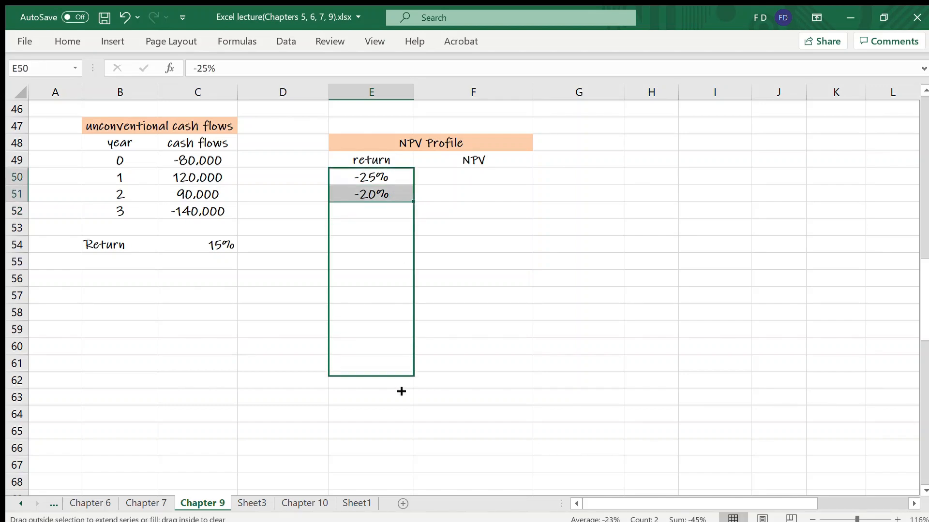
scroll(down, 3)
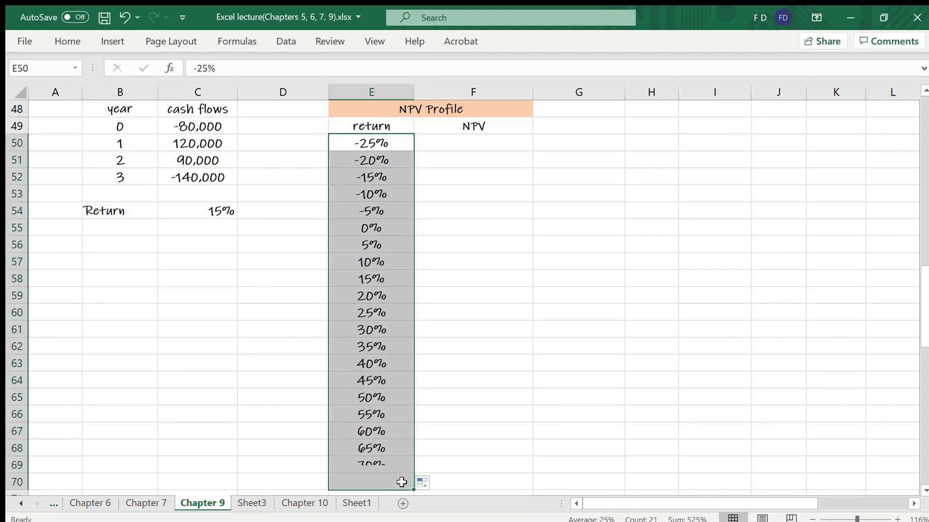
mouse_move(539, 260)
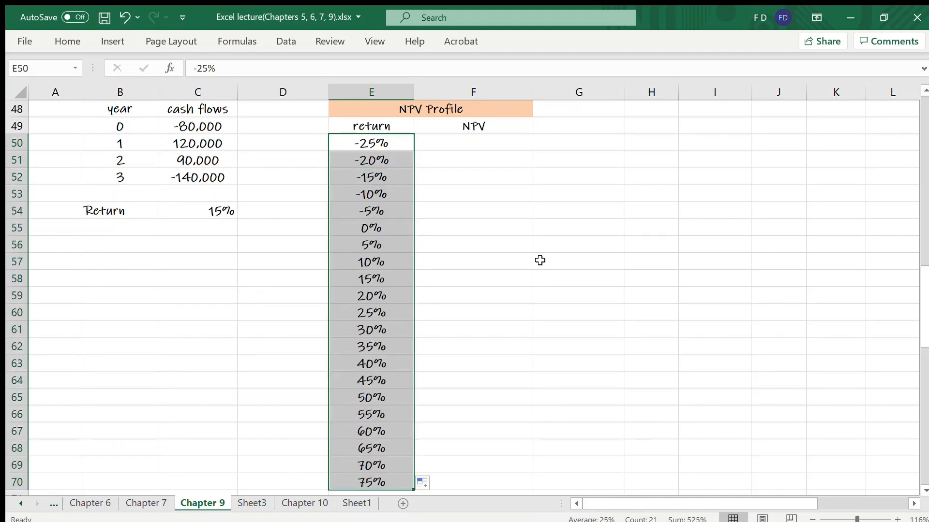
mouse_move(475, 138)
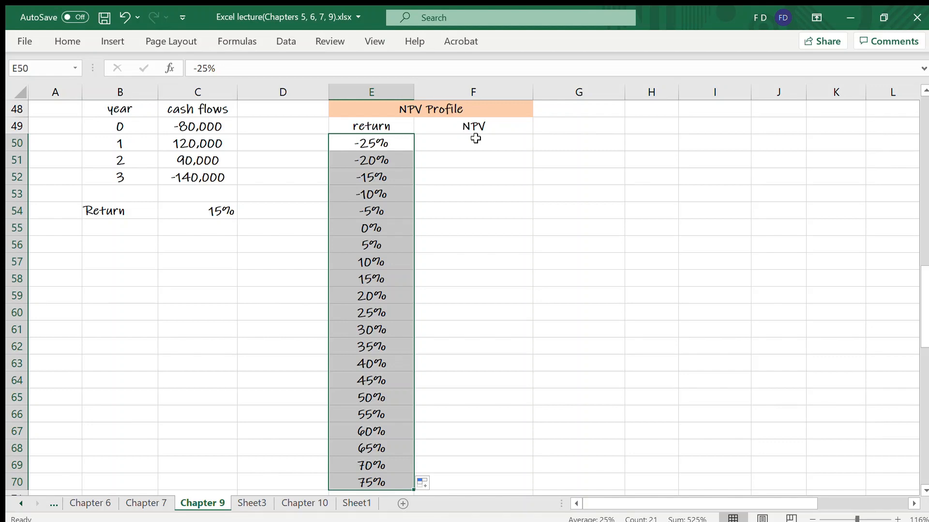
mouse_move(397, 149)
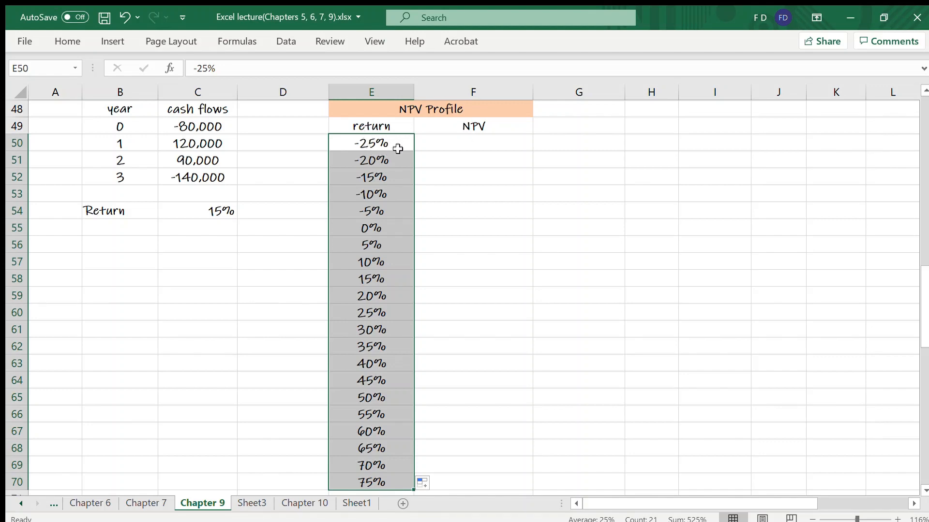
mouse_move(392, 144)
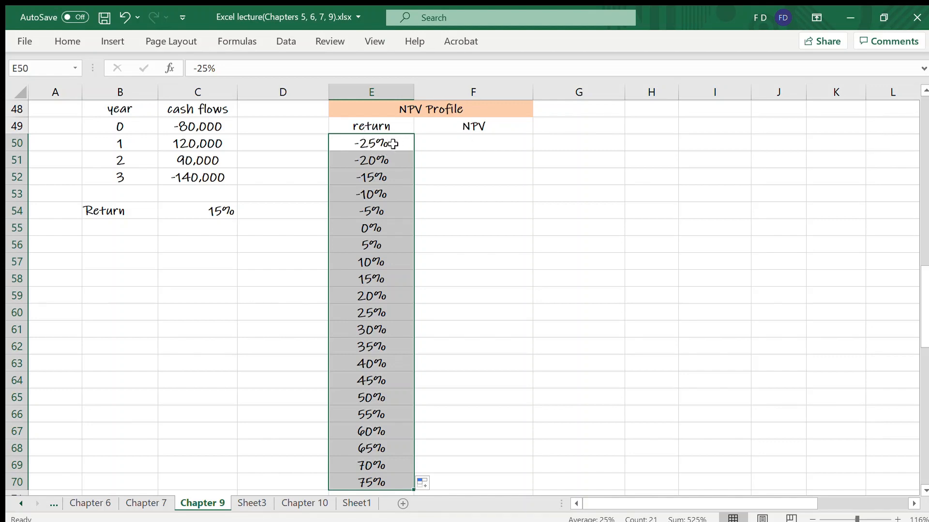
mouse_move(386, 483)
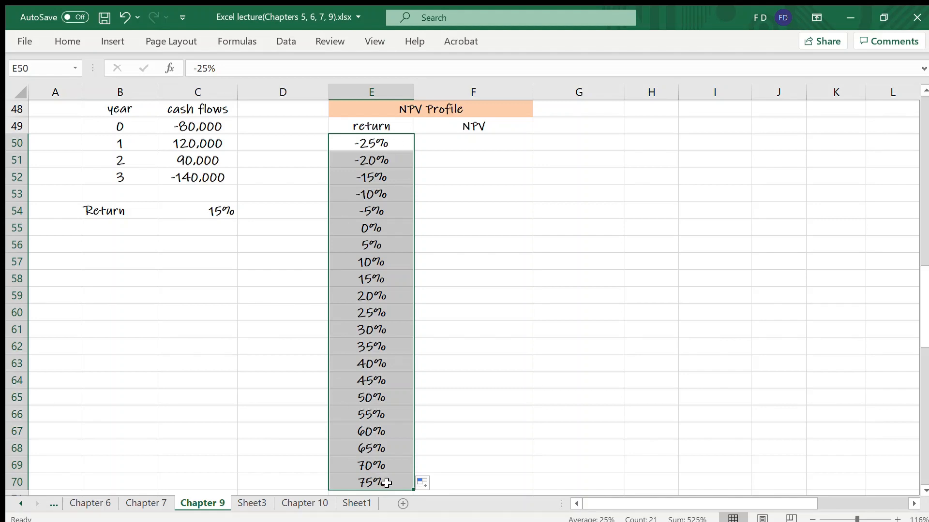
- Enter =NPV(E50,$C$50:$C$52)+$C$49 in F50 with absolute references, giving -91,851.85 at -25%
click(473, 142)
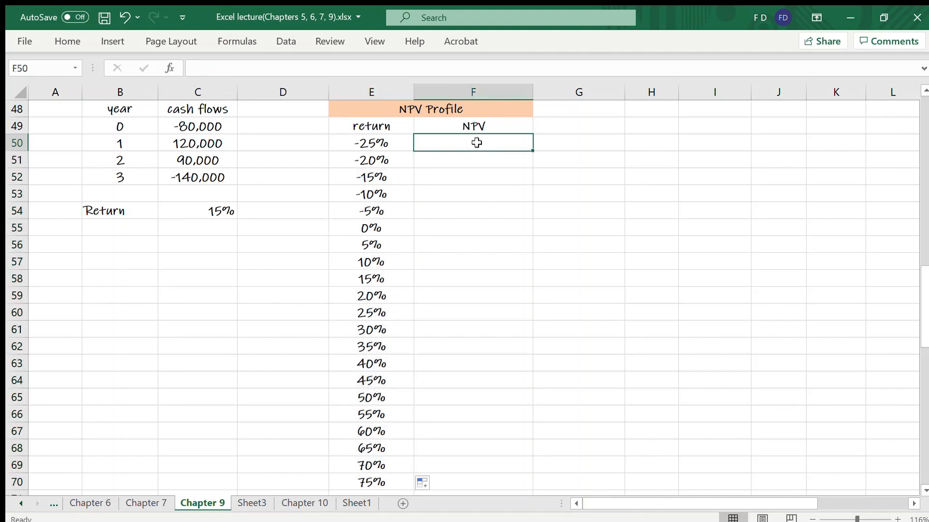
text(=NPV()
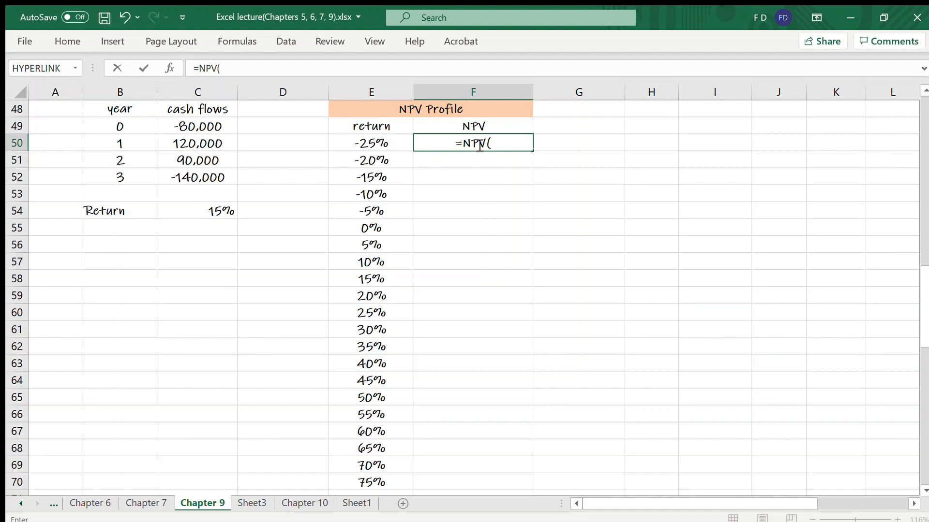
click(372, 143)
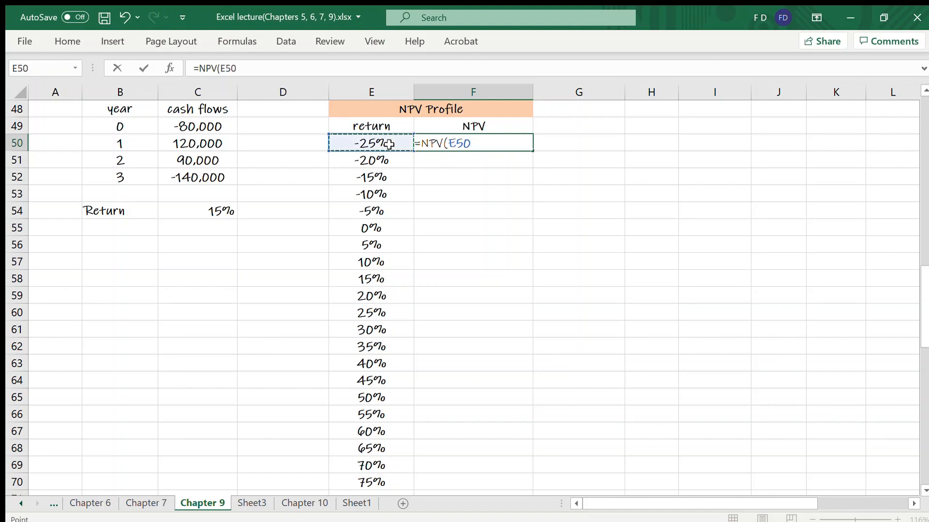
text(,)
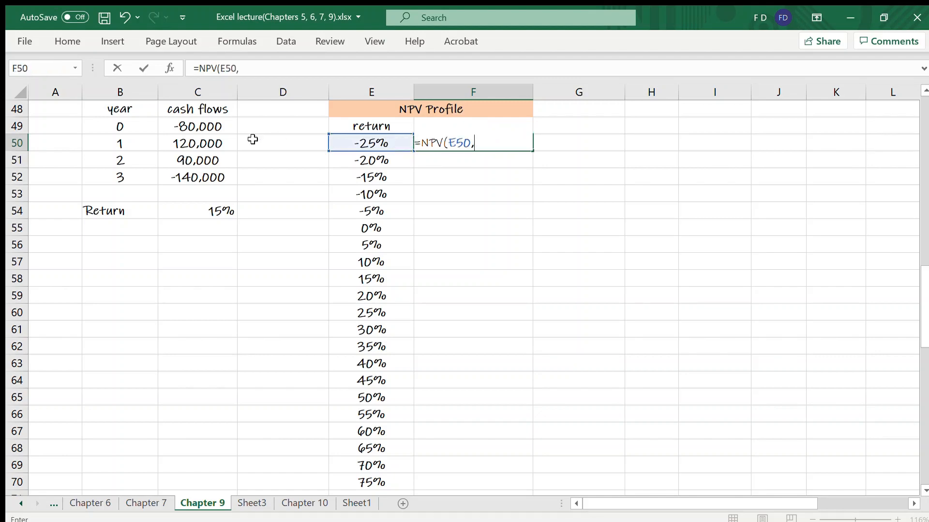
drag(197, 143, 197, 176)
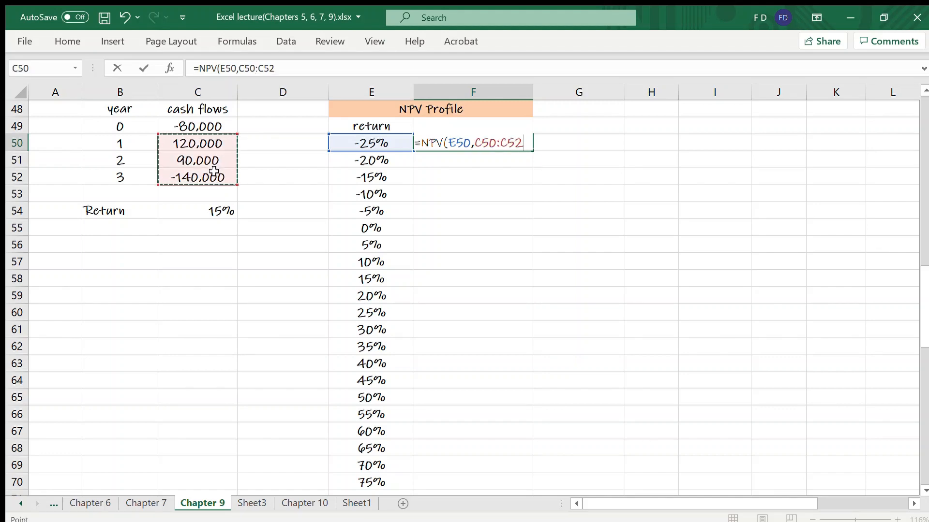
text()+)
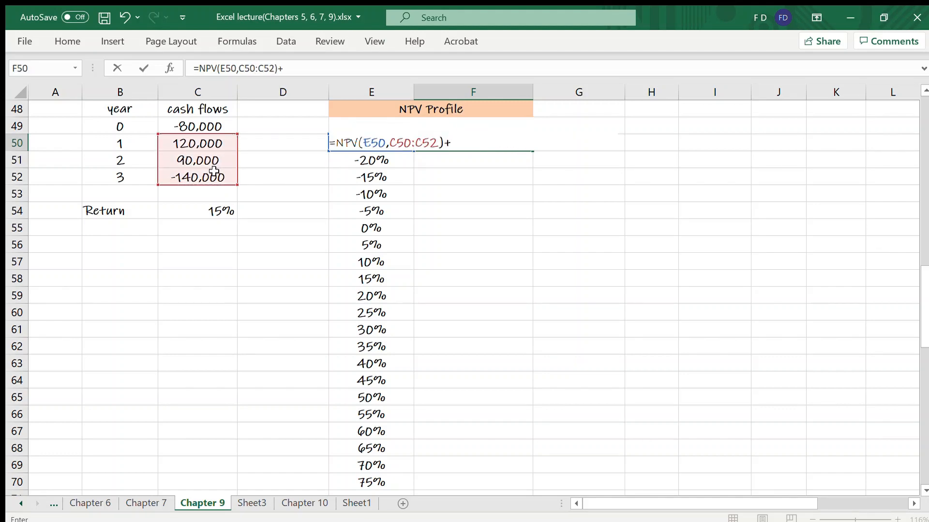
click(197, 126)
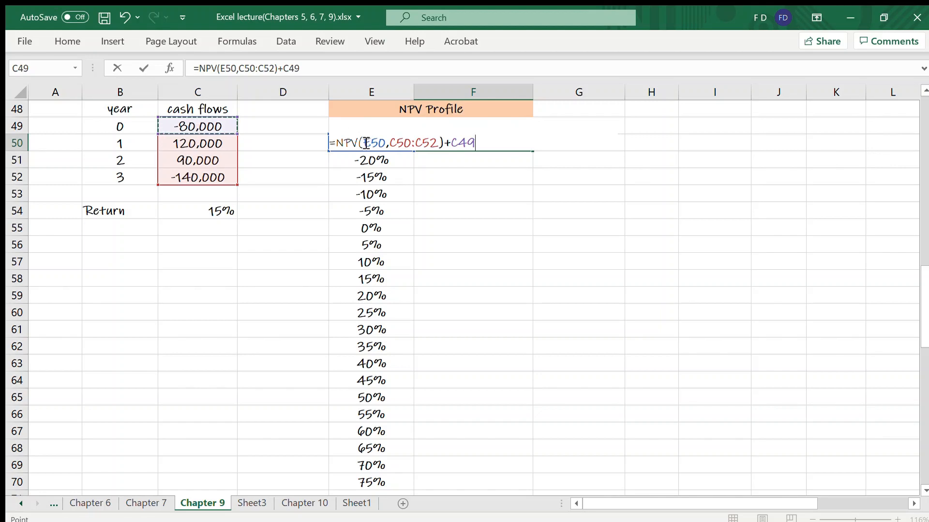
click(392, 143)
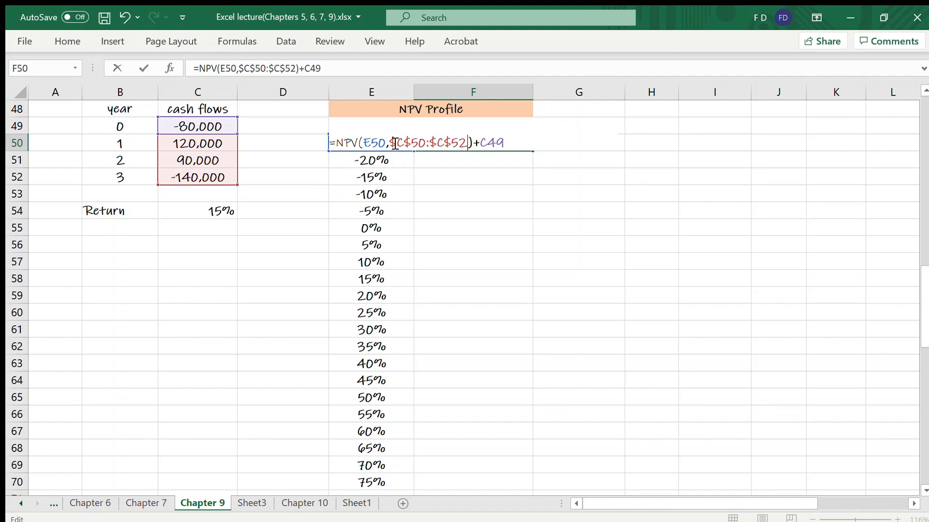
key(f4)
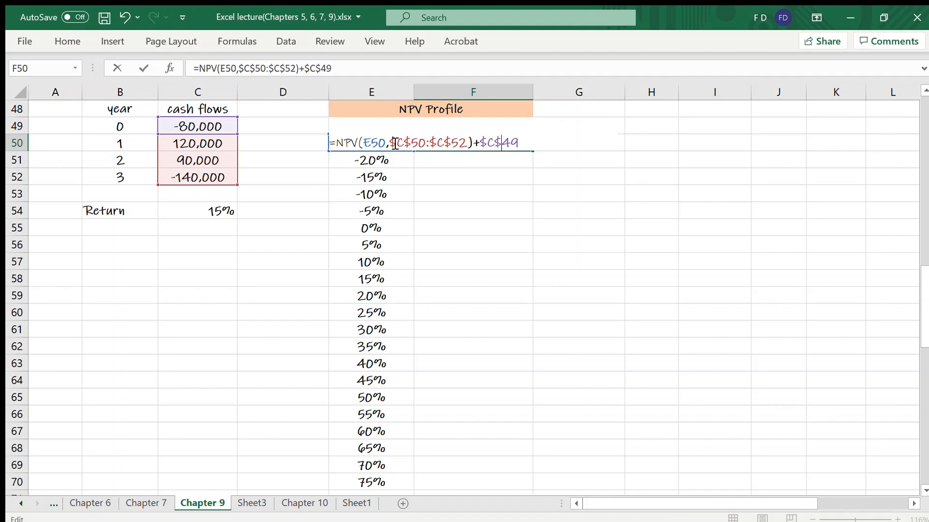
key(Return)
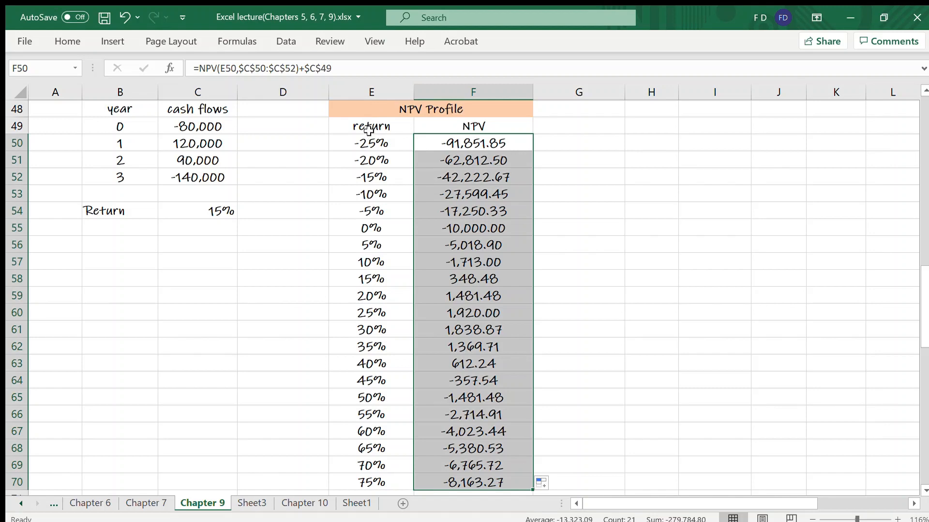
click(372, 126)
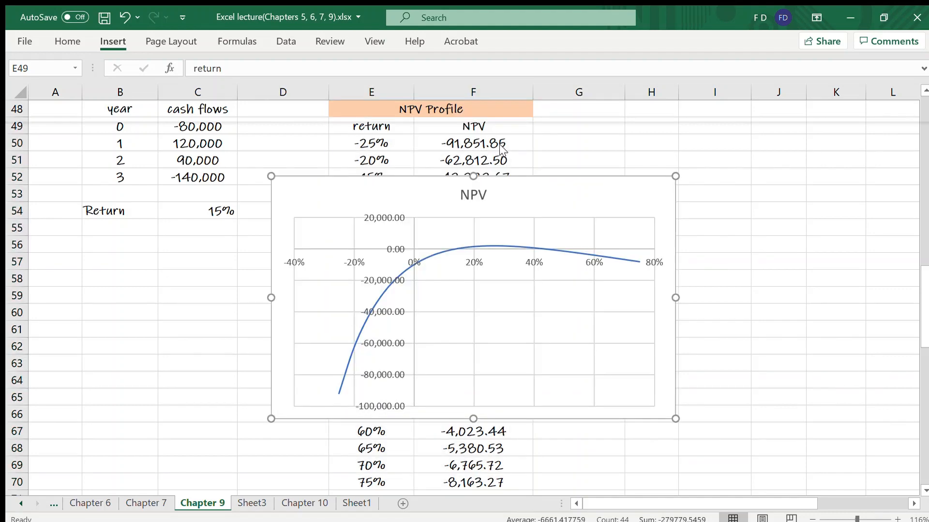
click(472, 296)
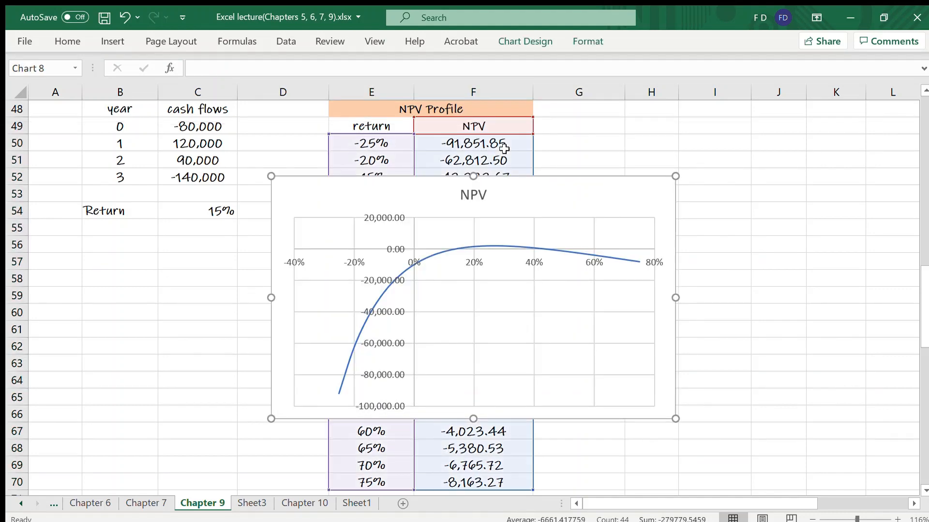
mouse_move(411, 267)
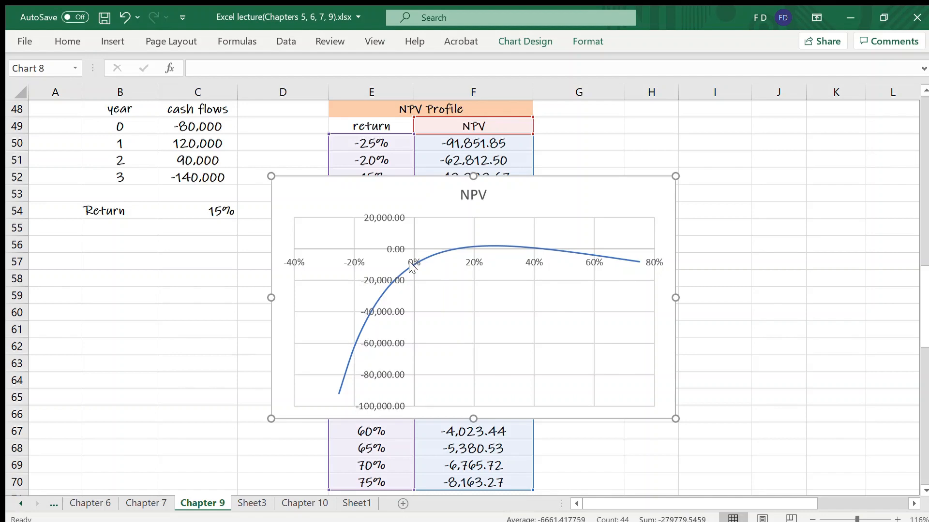
mouse_move(534, 254)
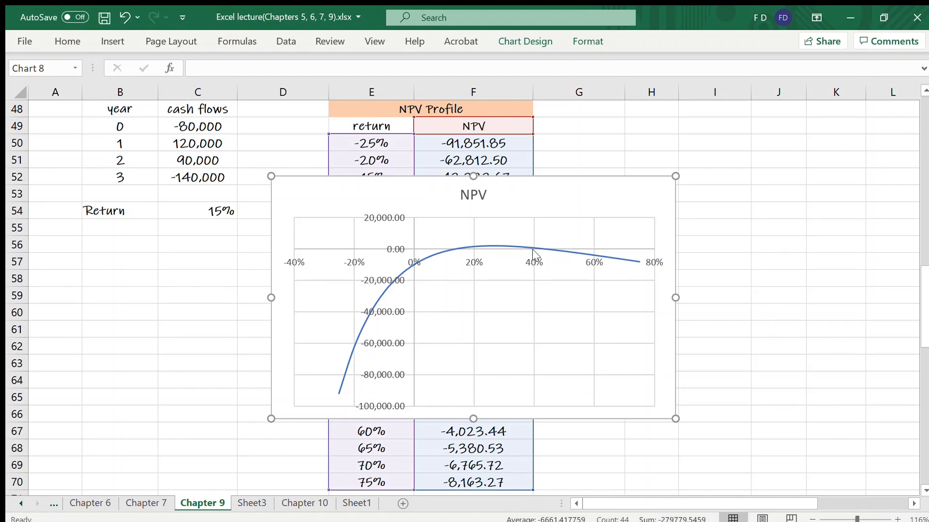
mouse_move(428, 256)
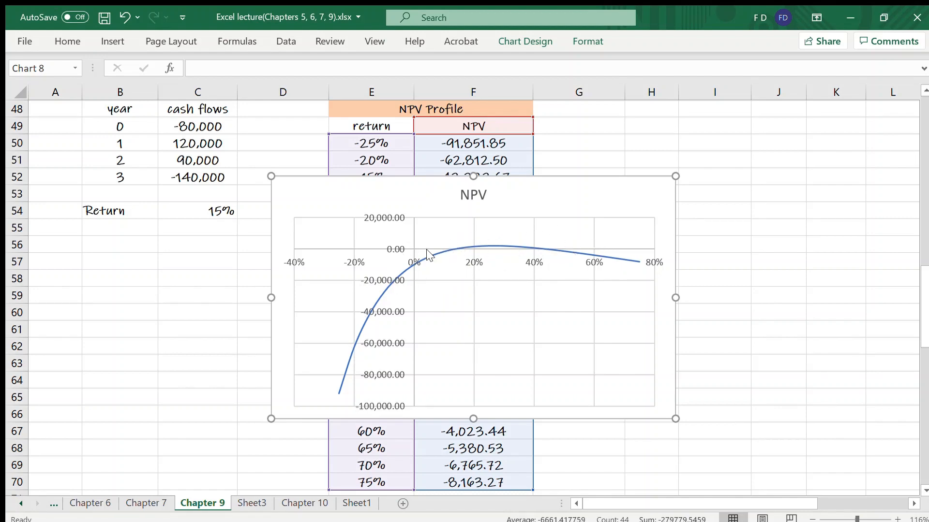
mouse_move(553, 272)
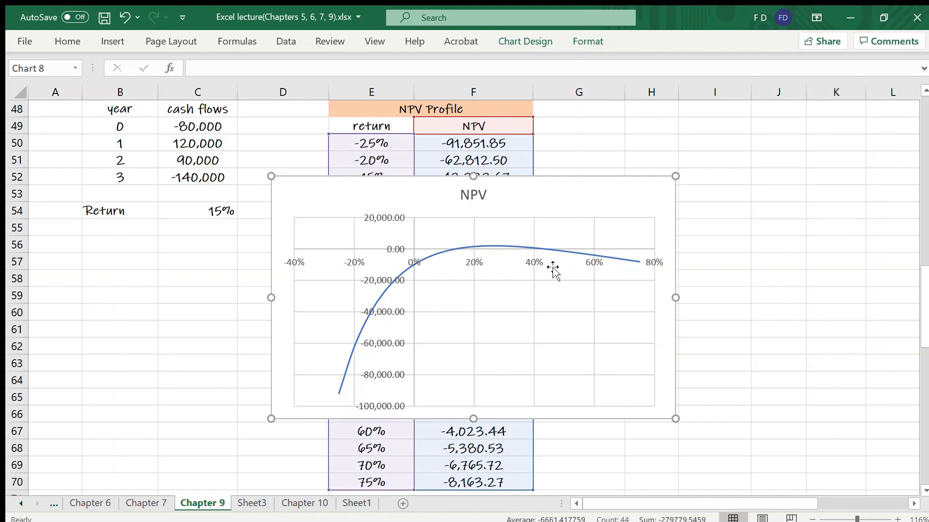
mouse_move(564, 294)
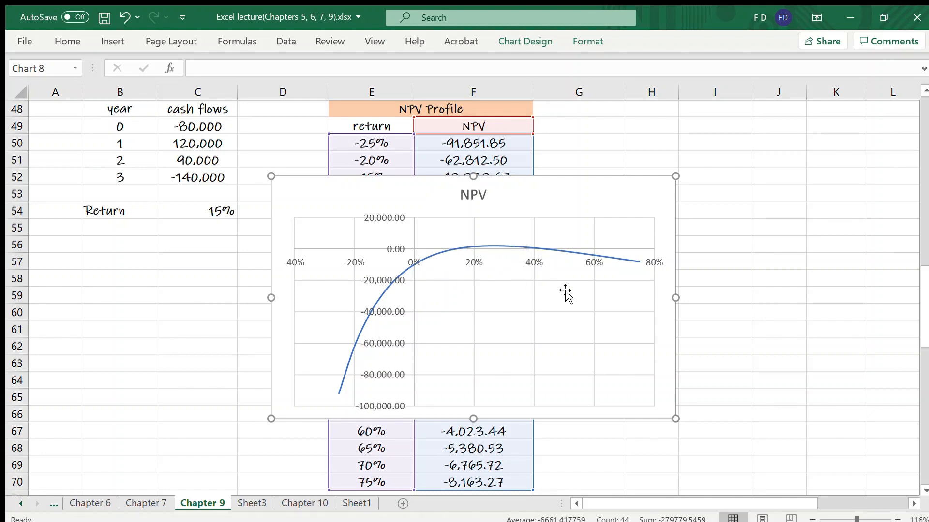
mouse_move(560, 296)
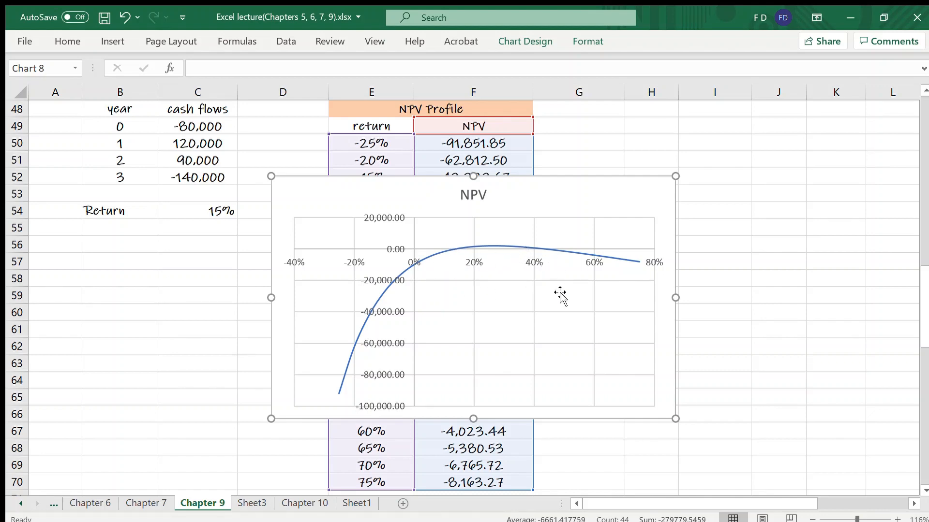
mouse_move(511, 281)
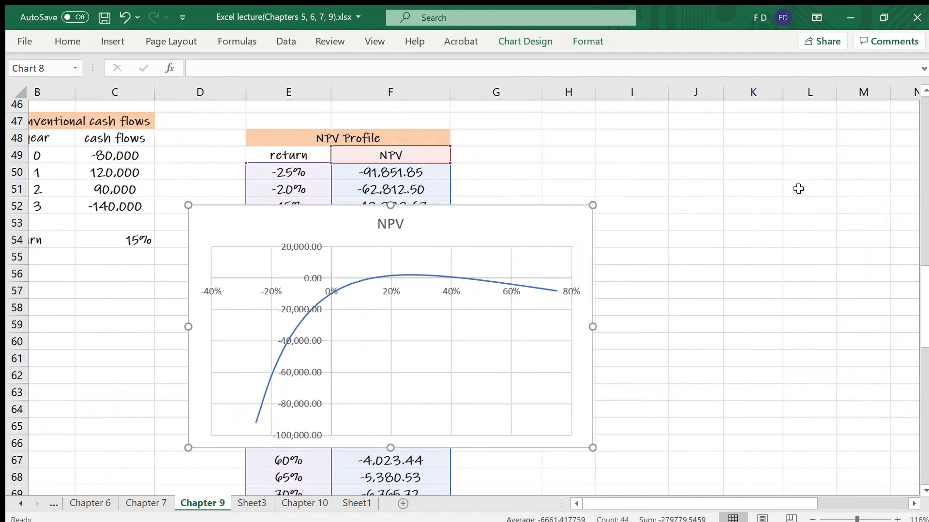
- Fill the GUESS column with 0% and 5% and extend the series down to 90%
scroll(right, 3)
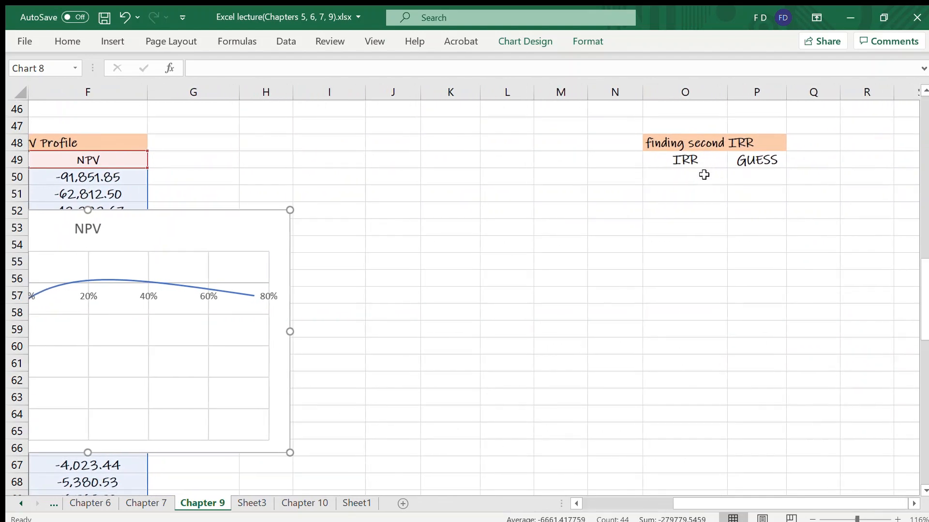
mouse_move(689, 178)
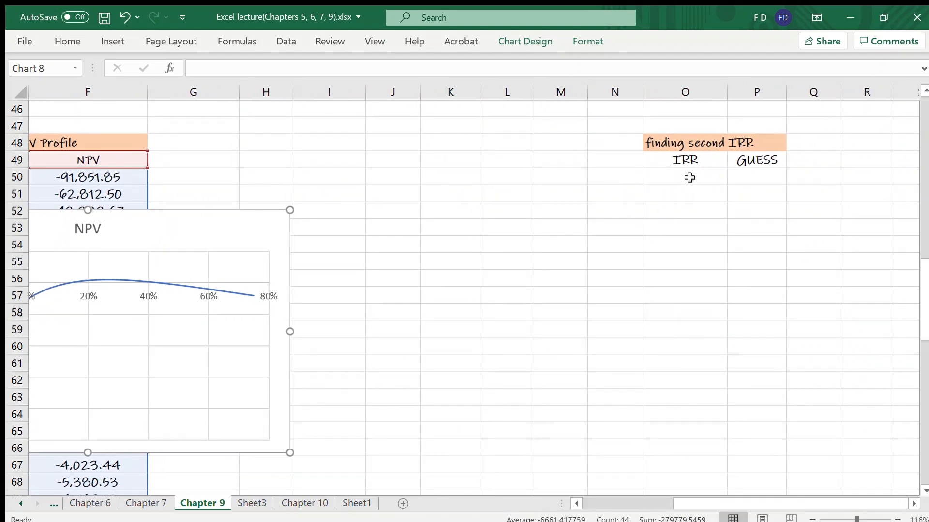
mouse_move(771, 168)
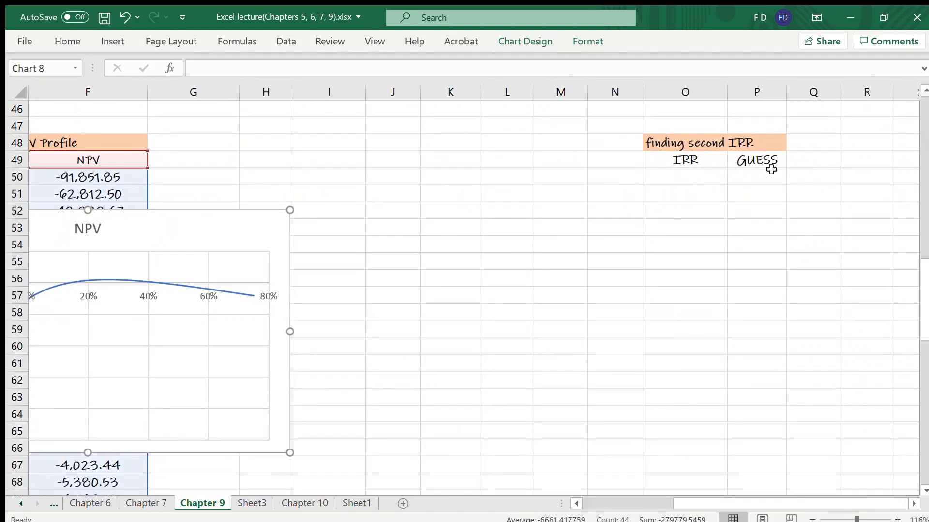
click(755, 176)
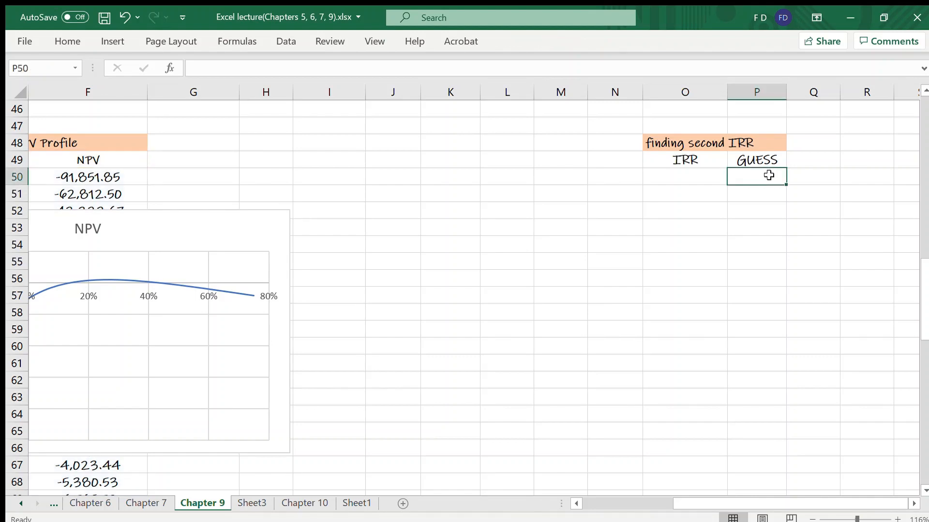
scroll(left, 3)
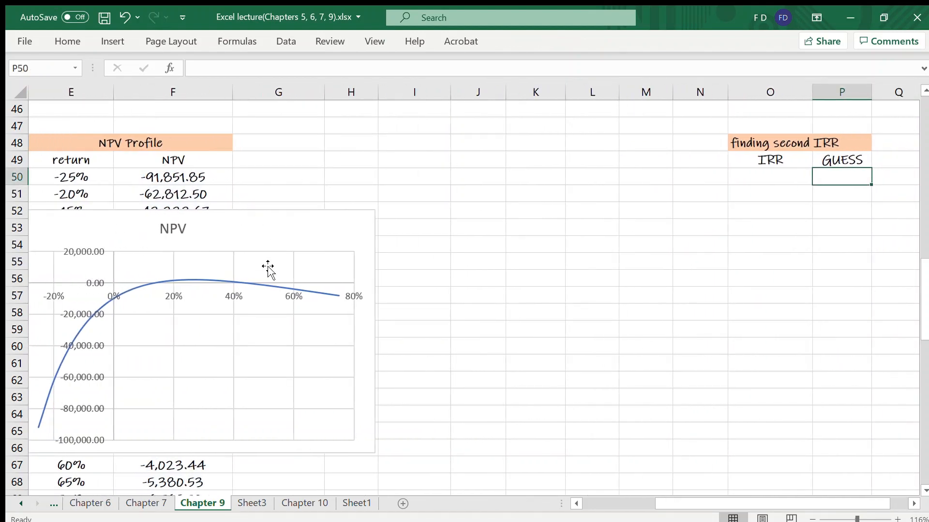
mouse_move(859, 202)
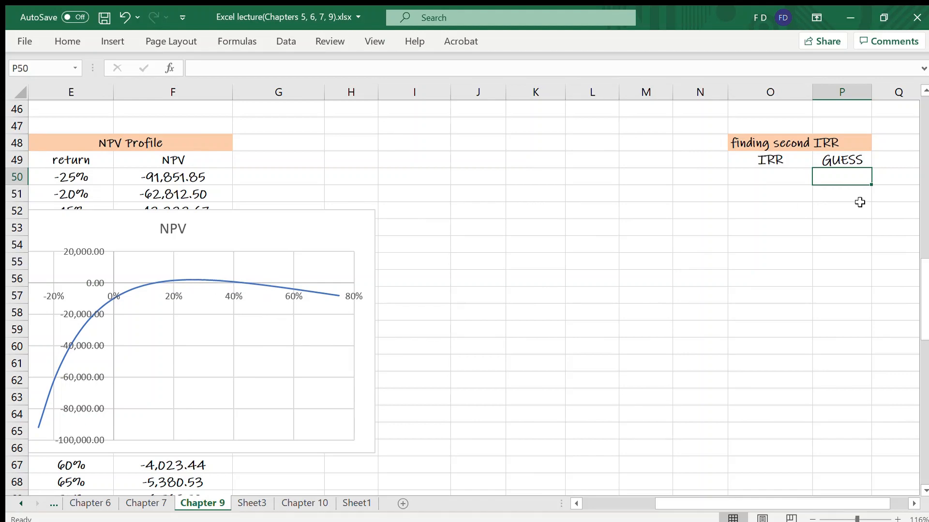
mouse_move(859, 172)
text(0)
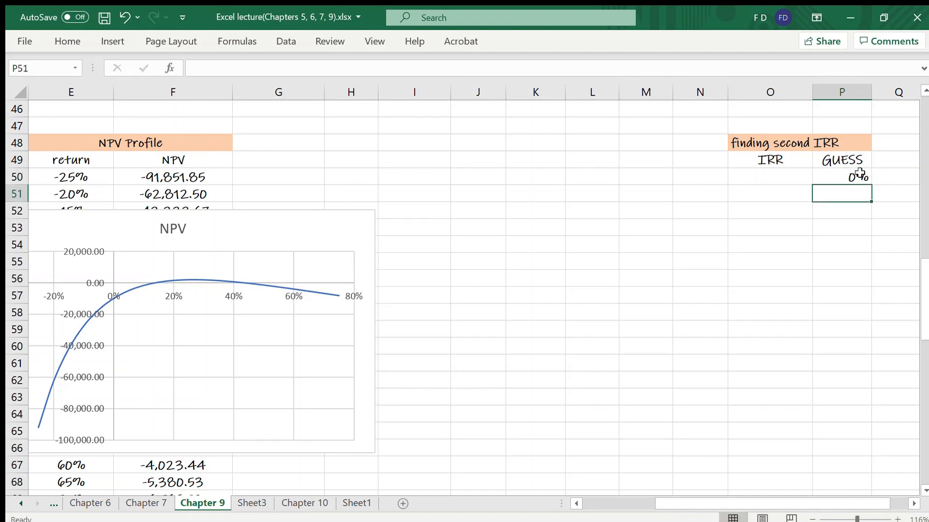
text(5%)
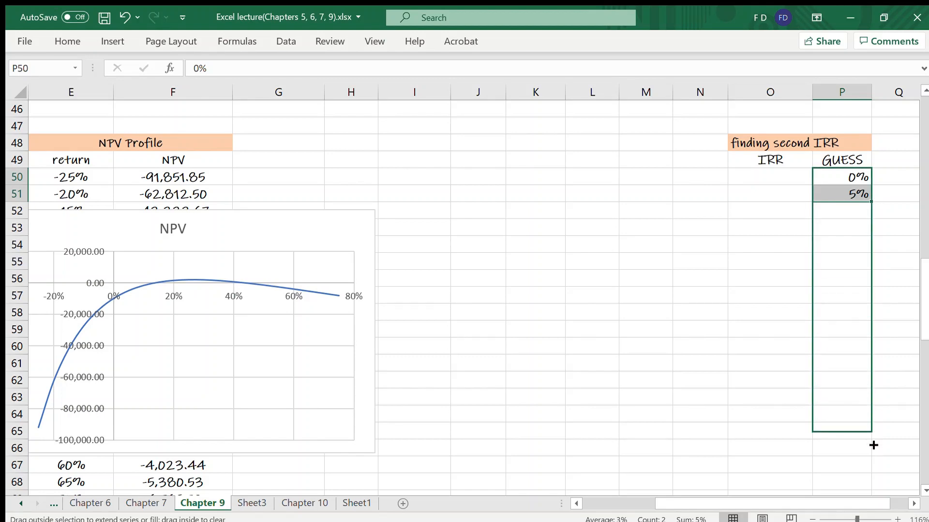
scroll(down, 3)
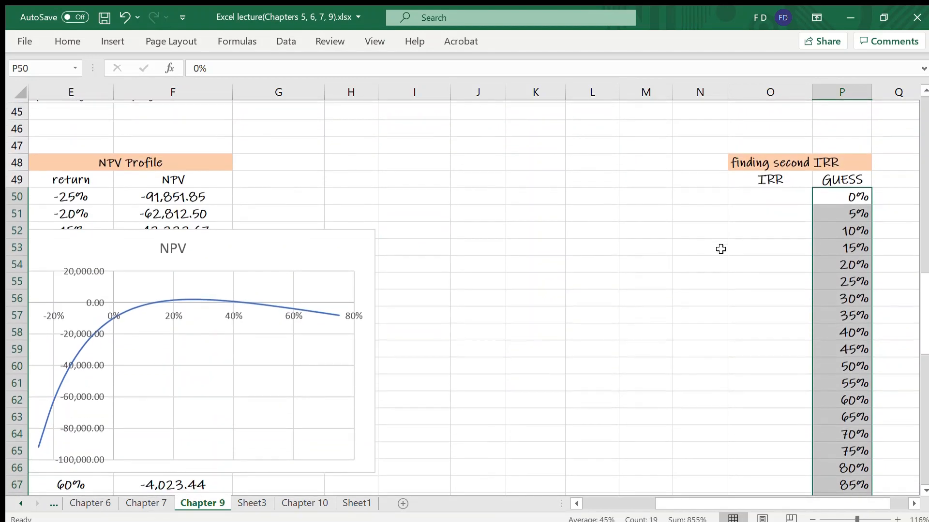
scroll(down, 3)
text(=IRR)
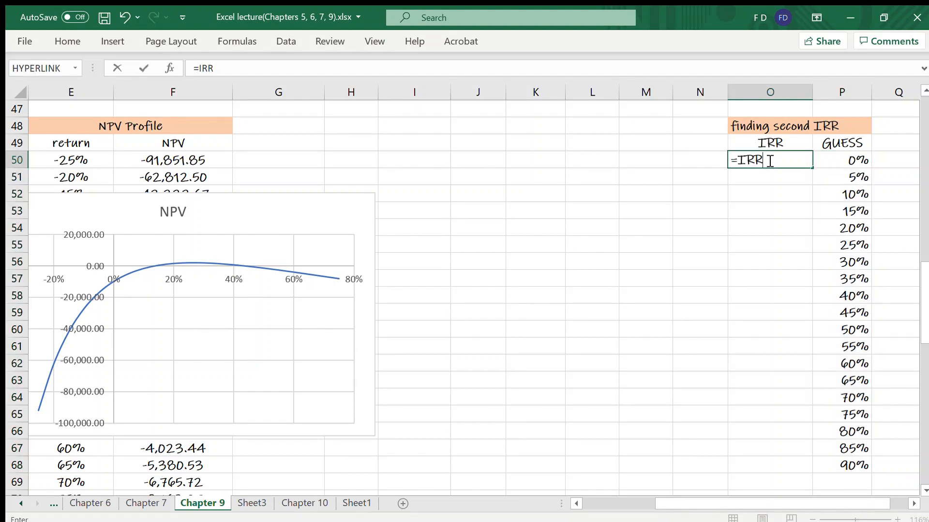
- Enter a first, unfinished IRR formula in O50 referencing $C49
text(()
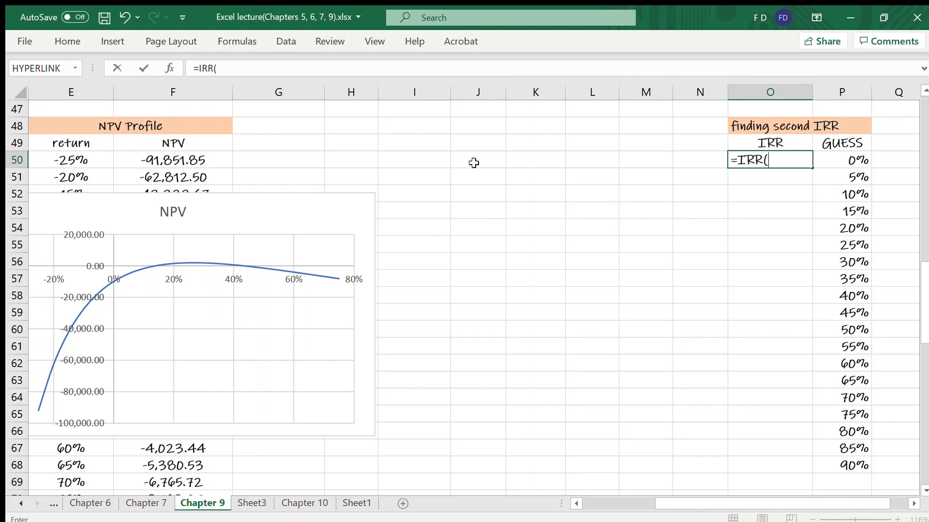
scroll(left, 3)
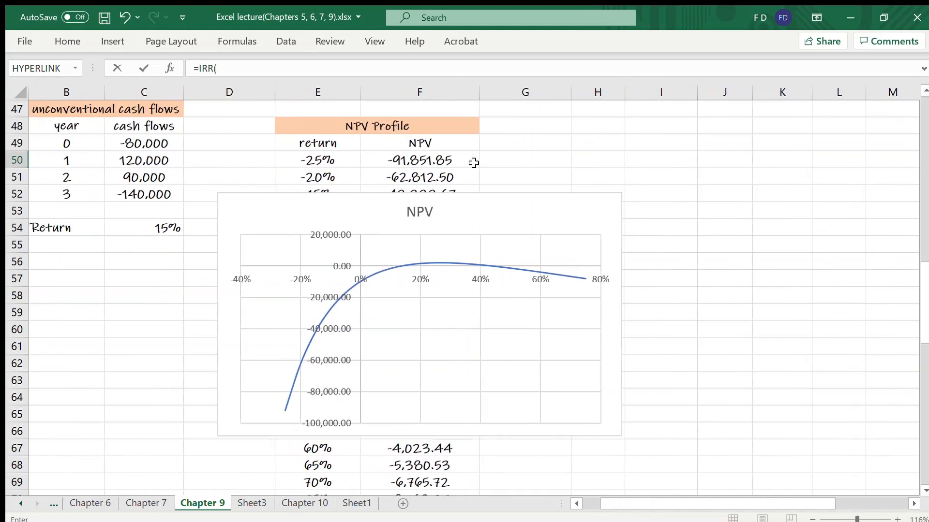
mouse_move(156, 142)
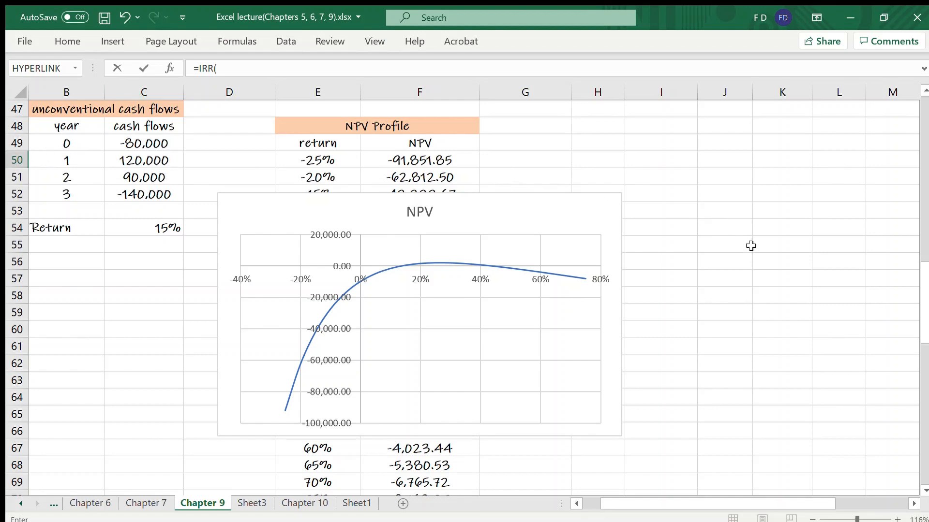
scroll(right, 3)
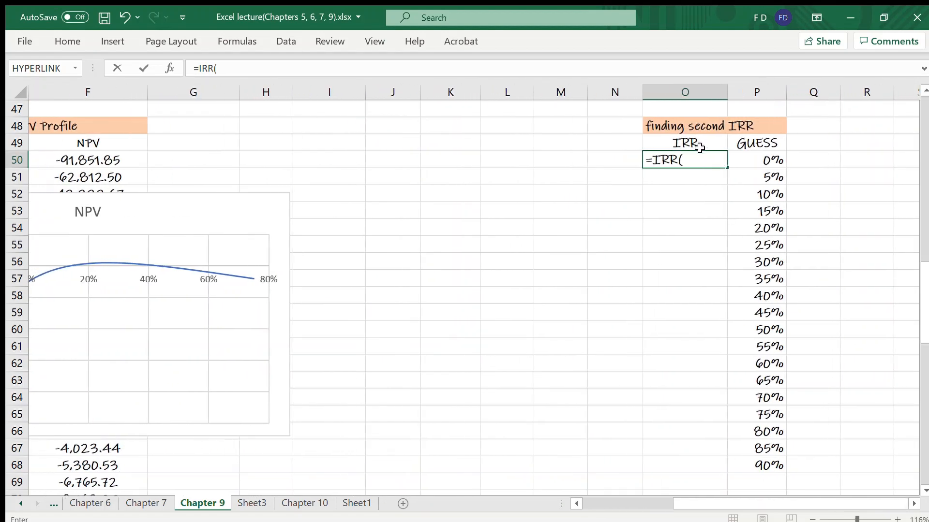
text($)
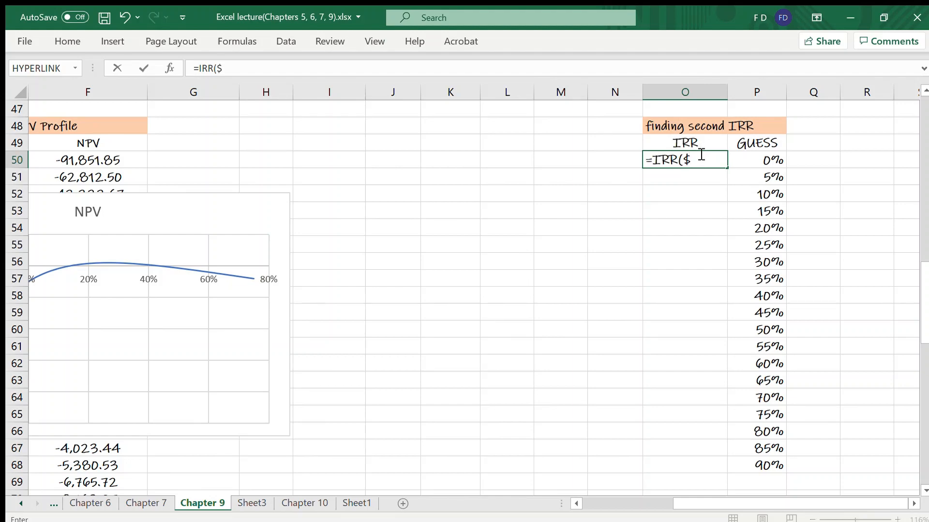
text(C49)
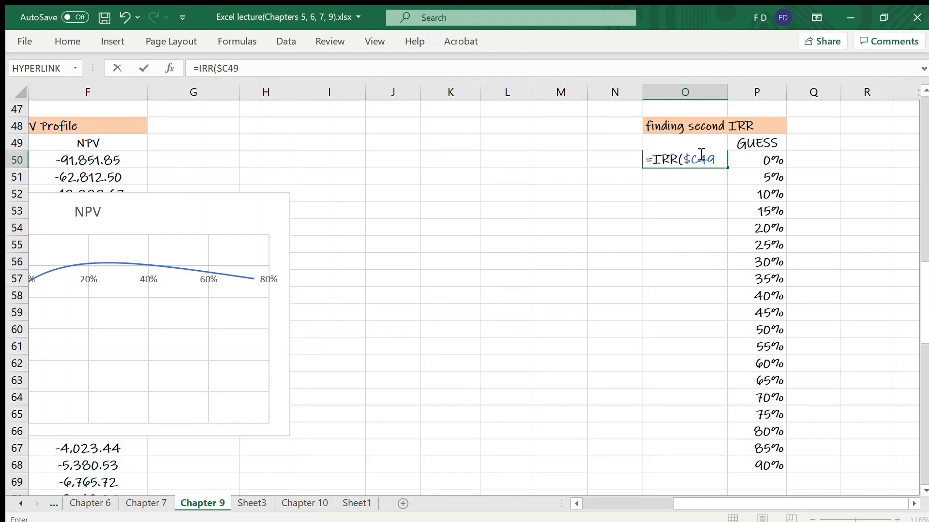
key(Return)
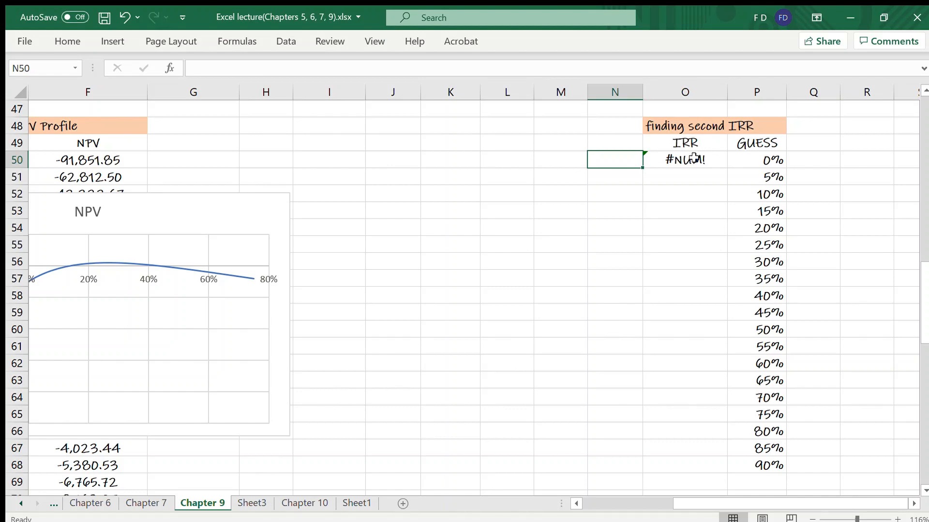
- Enter =IRR($C$49:$C$52,P50) in O50, giving 13.94% for the 0% guess
text(=I)
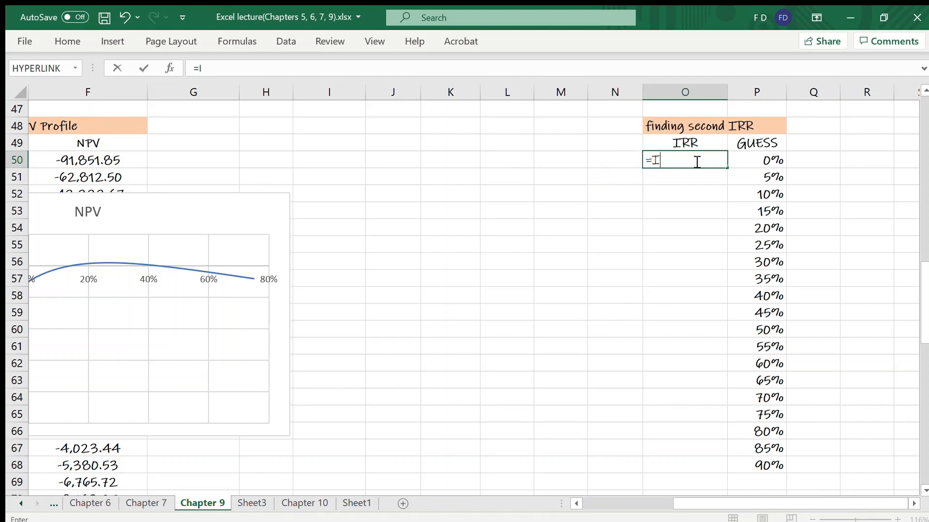
text(RR()
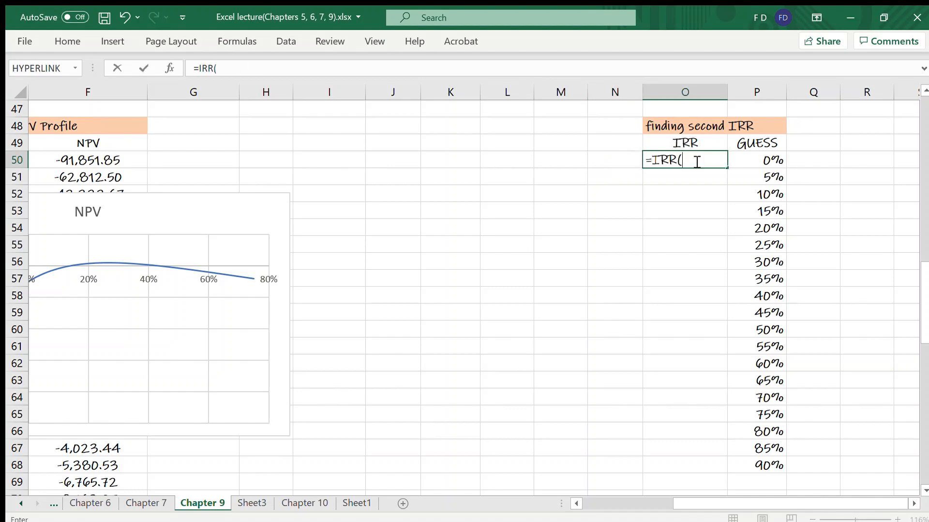
text($C)
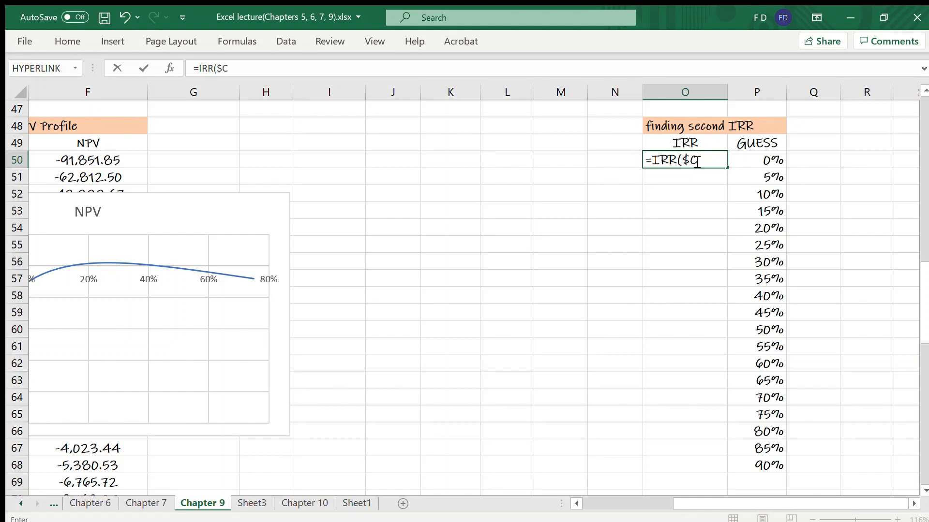
text($4)
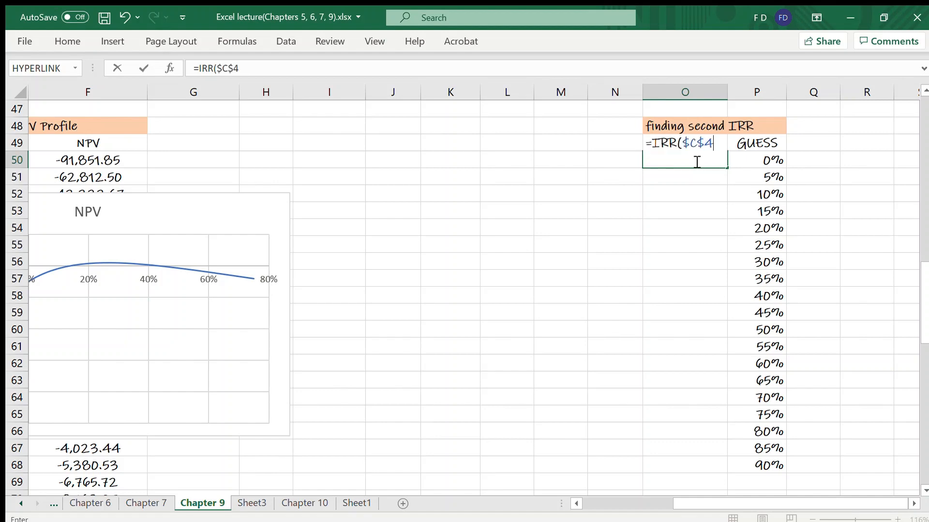
text(9:)
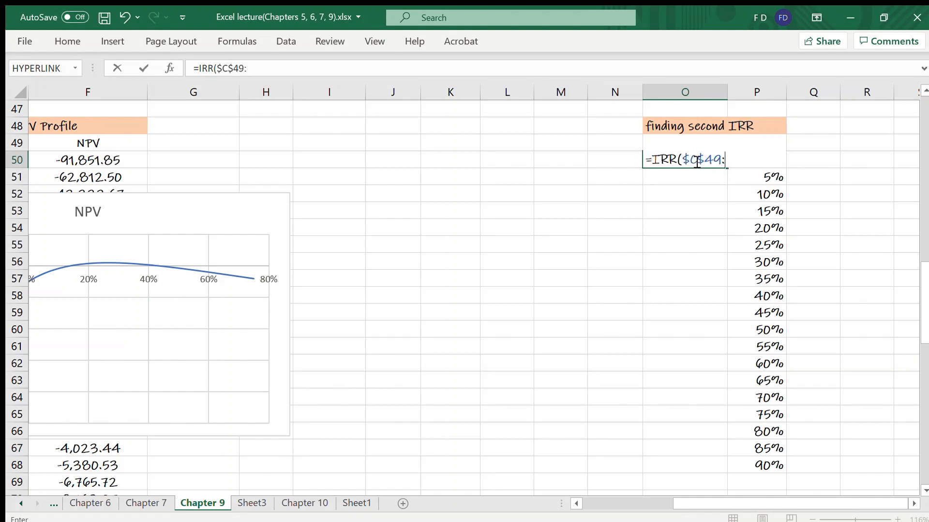
text(:$C)
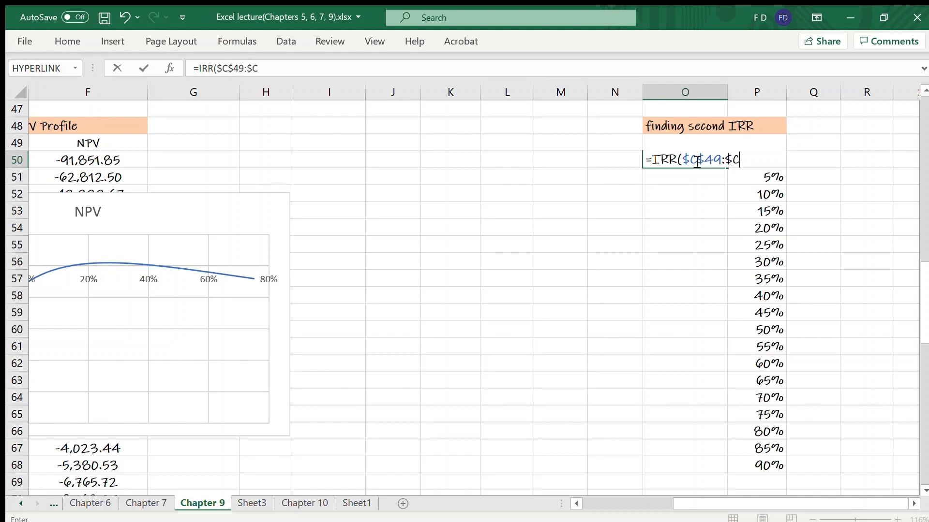
text($5)
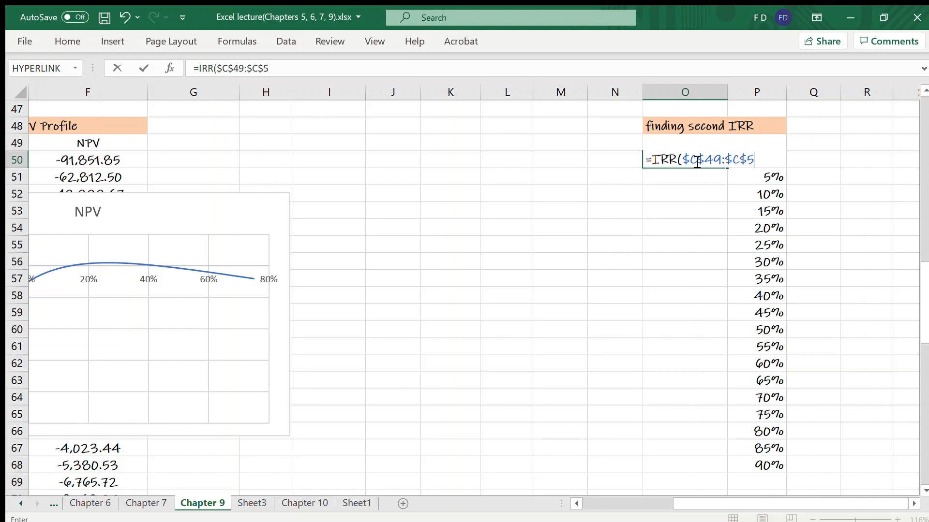
text(2,)
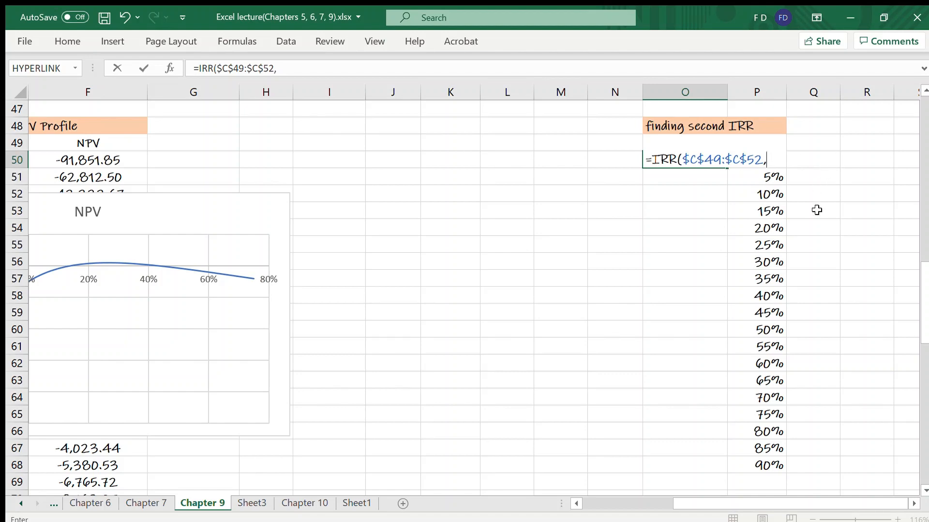
text(P5)
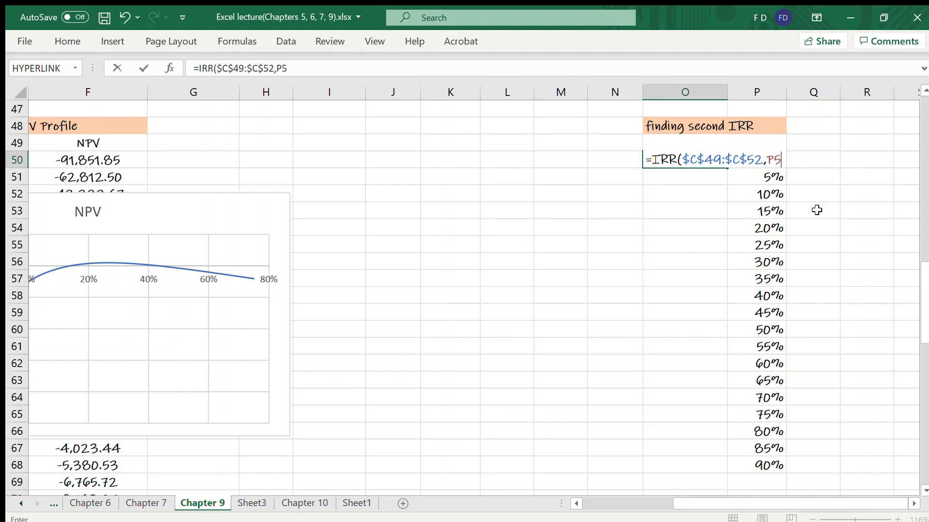
key(Return)
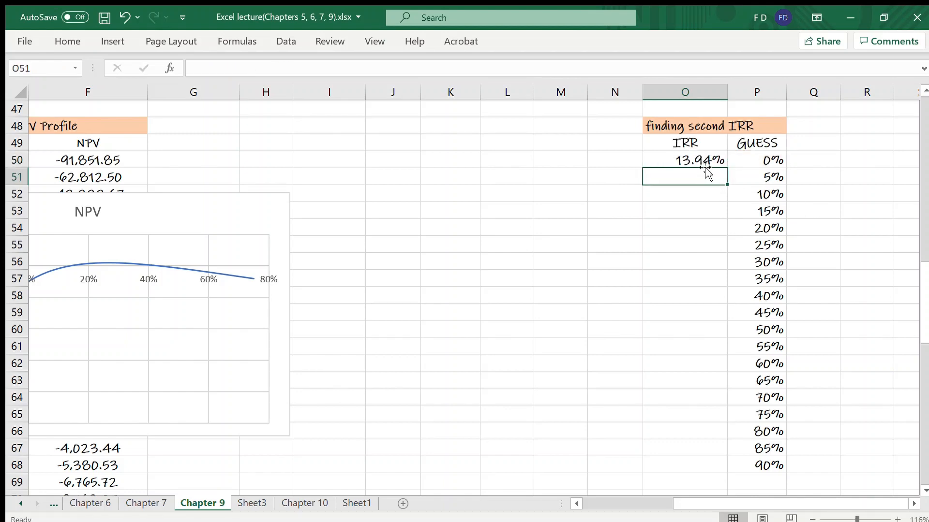
- Copy the IRR formula down to O68 and check the 25% and 30% rows (13.94% vs 43.26%)
click(684, 160)
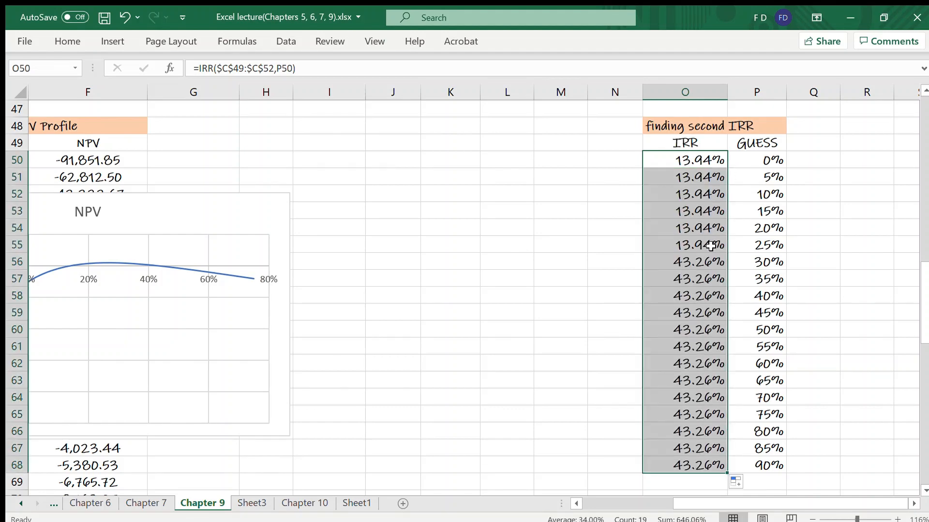
click(685, 245)
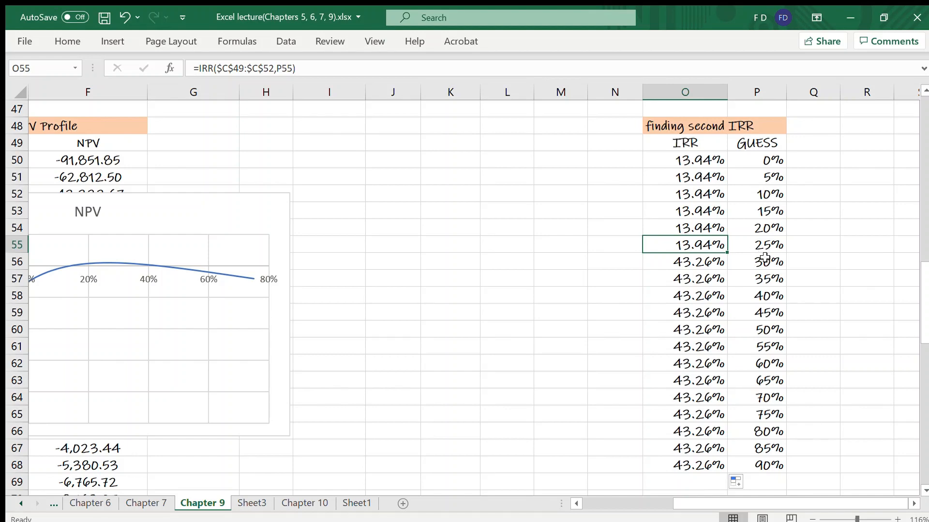
click(685, 261)
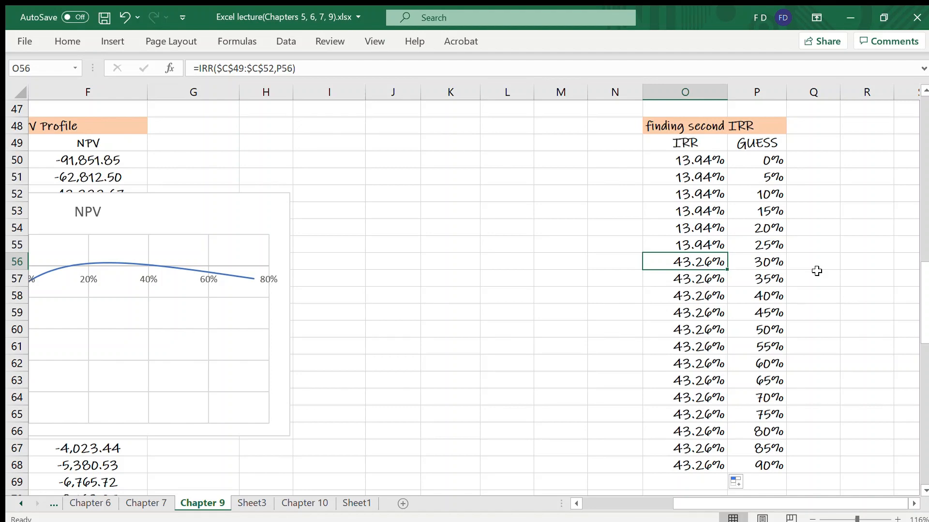
click(813, 160)
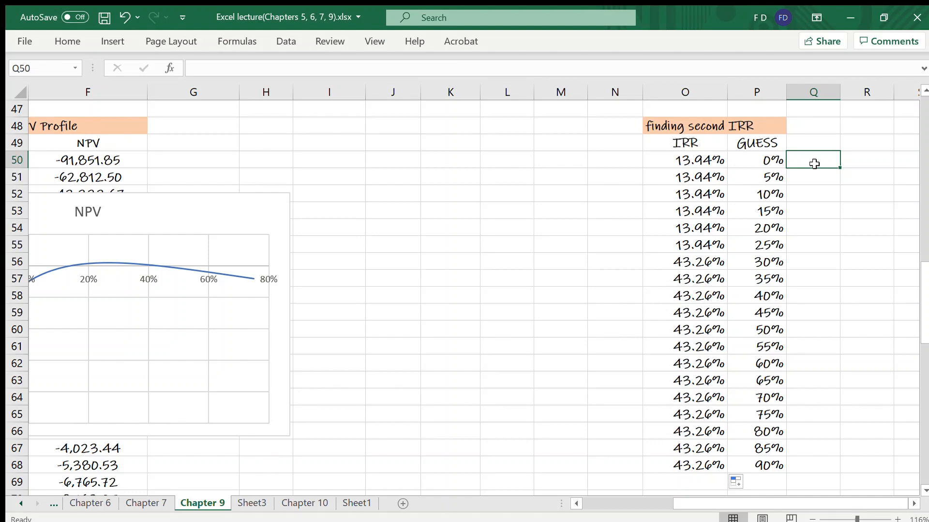
- Enter =-P50 in Q50 and copy the negated guesses down to -90%
text(=)
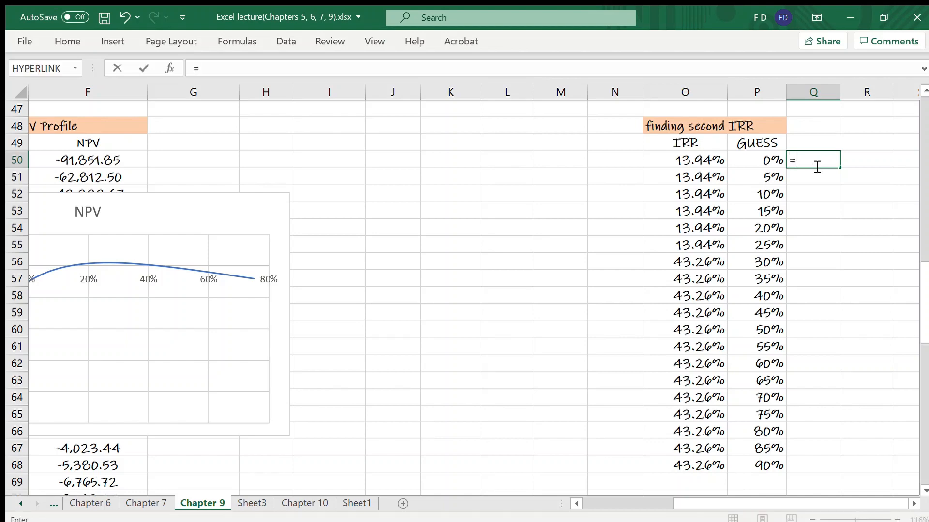
text(-)
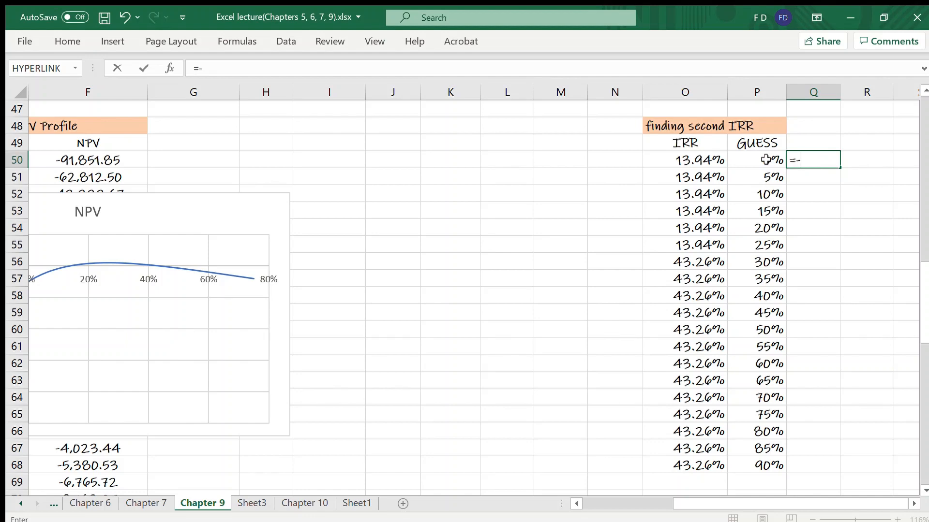
key(Return)
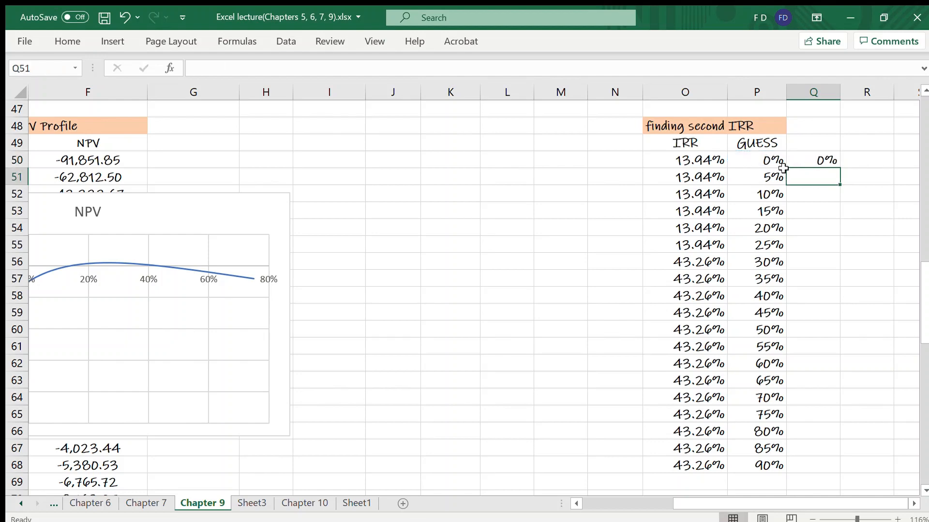
click(812, 159)
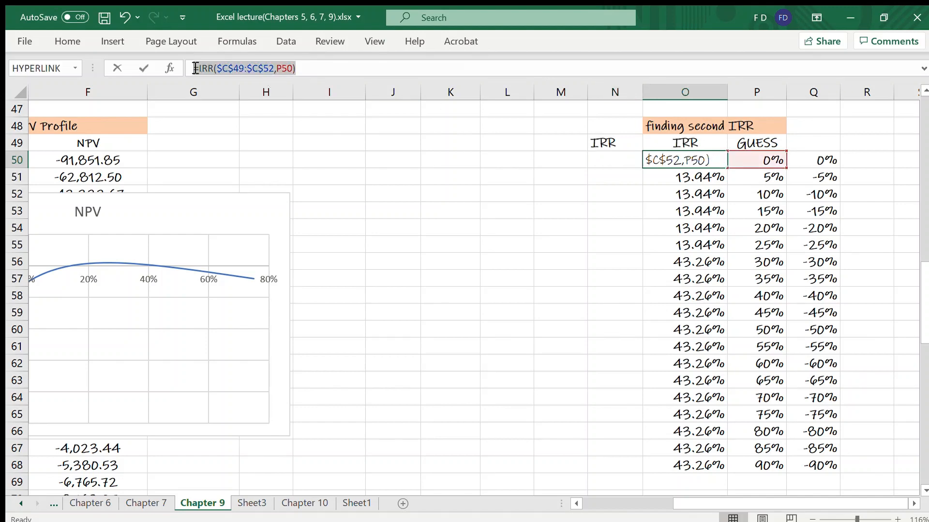
- Put O50's IRR formula in N50 with the guess changed from P50 to Q50
key(Return)
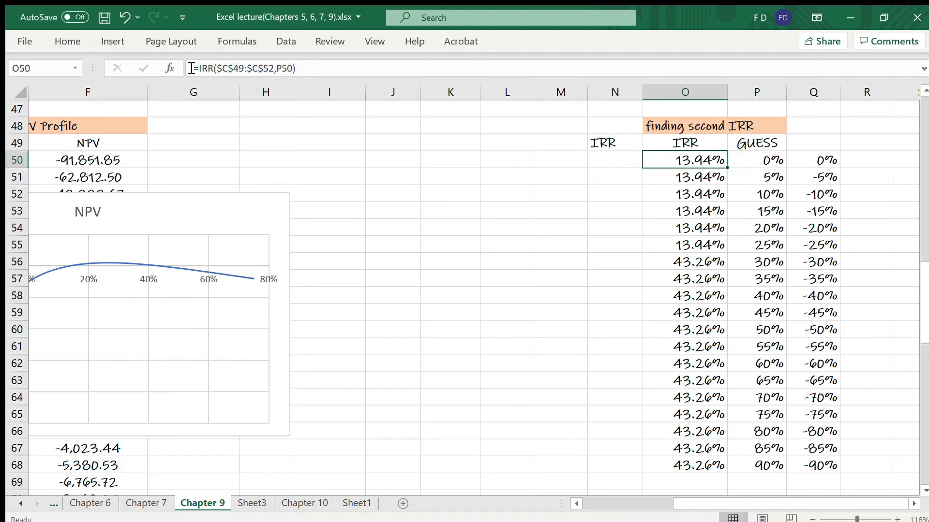
click(614, 160)
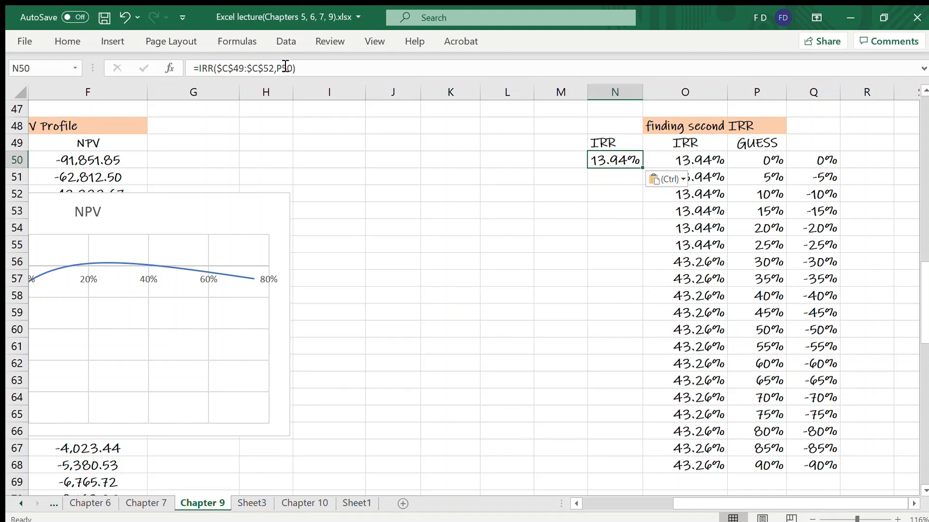
click(756, 160)
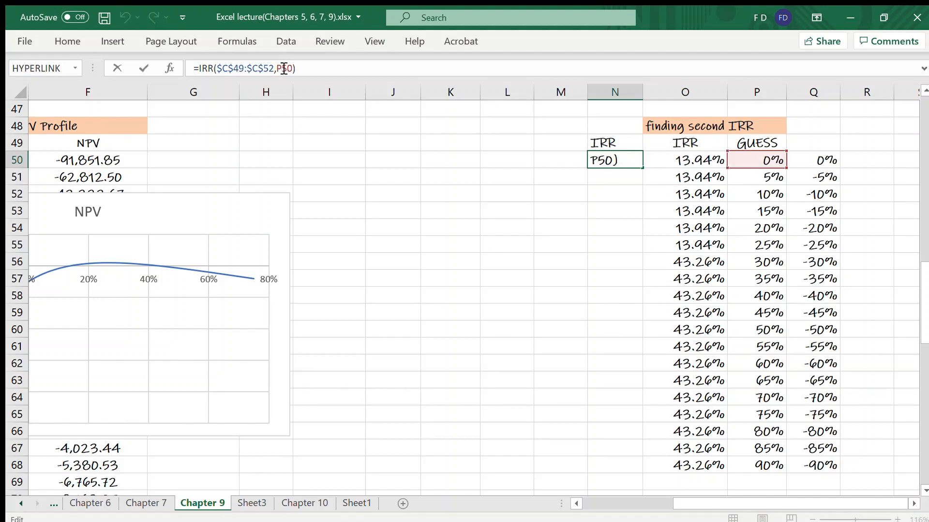
key(Backspace)
text(Q)
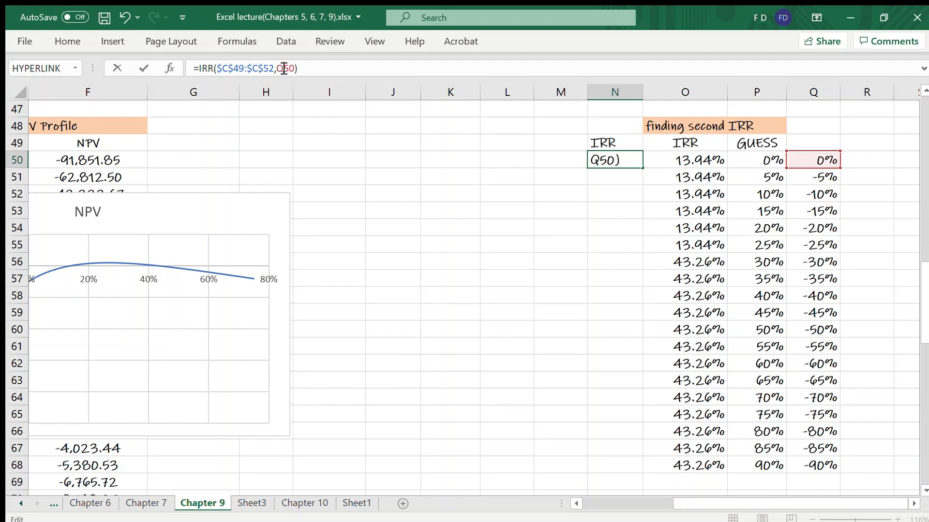
key(Return)
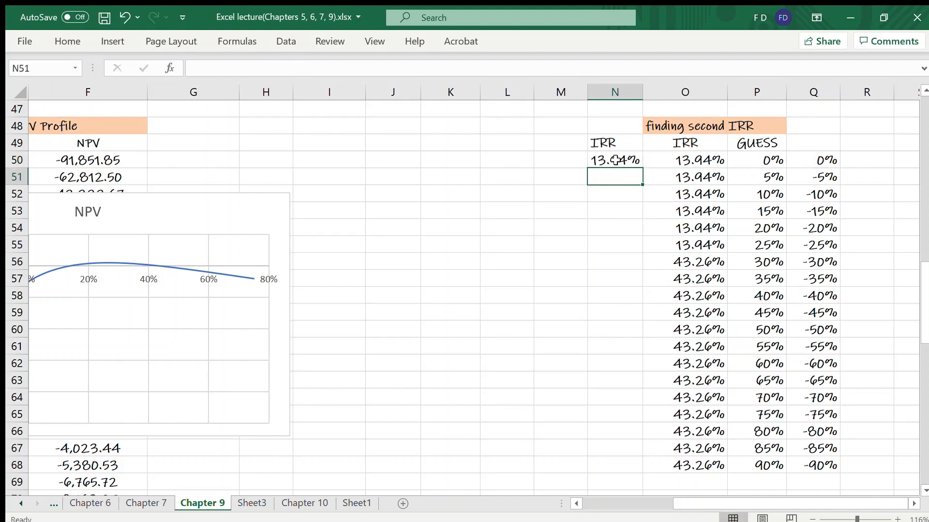
- Fill the negative-guess IRR column down to N68, giving 13.94% in every row
click(614, 159)
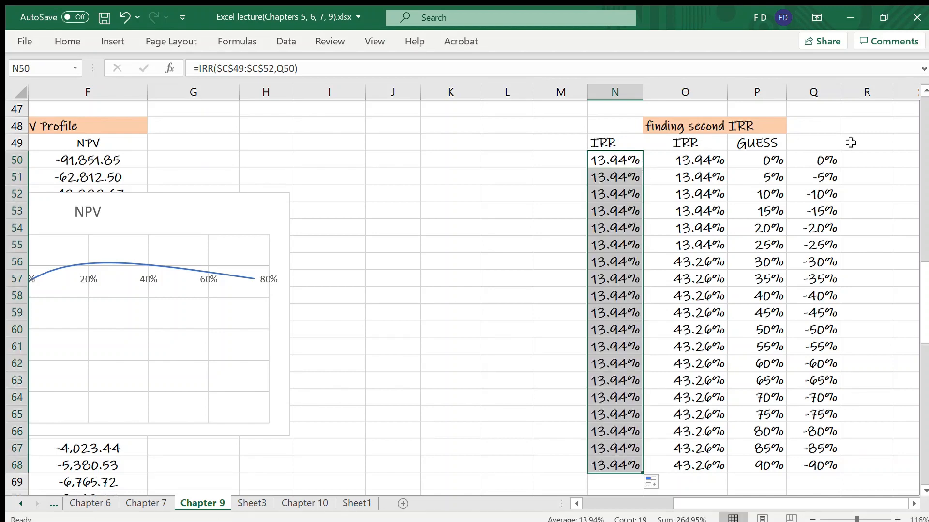
mouse_move(822, 165)
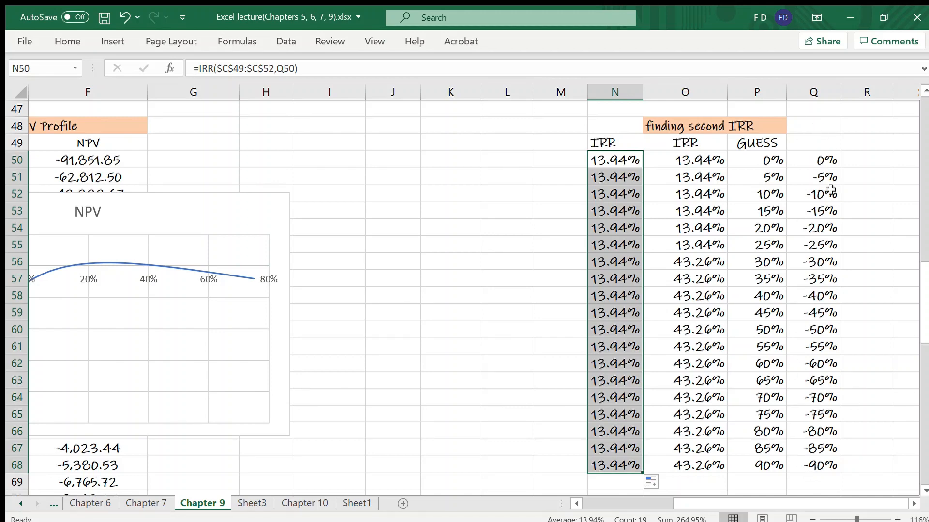
click(813, 176)
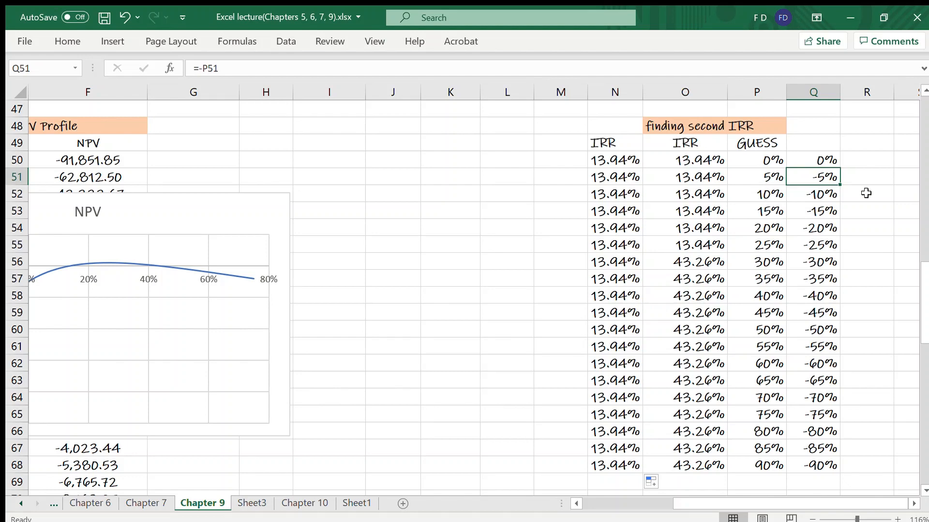
mouse_move(606, 183)
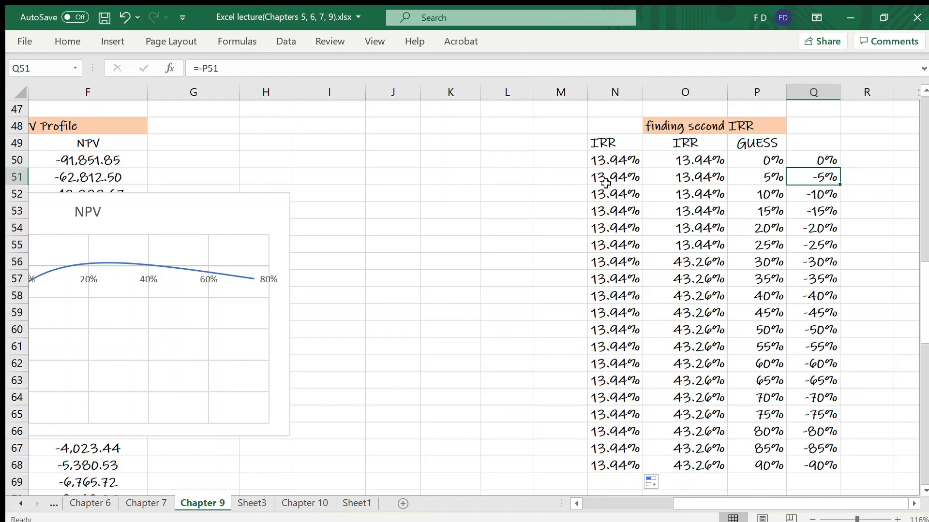
mouse_move(644, 184)
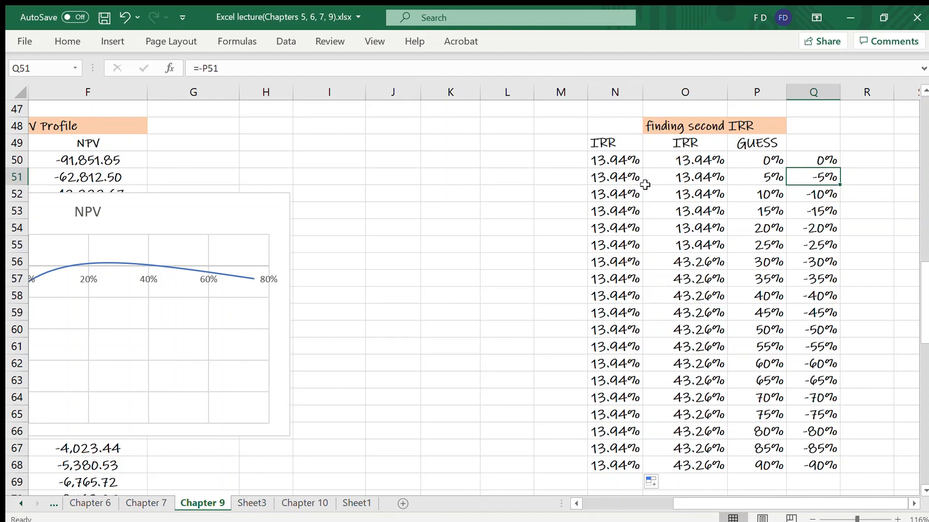